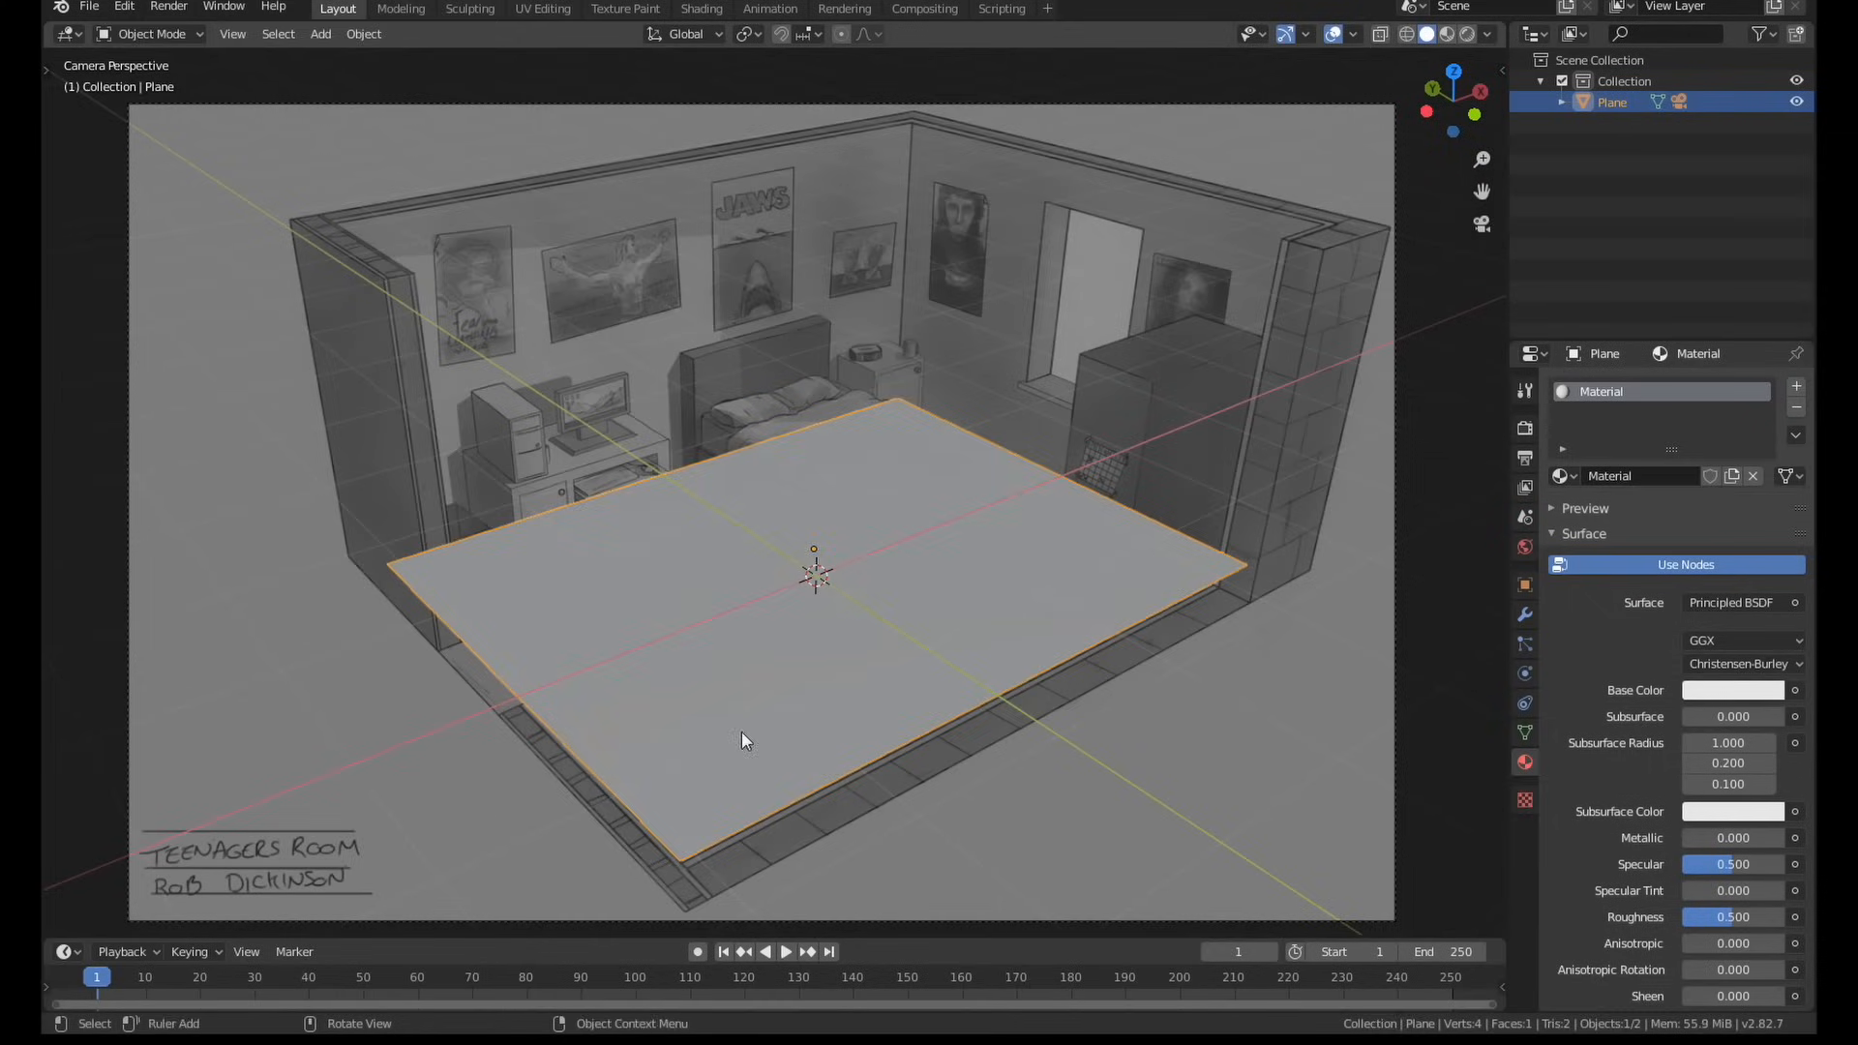
Add a cube and reshape its faces in Edit Mode until it matches the sketched bed
key("Tab")
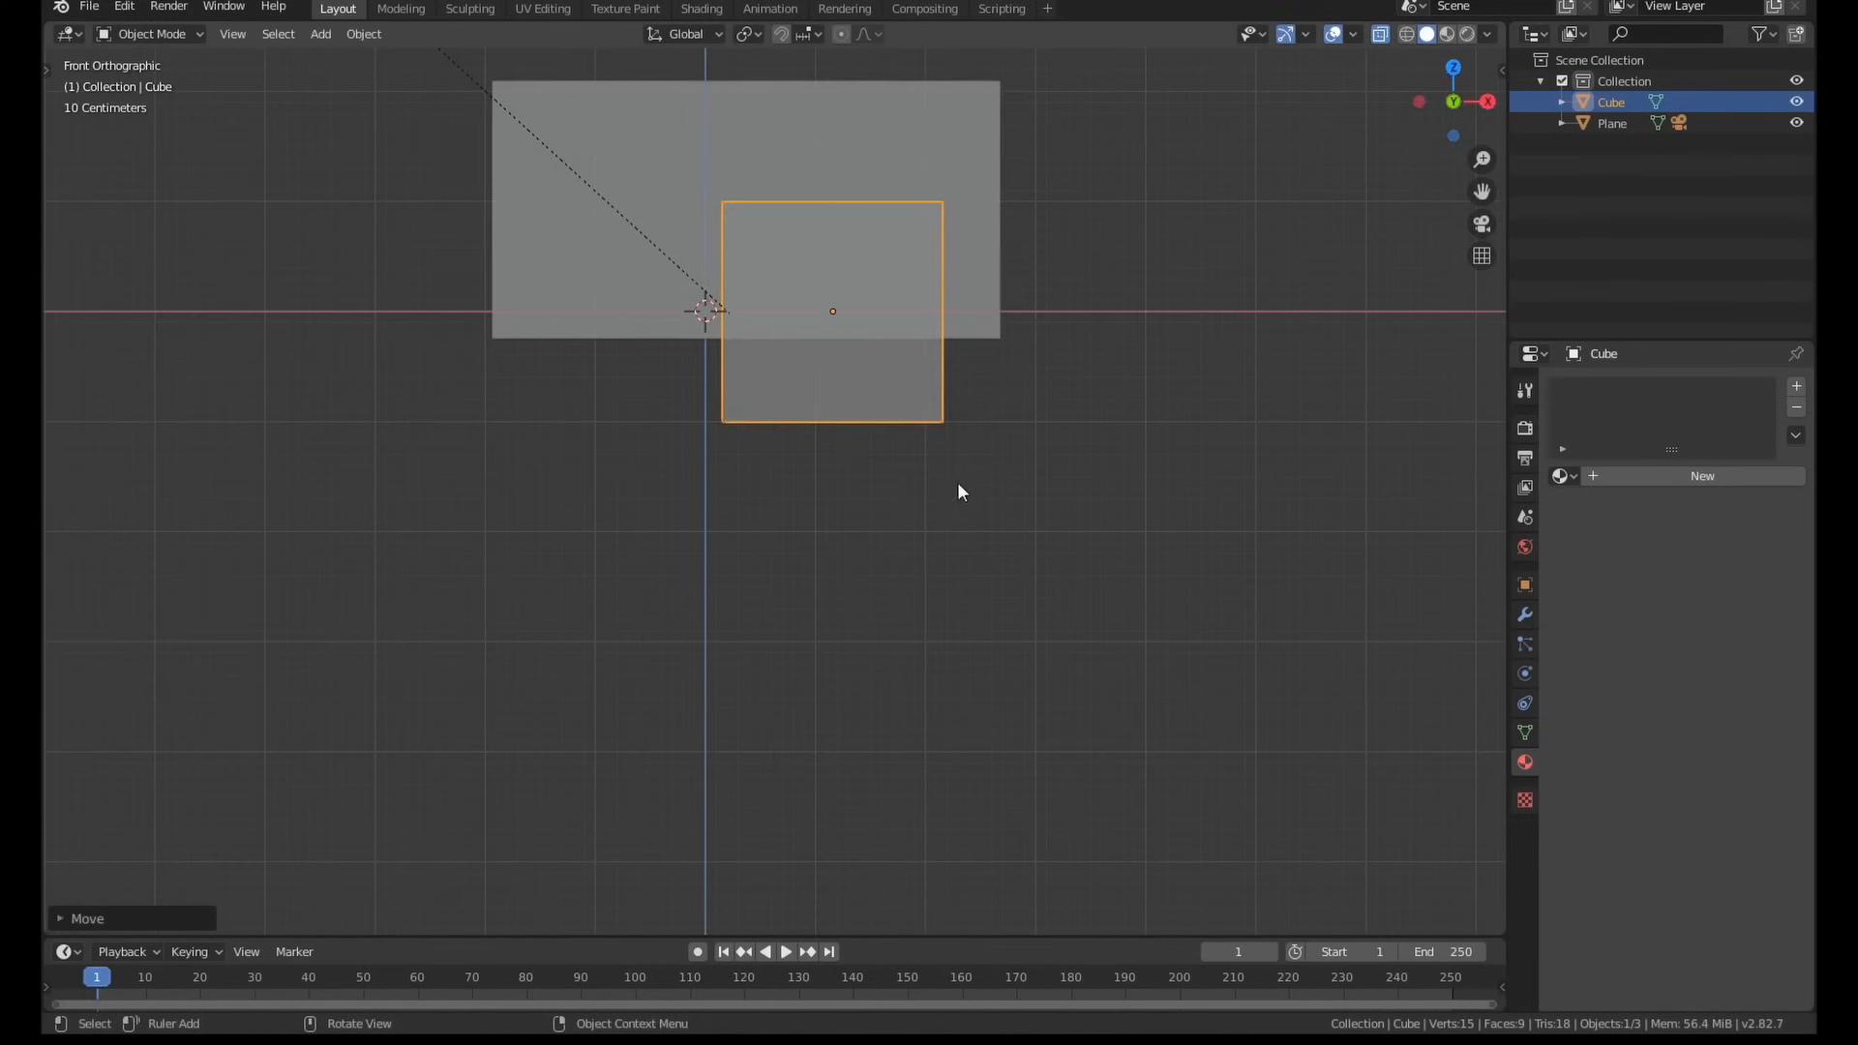
key("s")
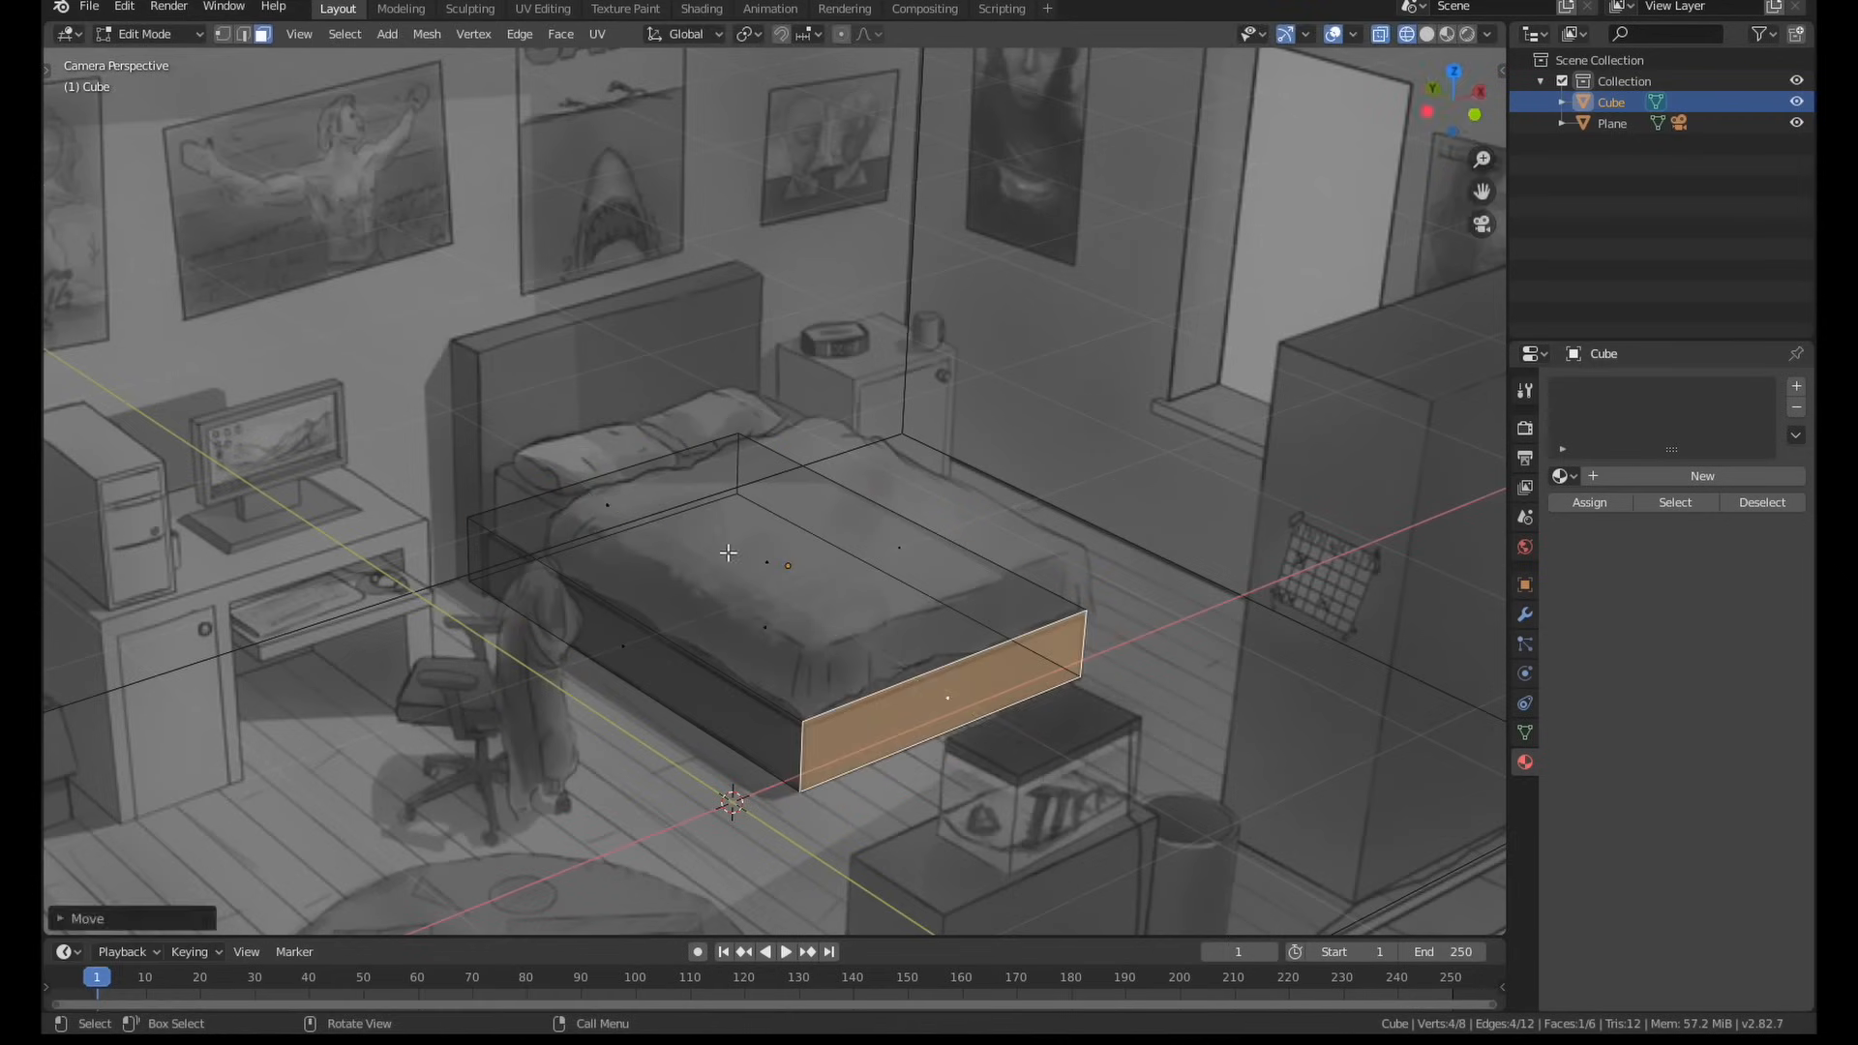
key("Tab")
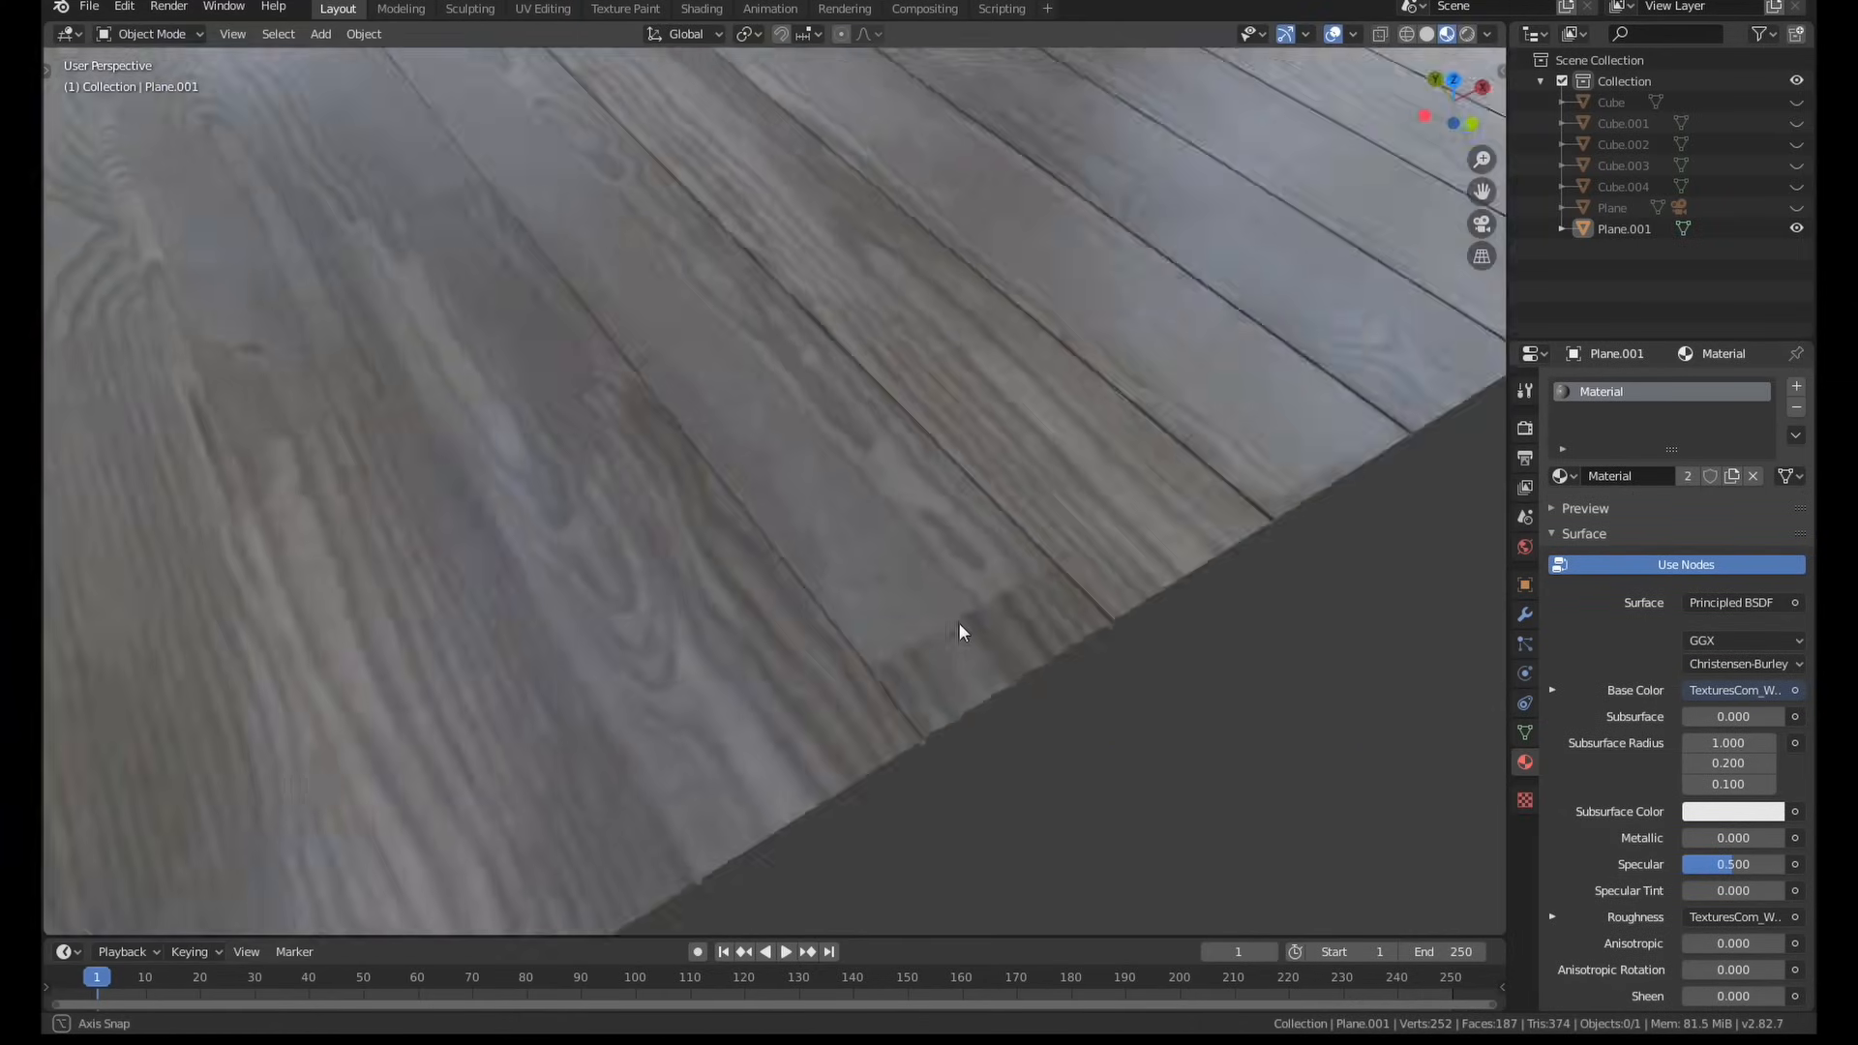
Orbit the view across the newly textured wooden floor to inspect the planks
left_click_drag(960, 631, 1049, 501)
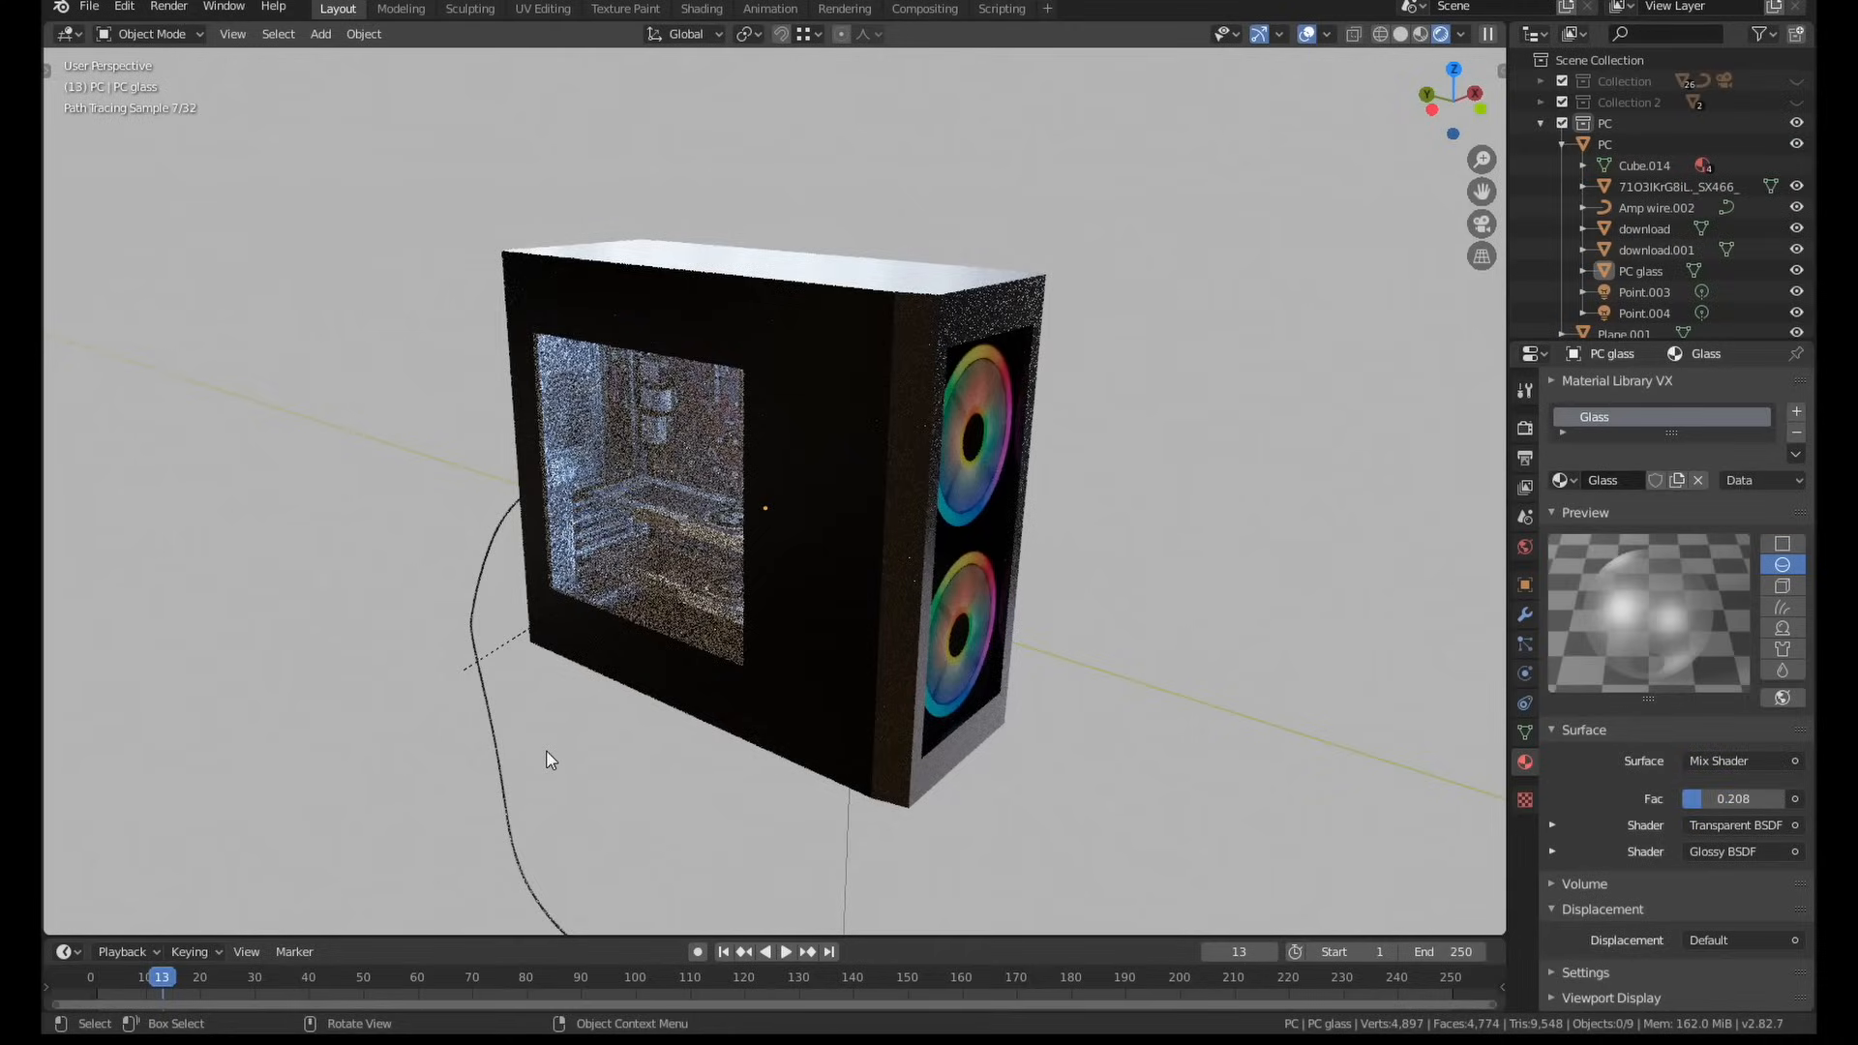
mouse_move(772, 695)
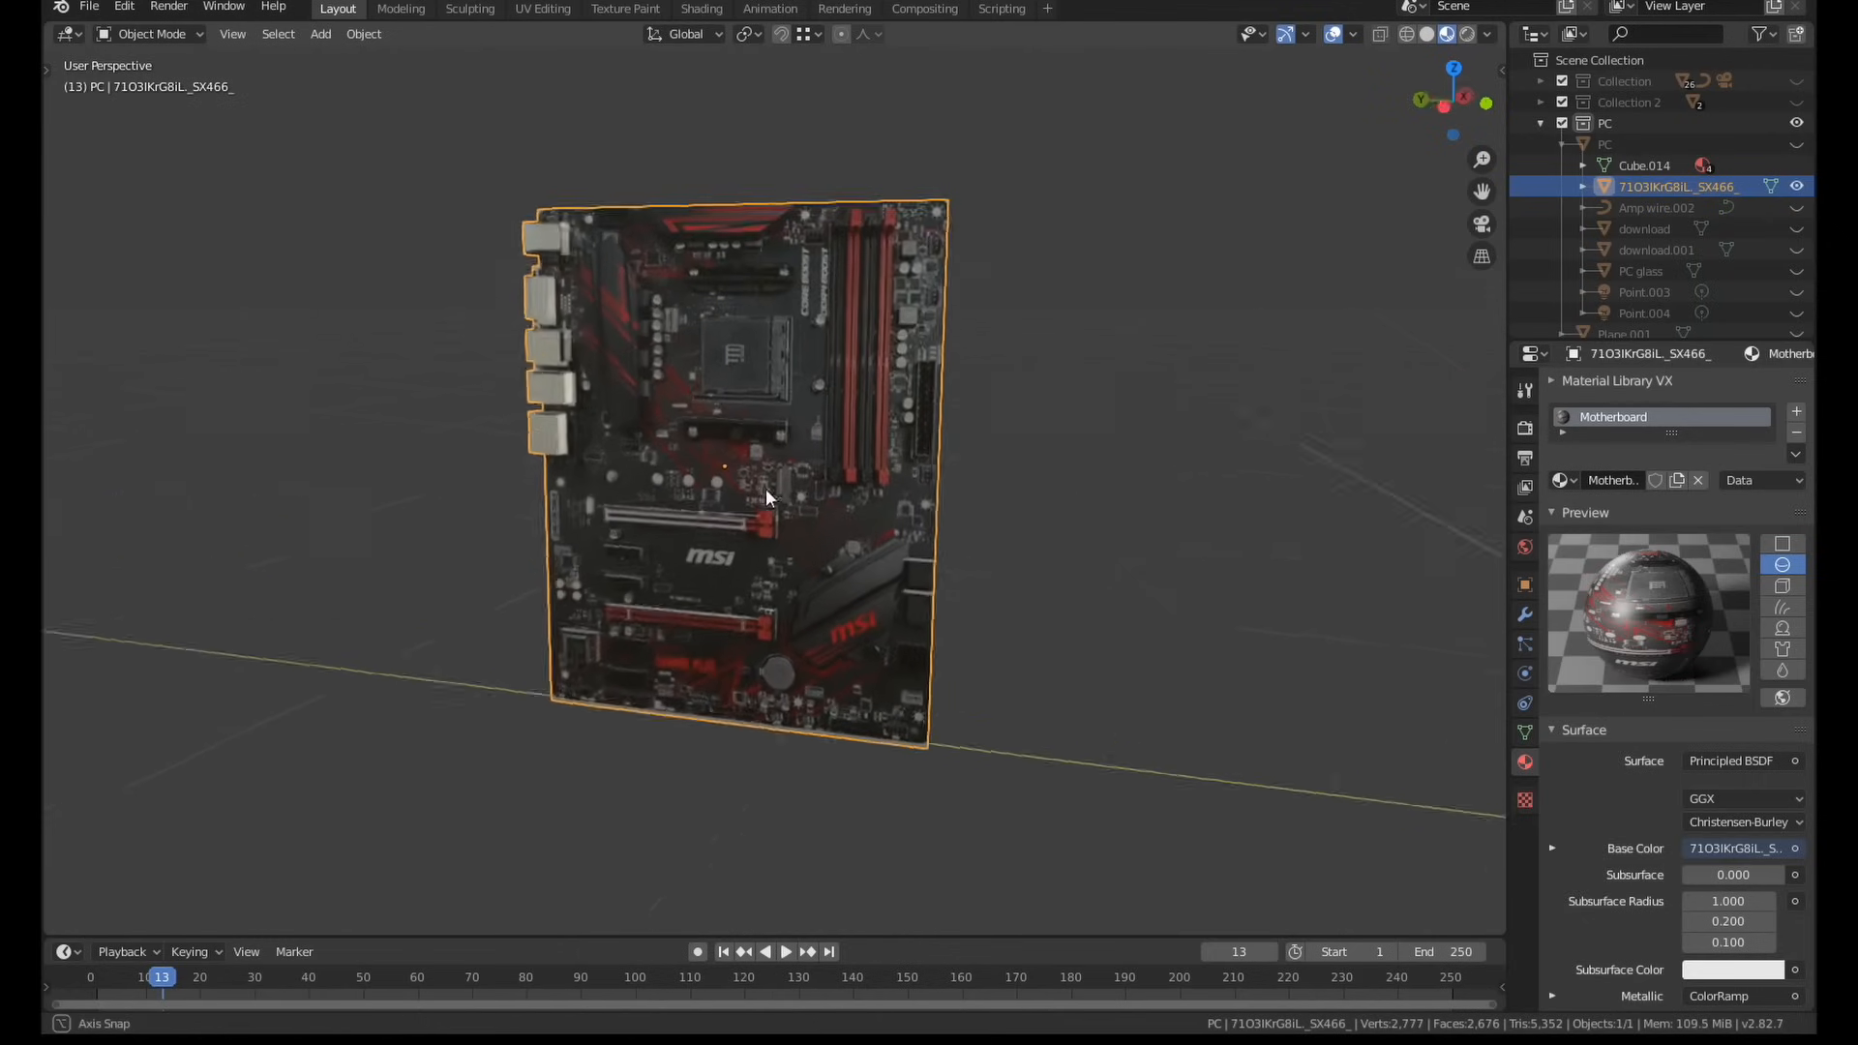
Enter Edit Mode on the motherboard mesh and frame it face-on for detailing
left_click_drag(764, 498, 687, 341)
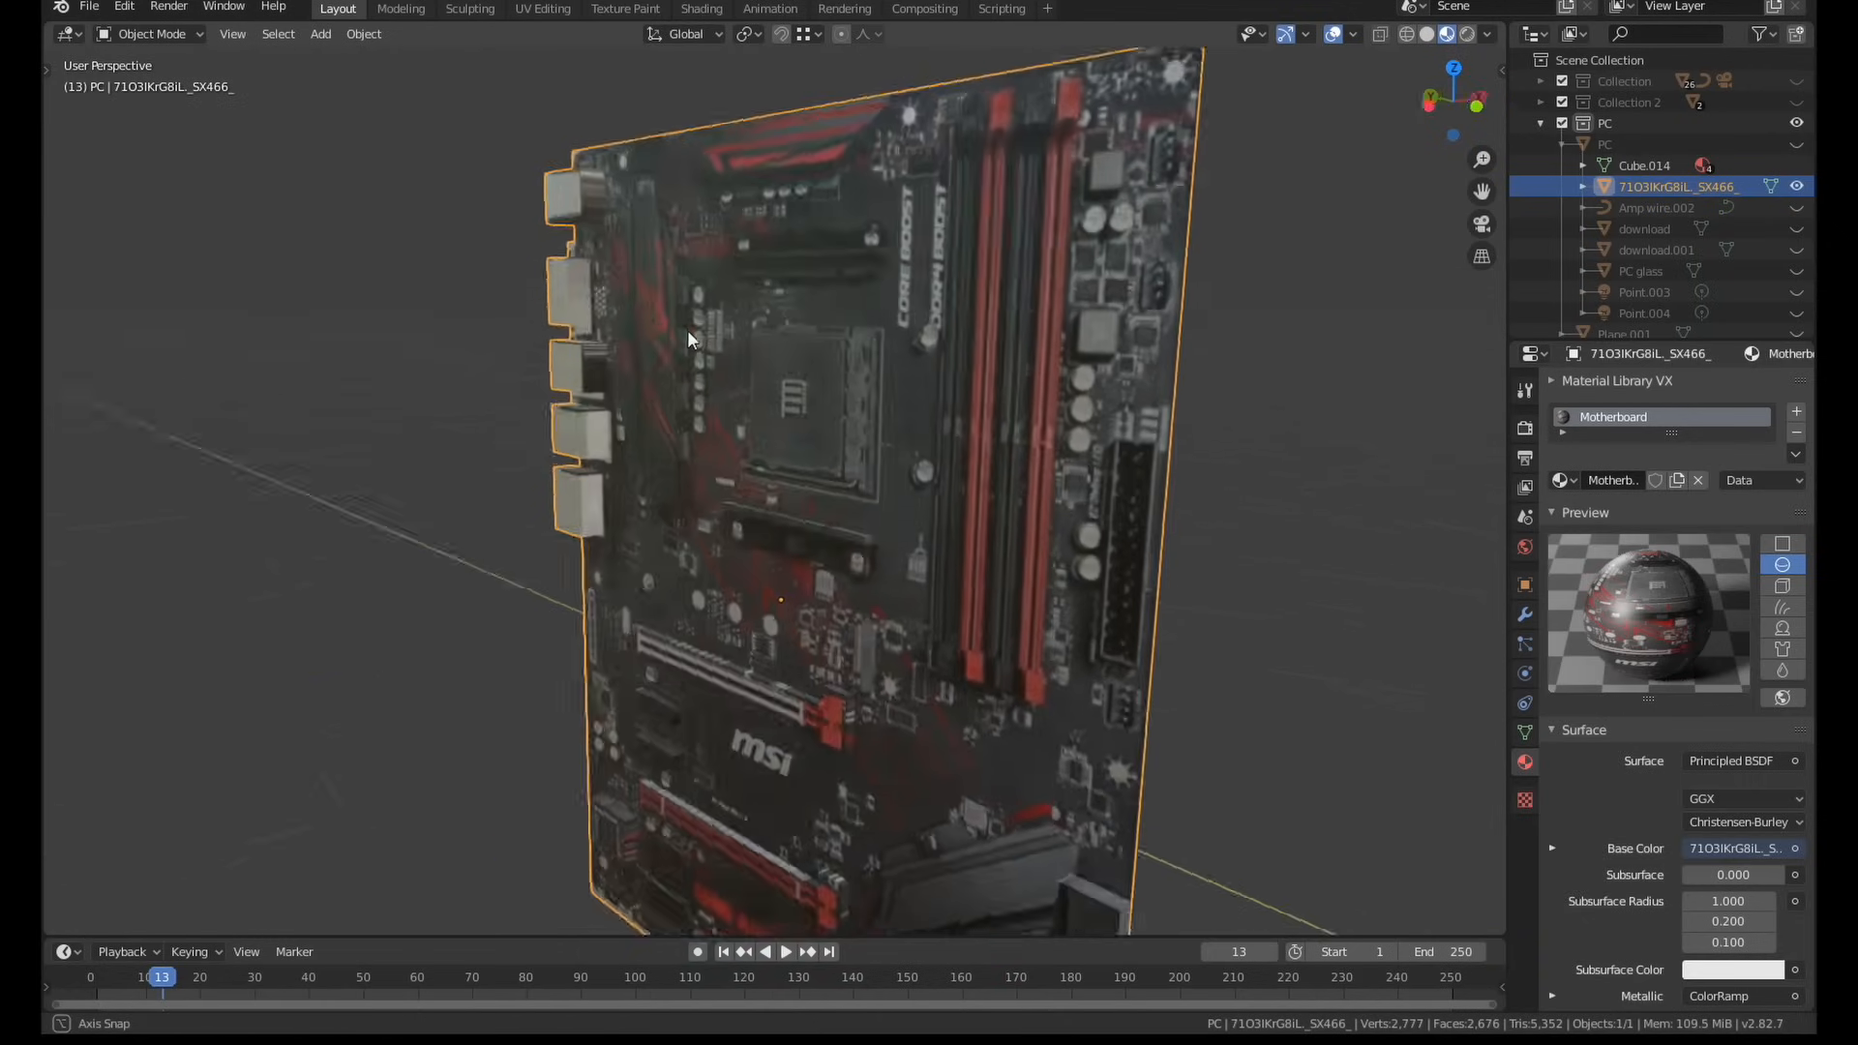
key("Tab")
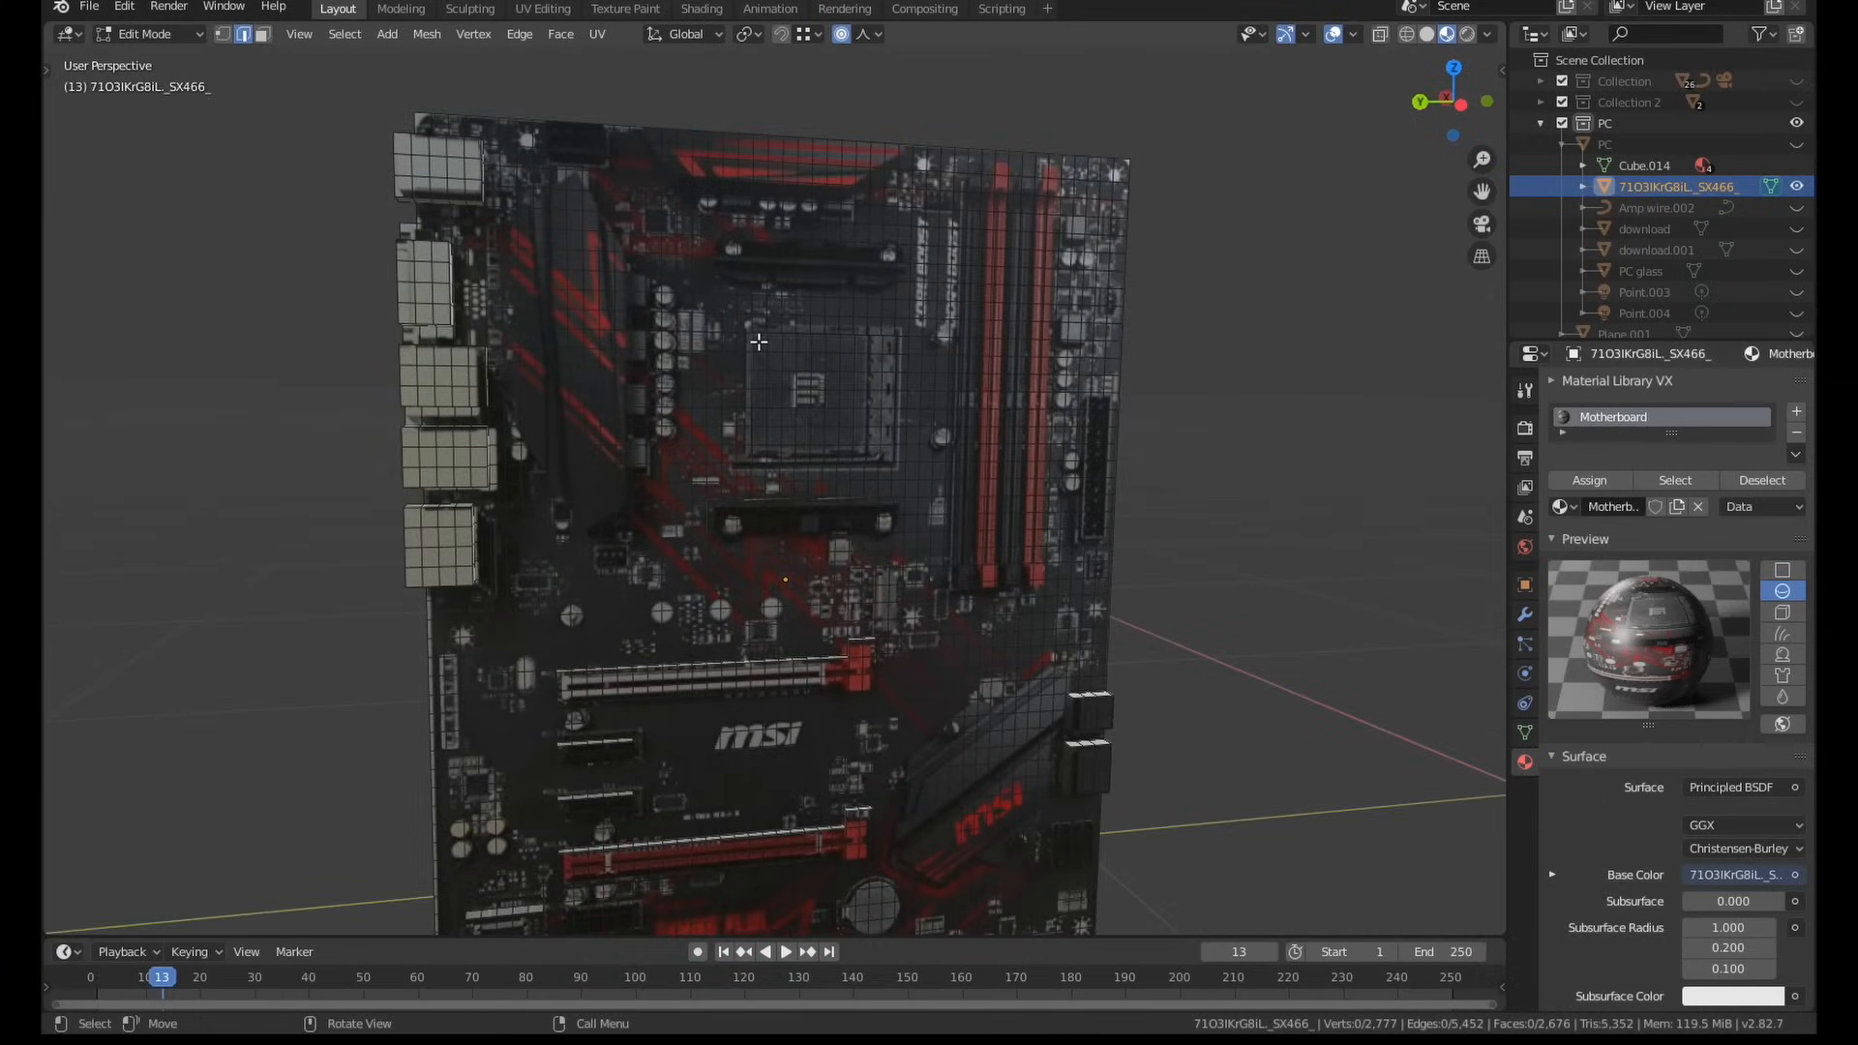
left_click(759, 345)
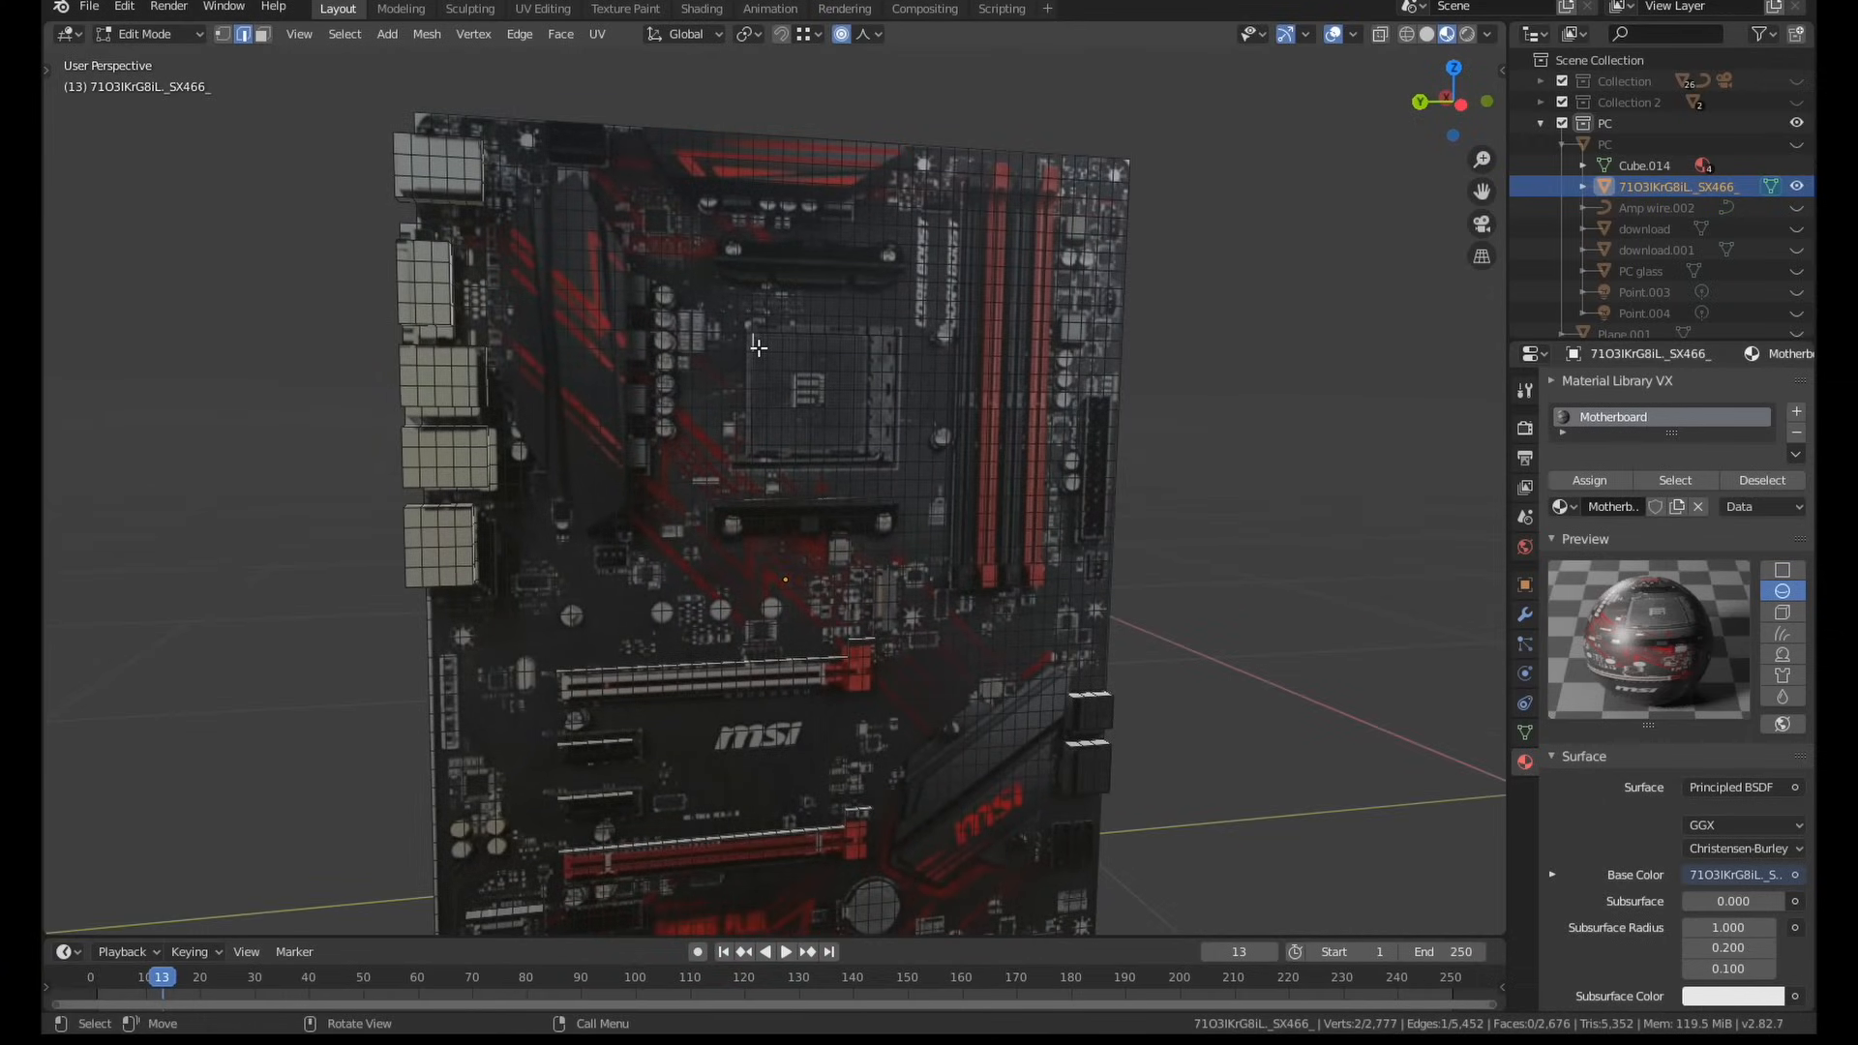
left_click_drag(758, 475, 710, 356)
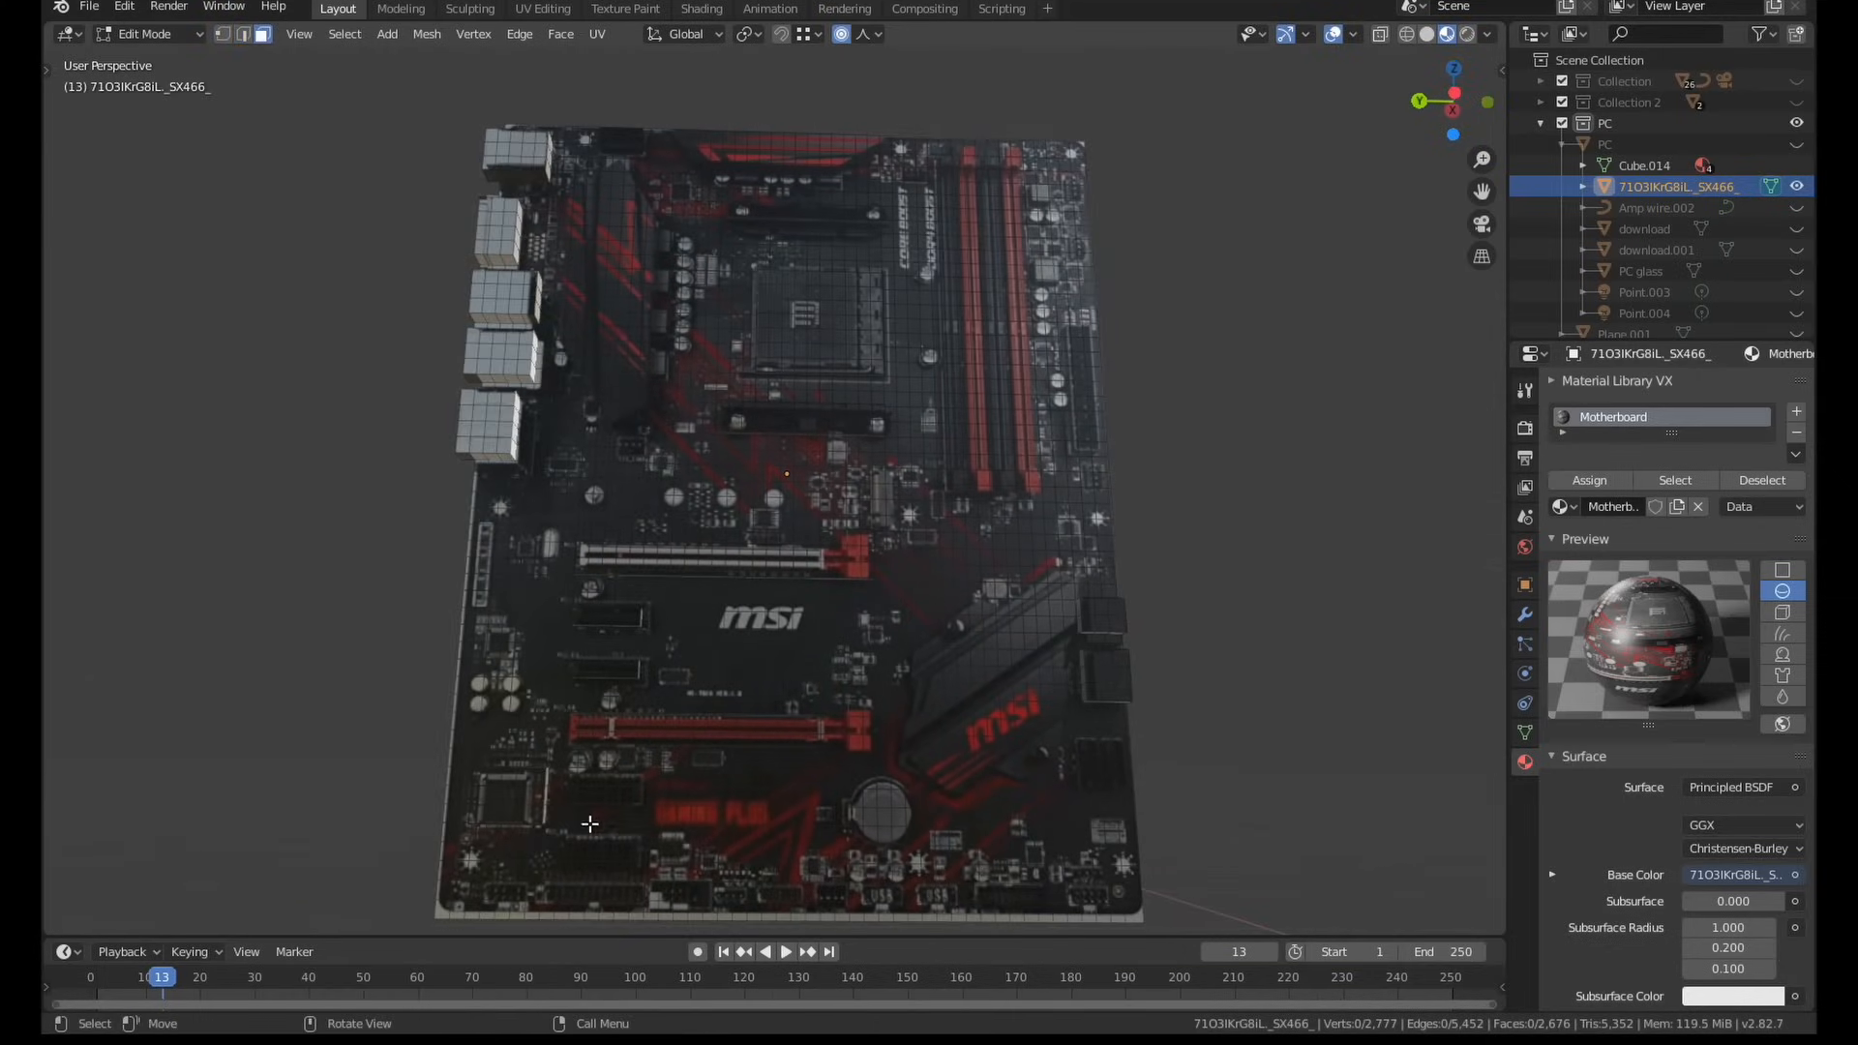
Select a row of faces along the lower slot of the subdivided motherboard
left_click(631, 798)
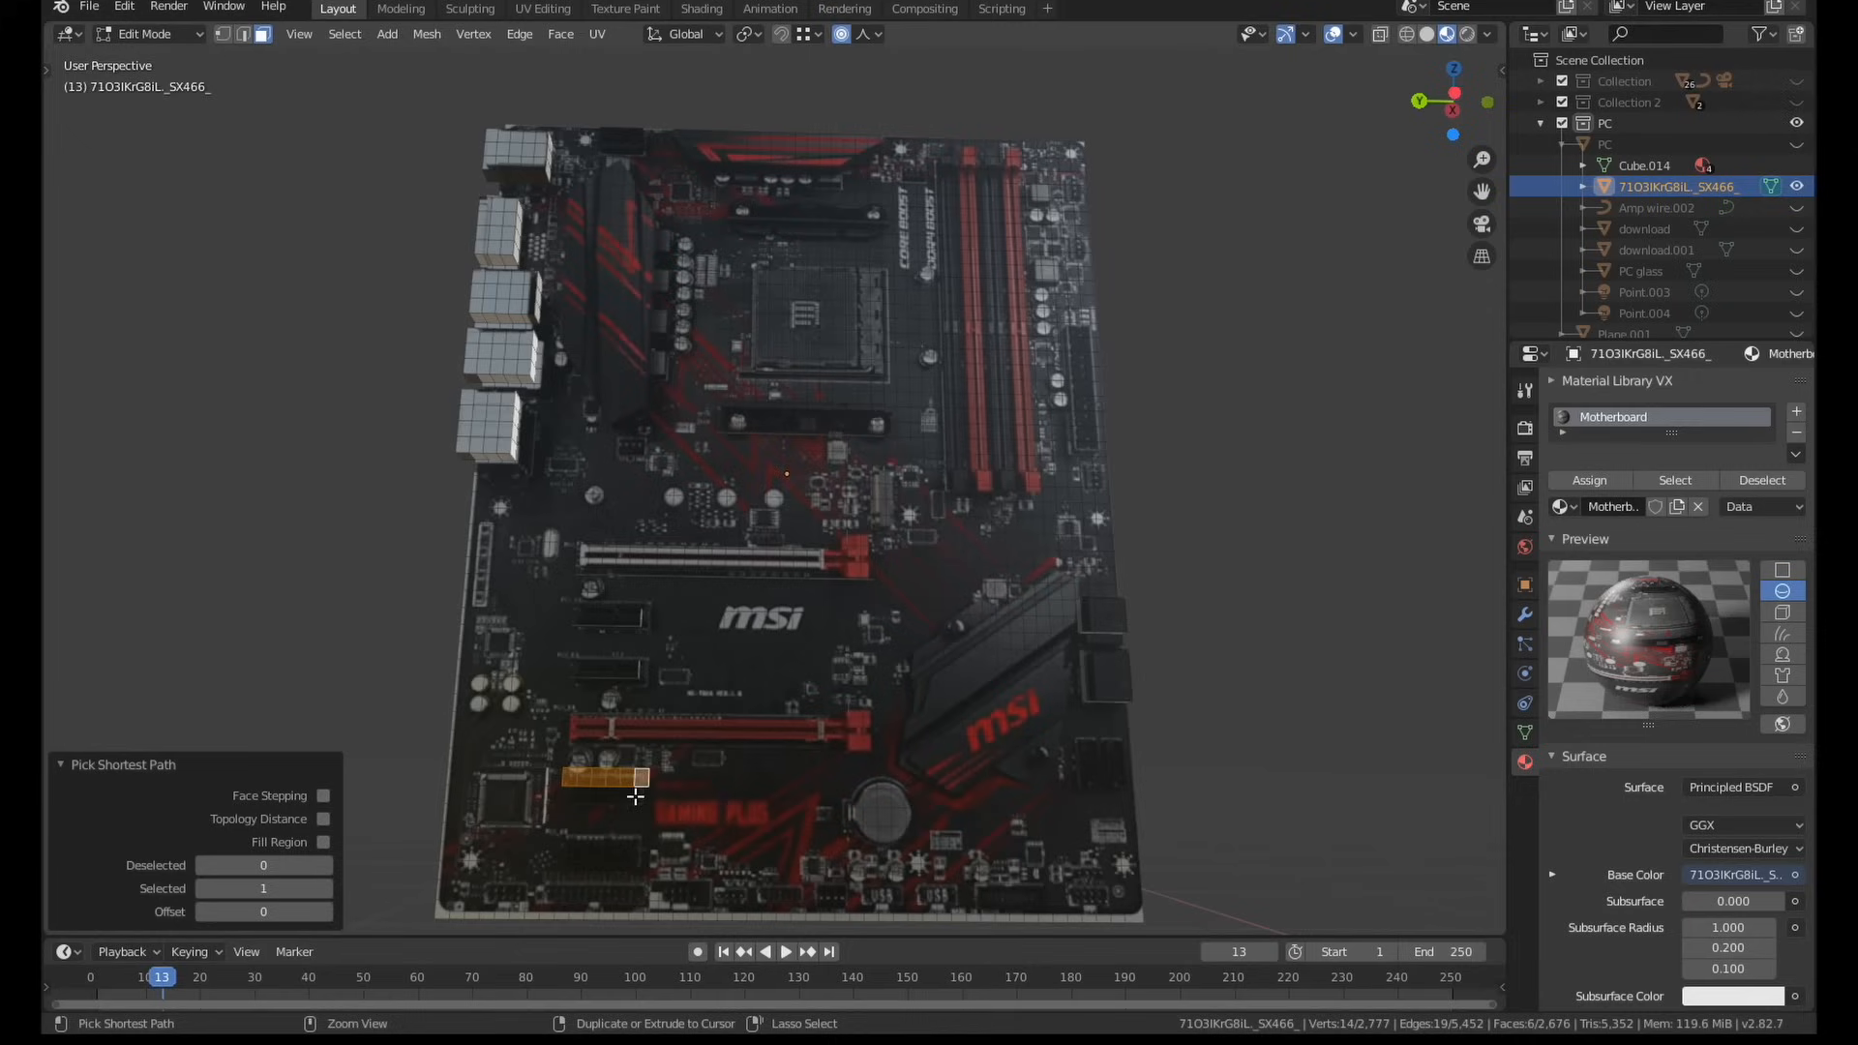
left_click(575, 793)
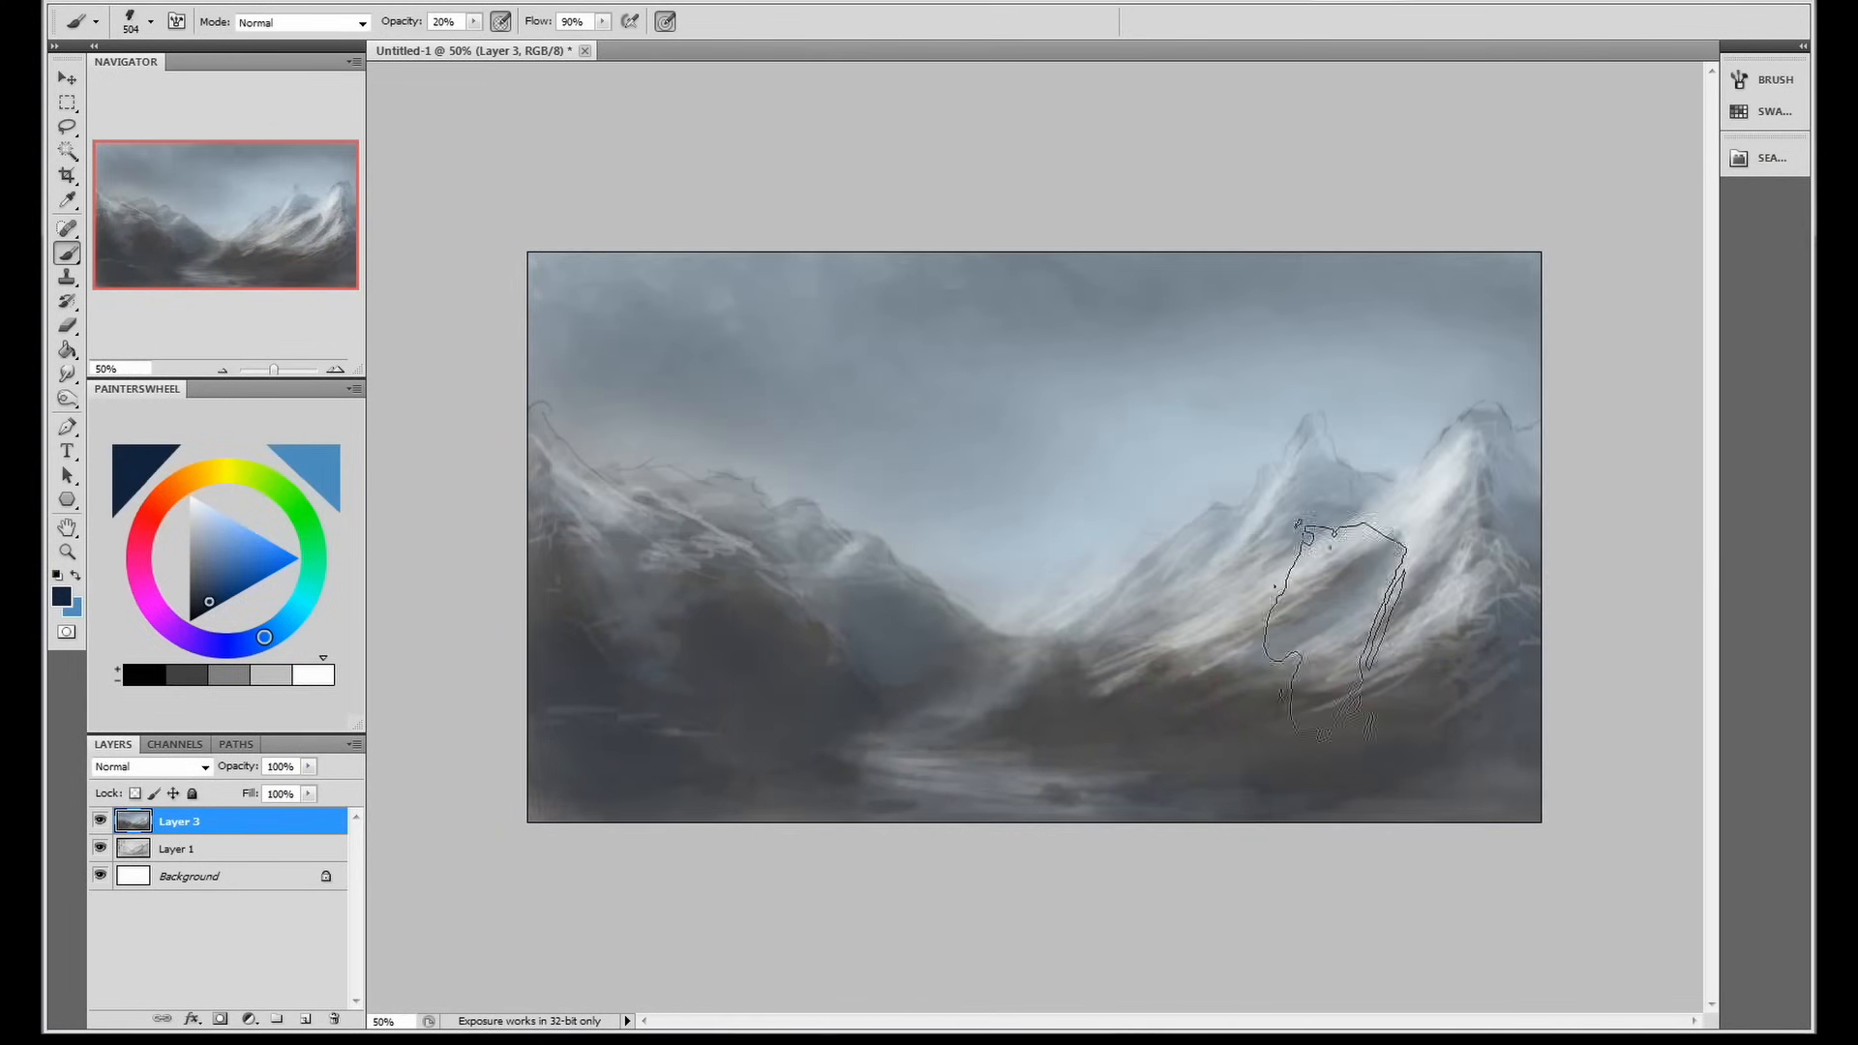
Paint highlights and light tones on the mountain slopes, then blue overlay tones on the left side
left_click(60, 598)
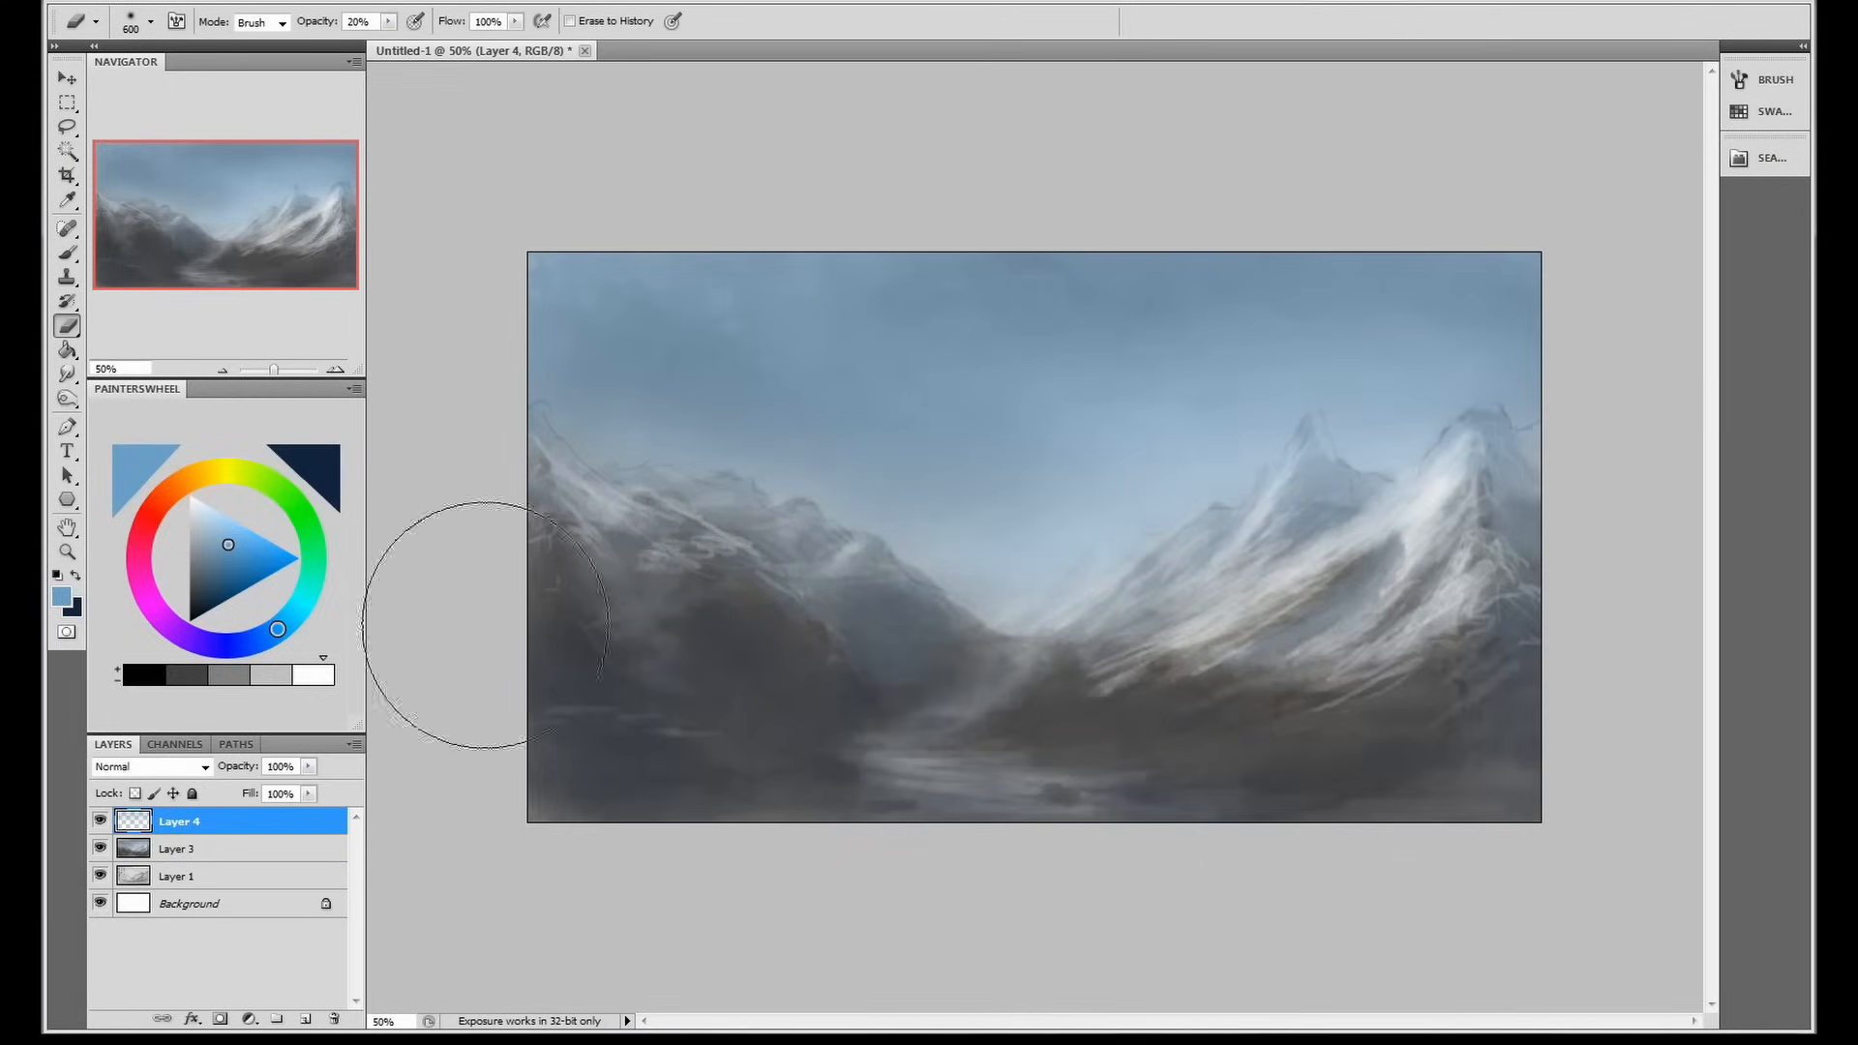
left_click(178, 848)
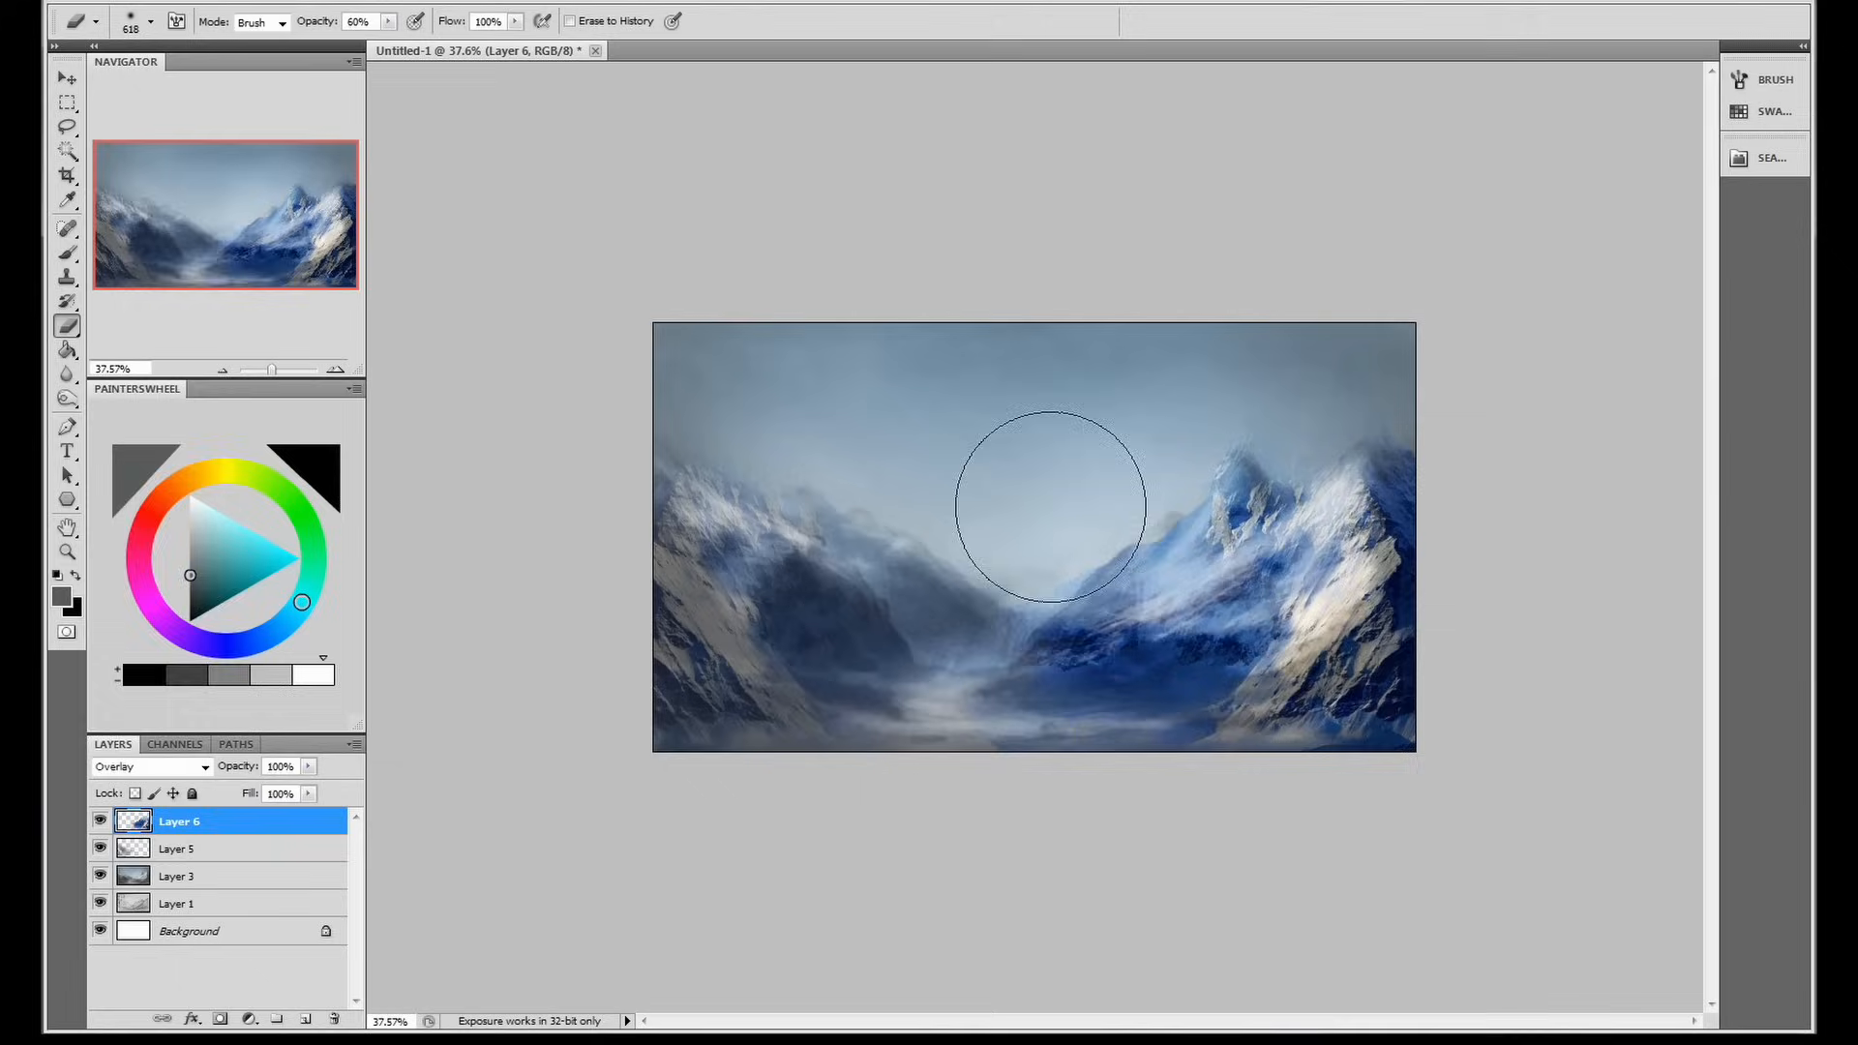
left_click(178, 848)
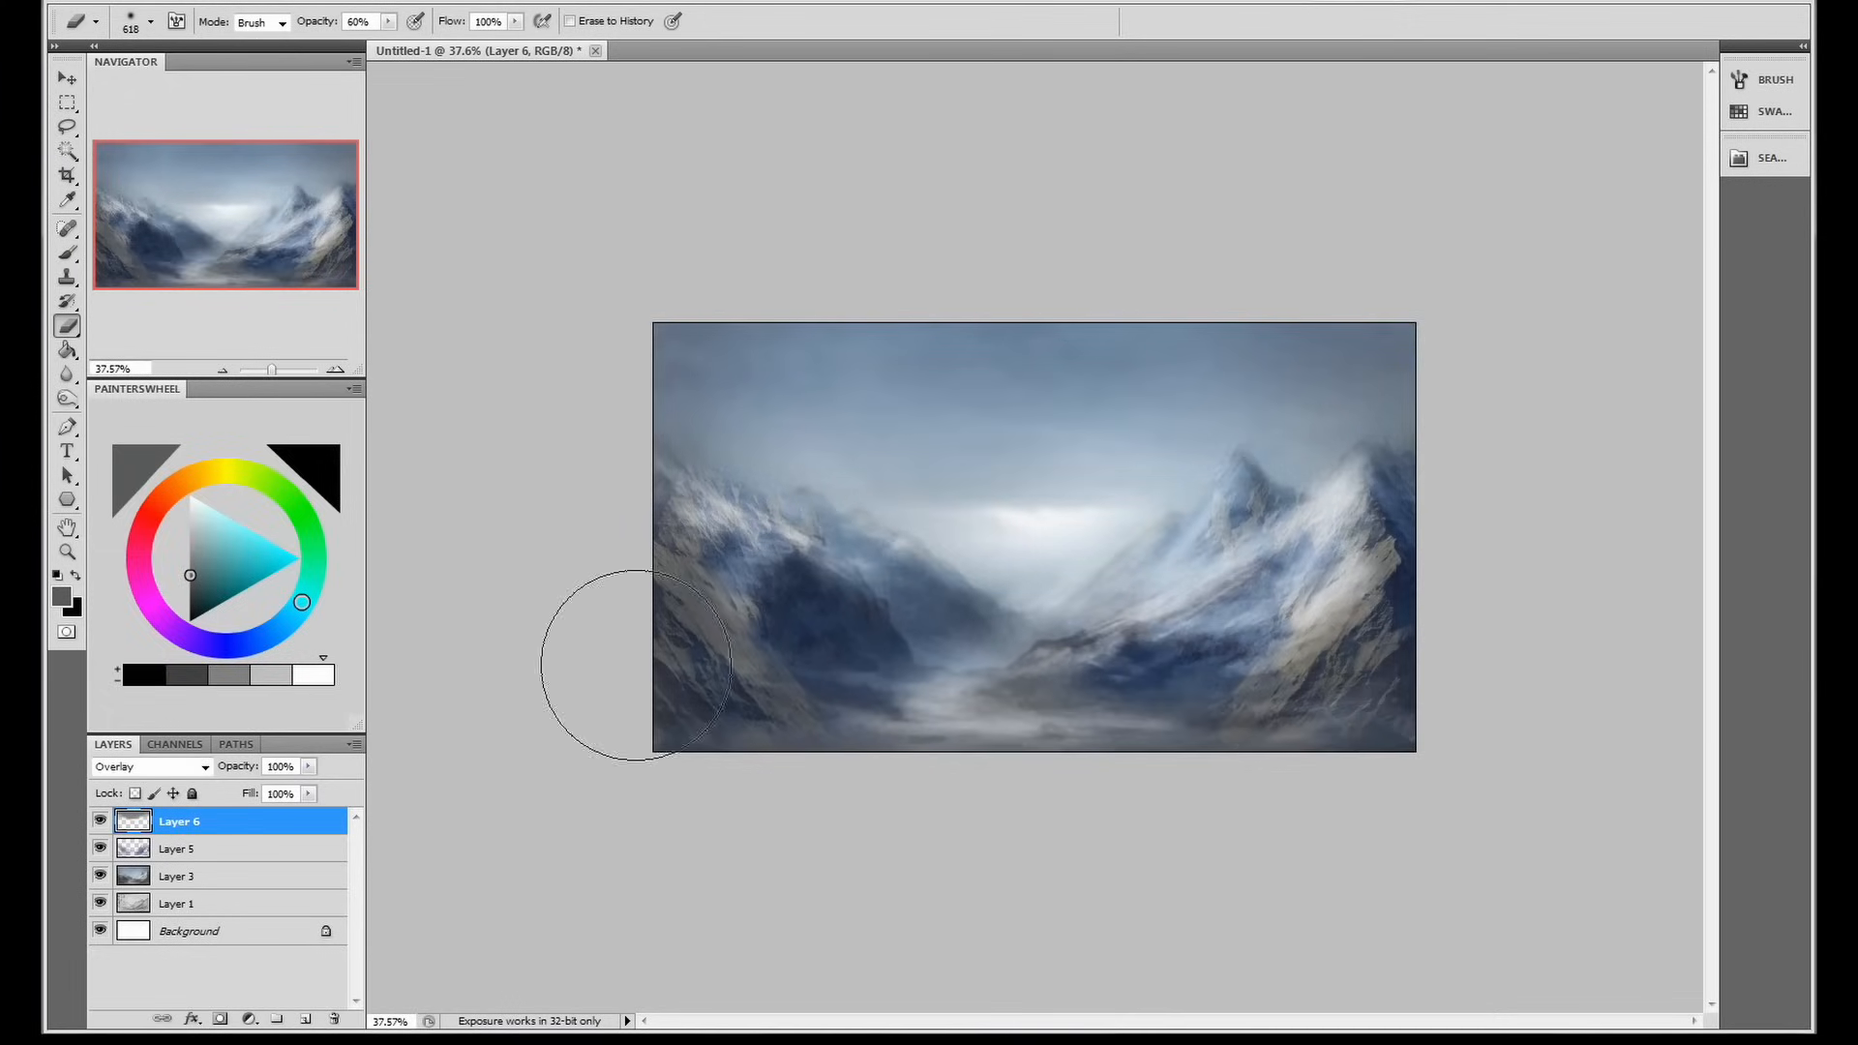
left_click(98, 820)
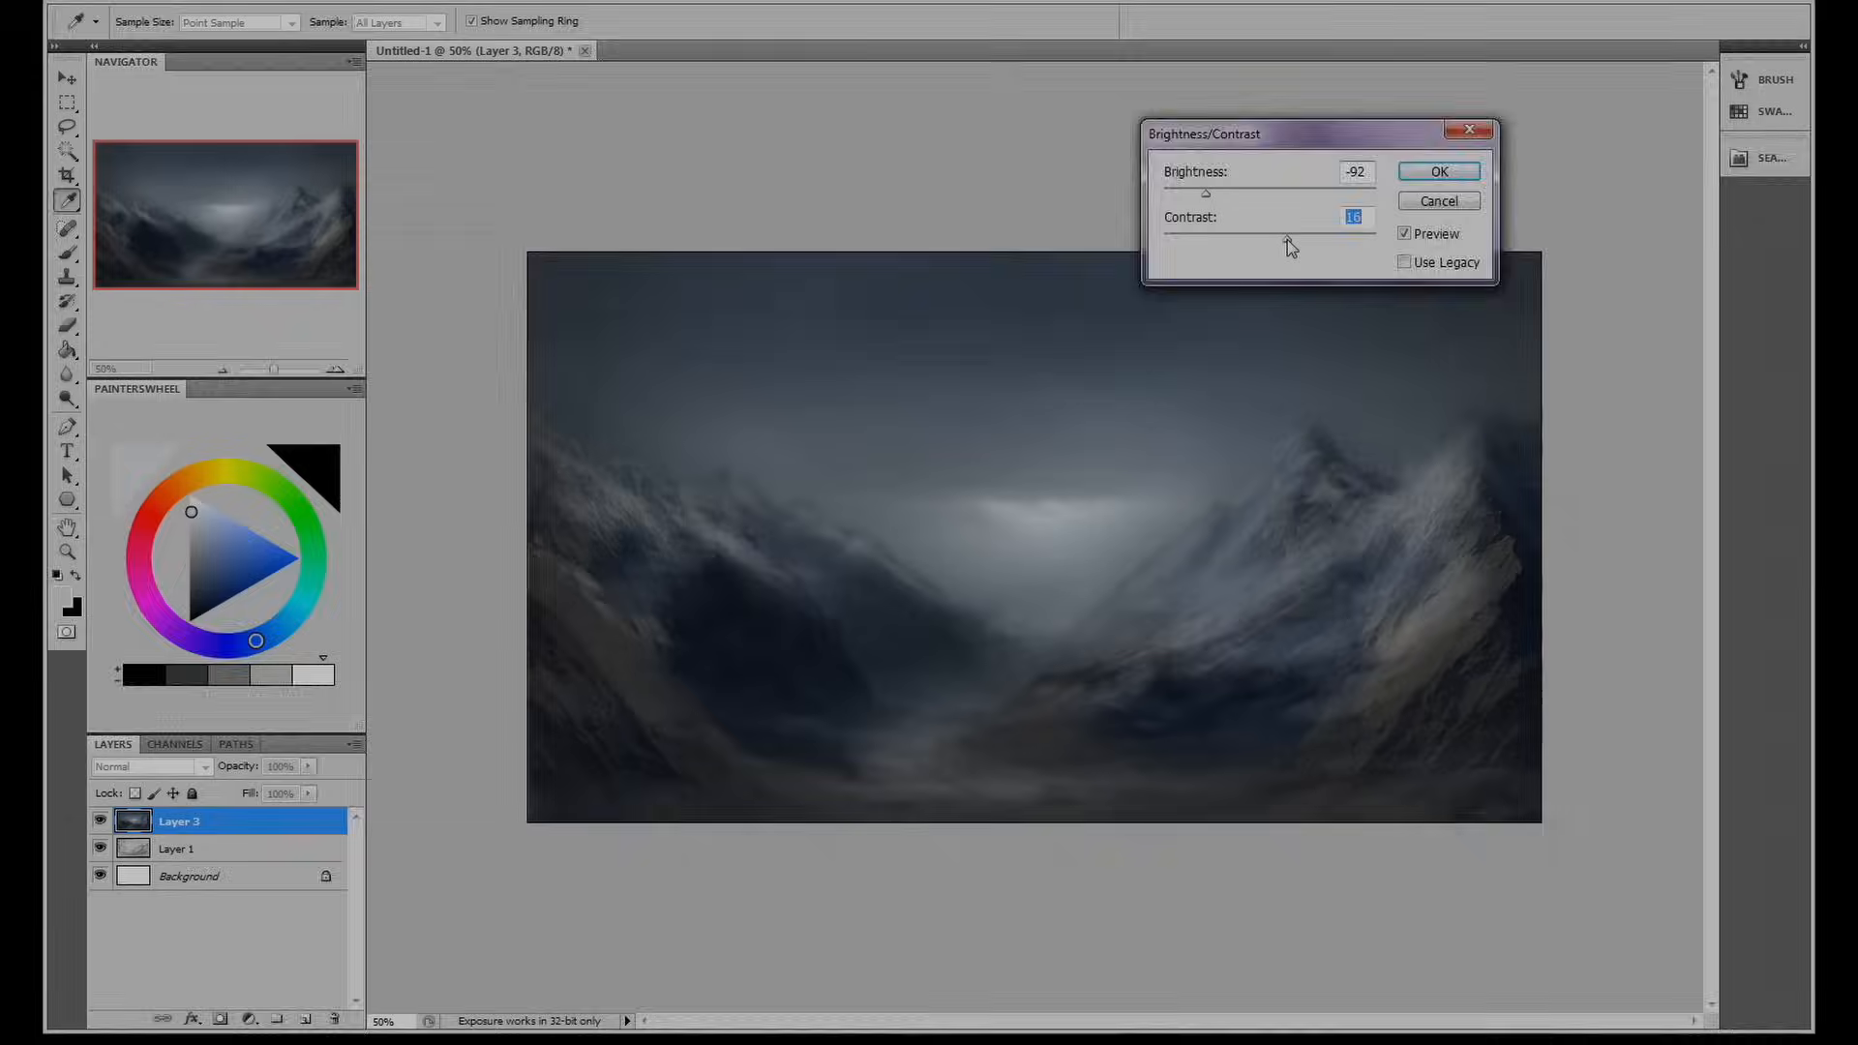
Darken the painting with Brightness/Contrast, accept the More Blue variation, and set it as wallpaper
left_click(1438, 170)
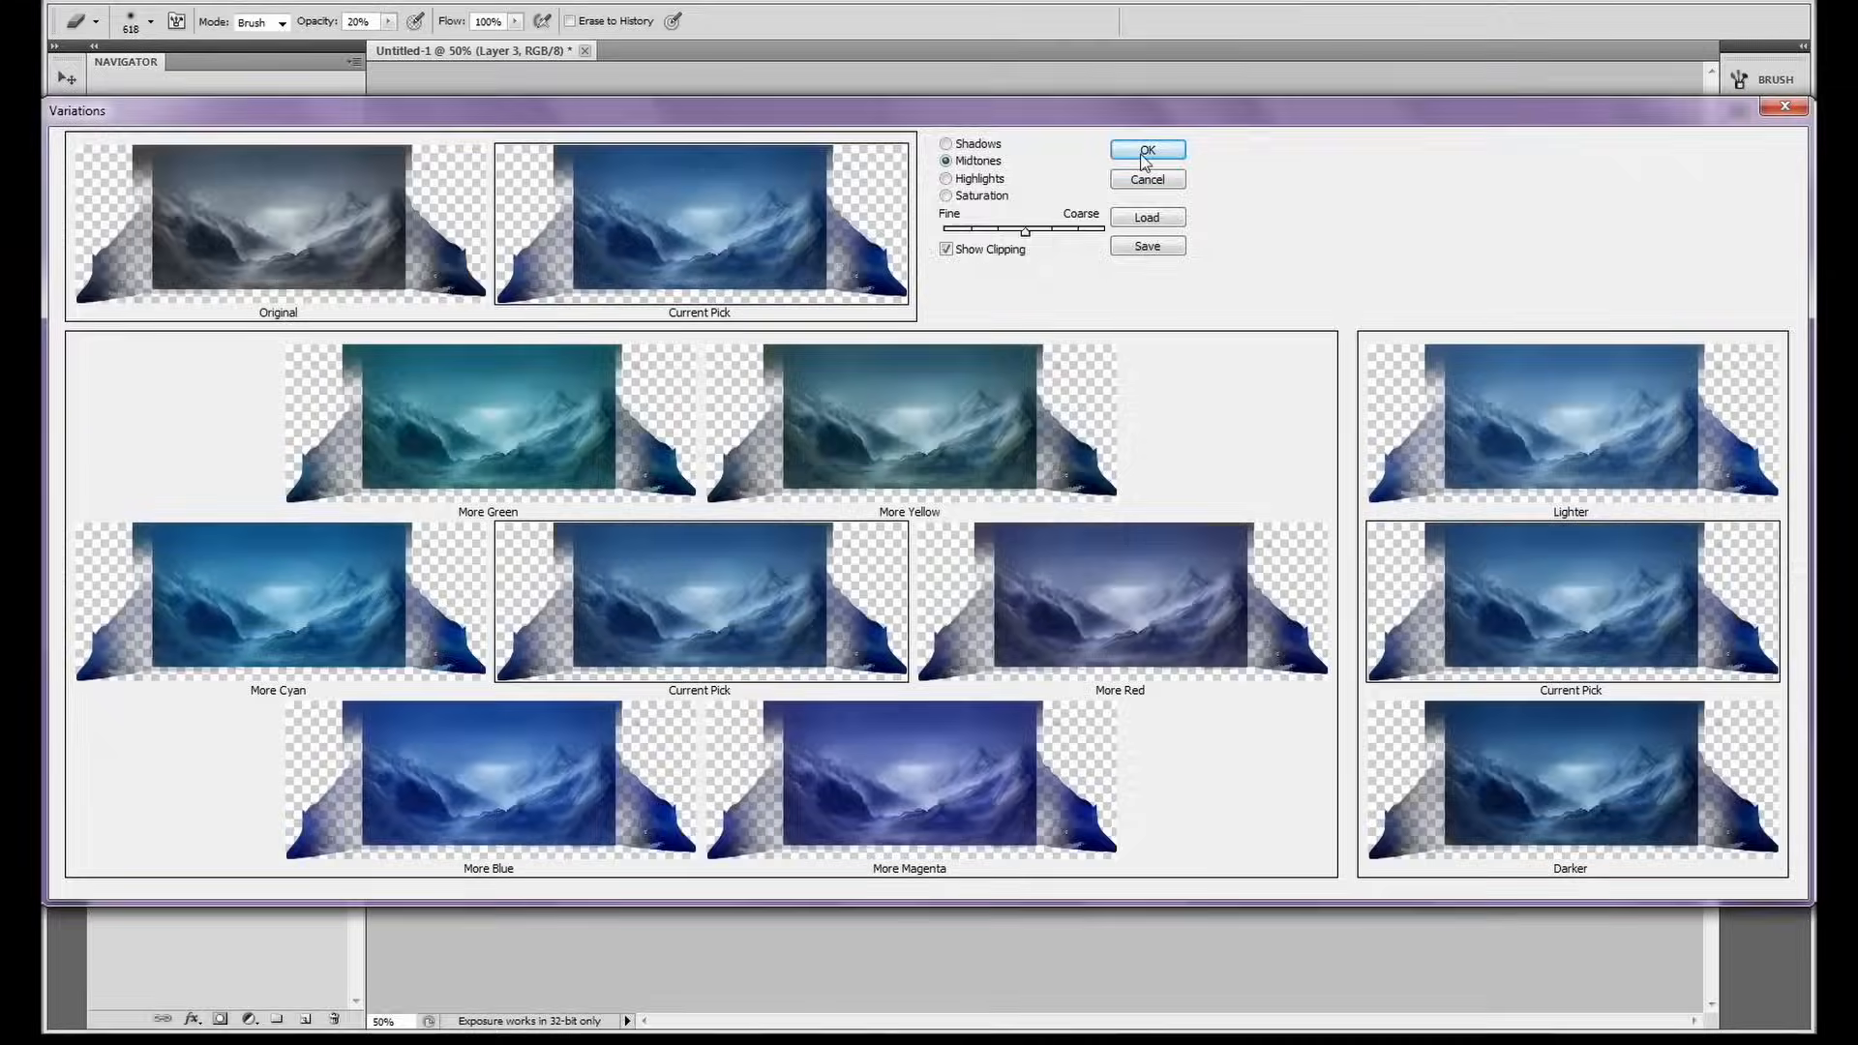
left_click(1144, 149)
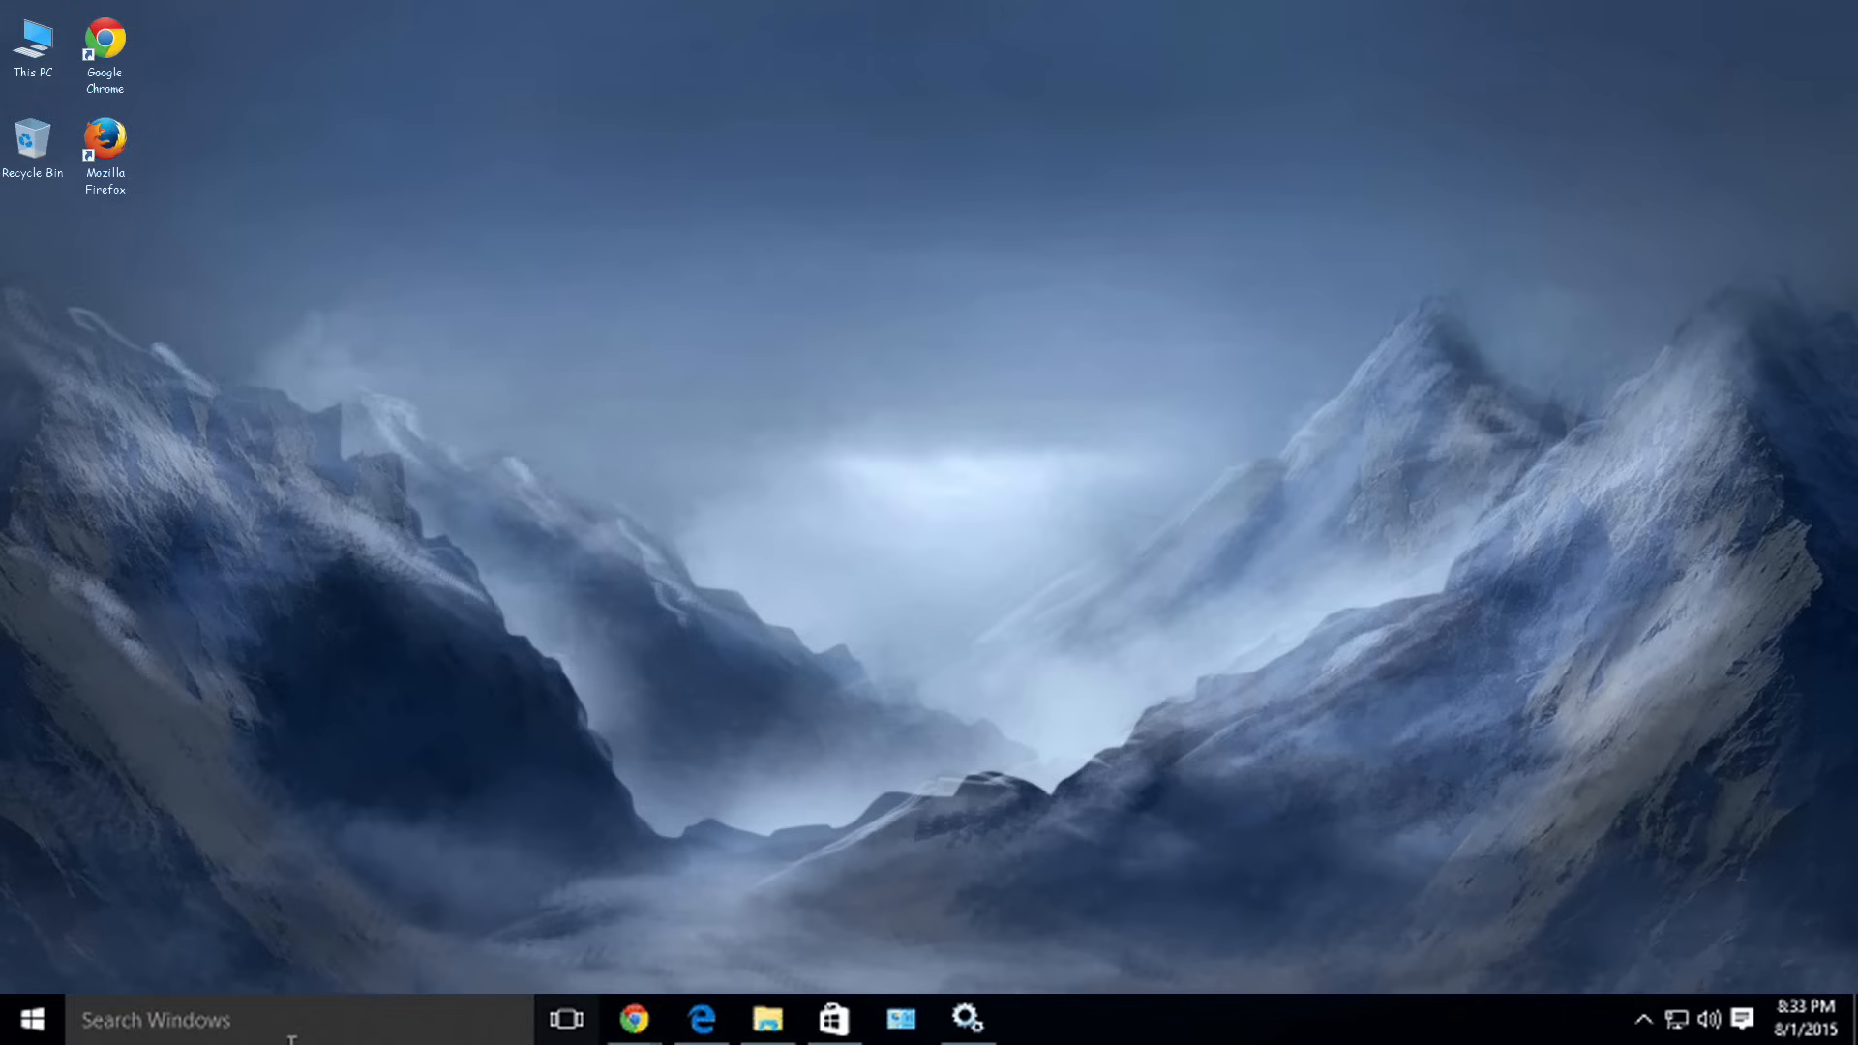
left_click(633, 1020)
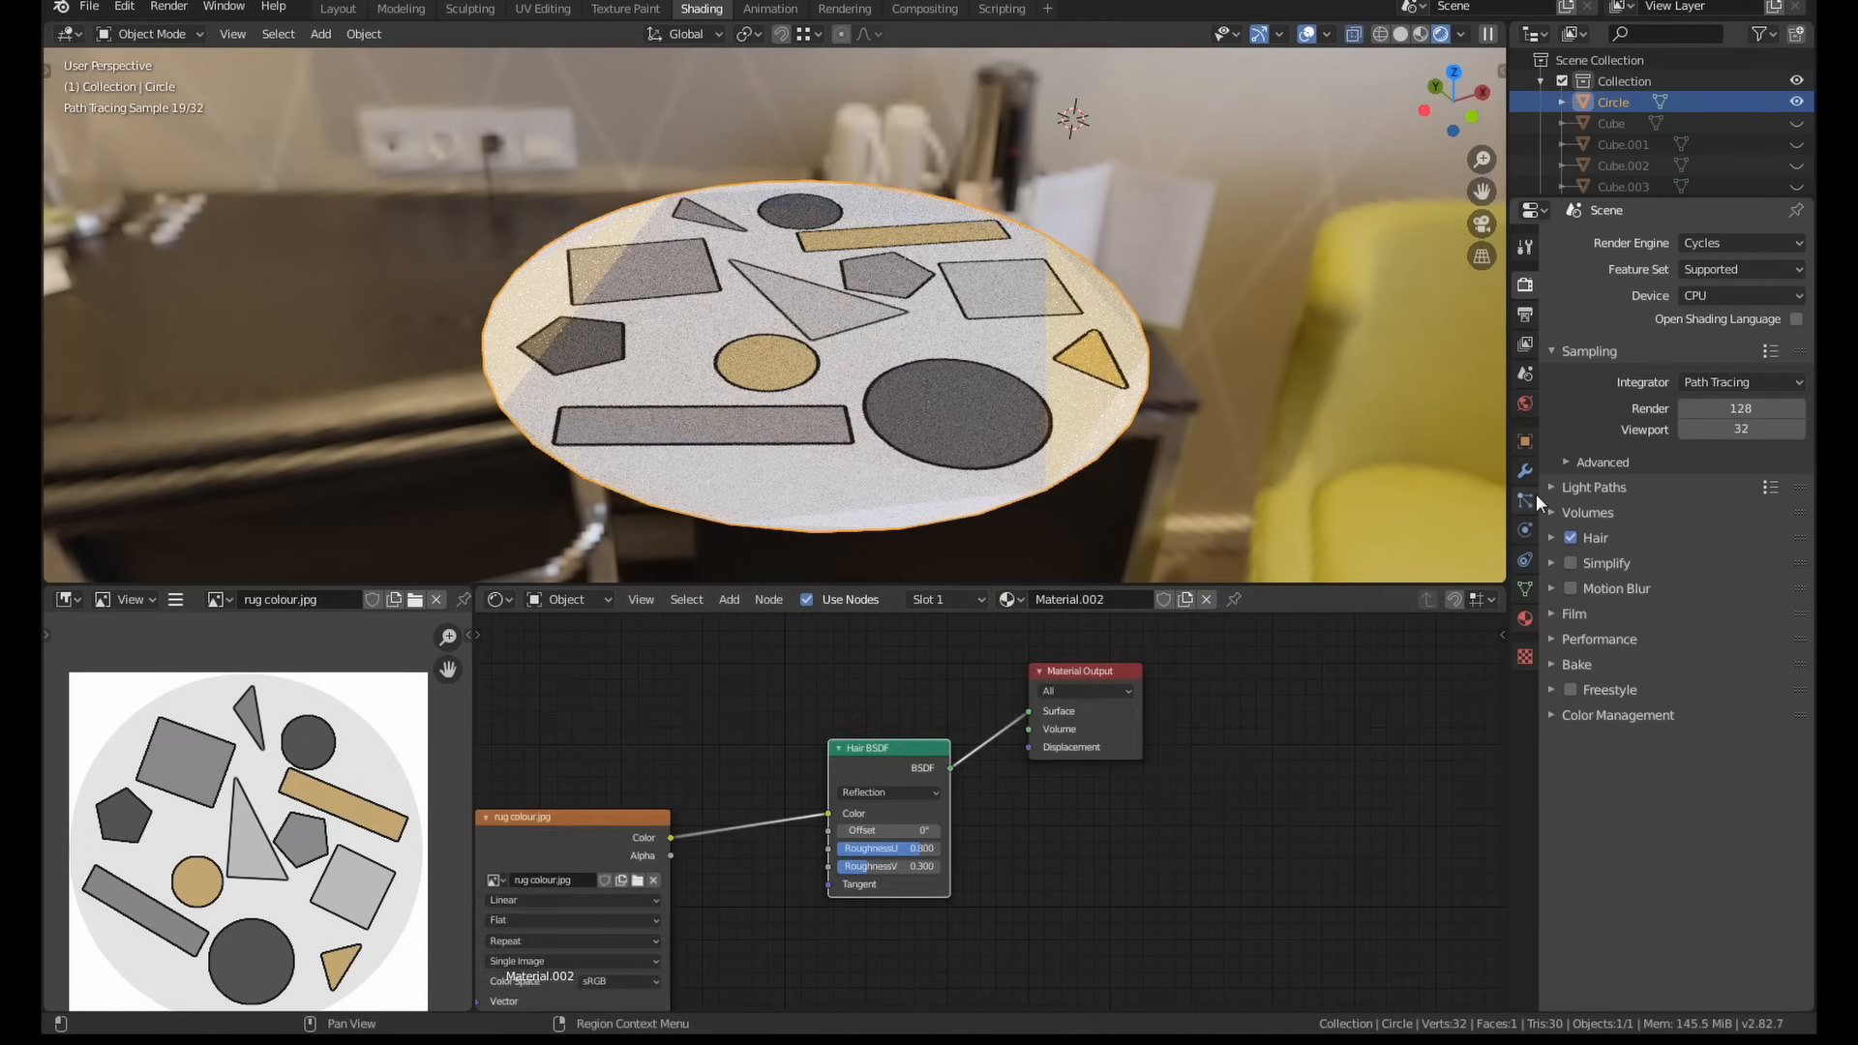
Switch the render engine to Cycles to preview the rug's shapes texture
left_click(1525, 502)
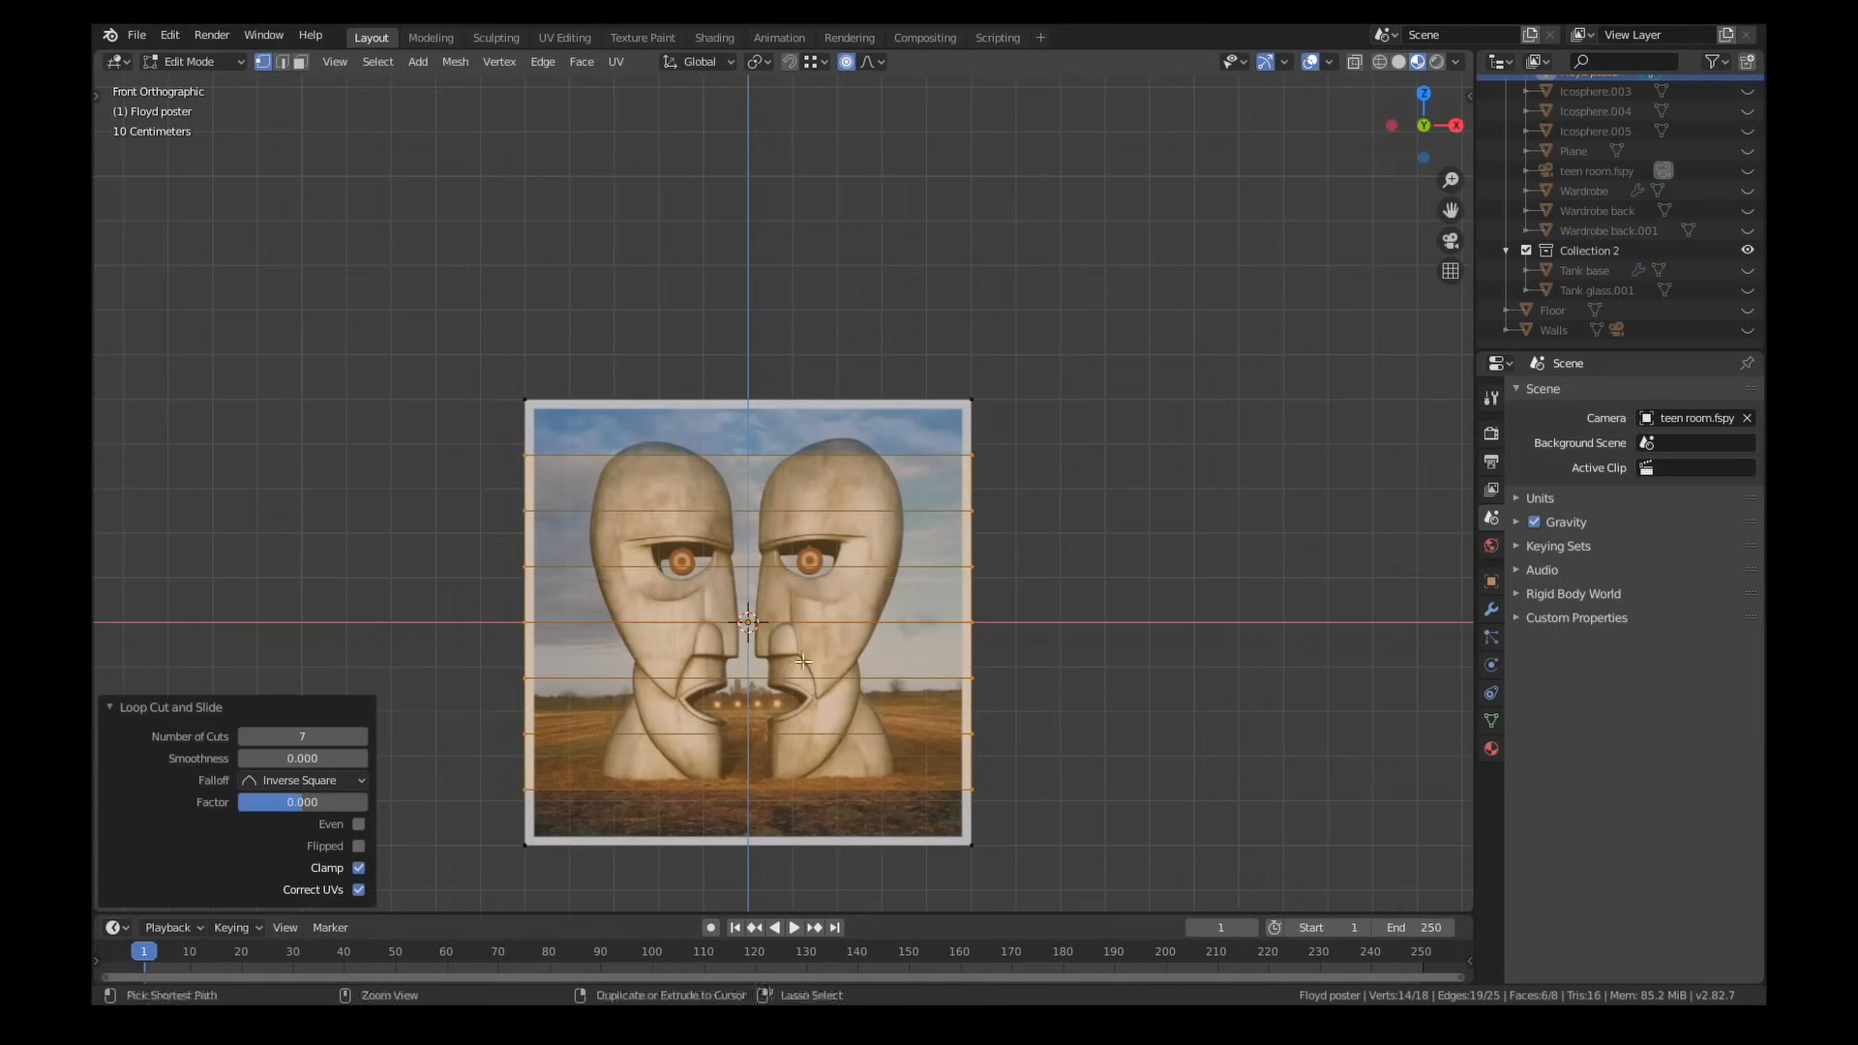
Import the Jaws poster as an image plane and randomize its vertices into a crinkled surface
key("Tab")
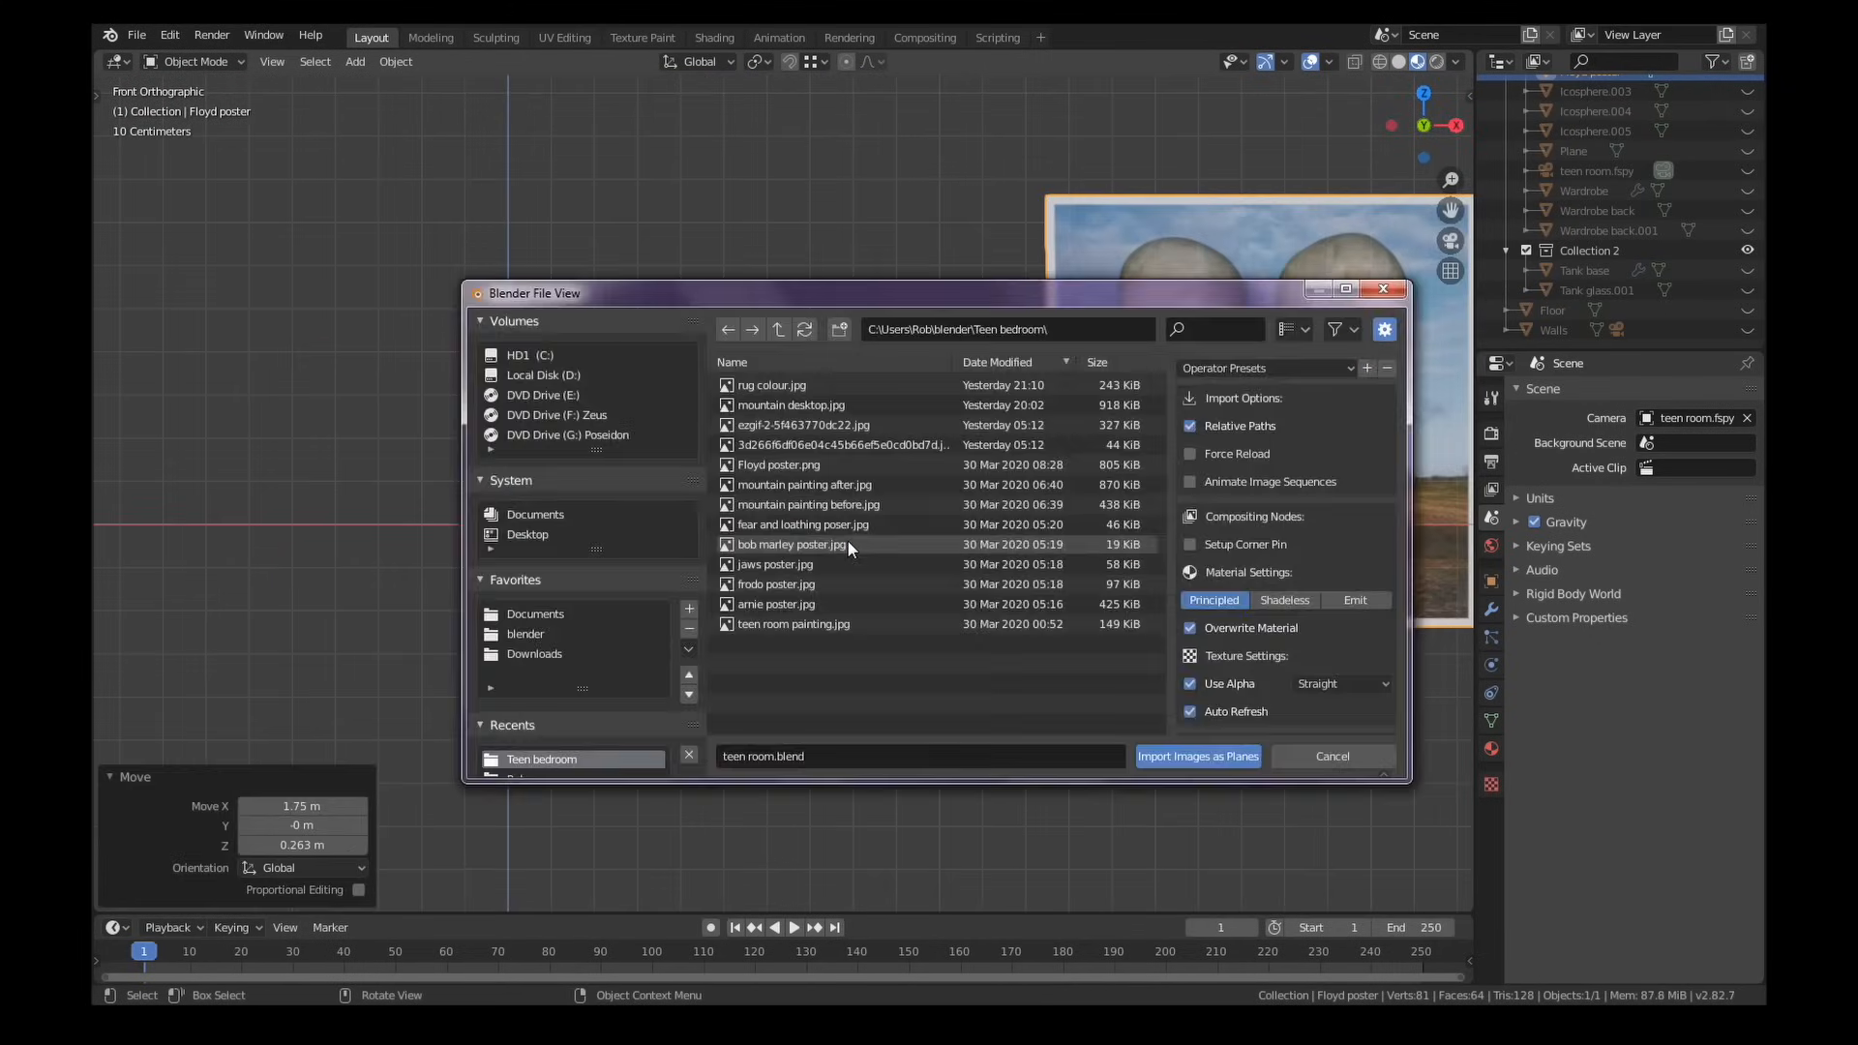
left_click(1197, 757)
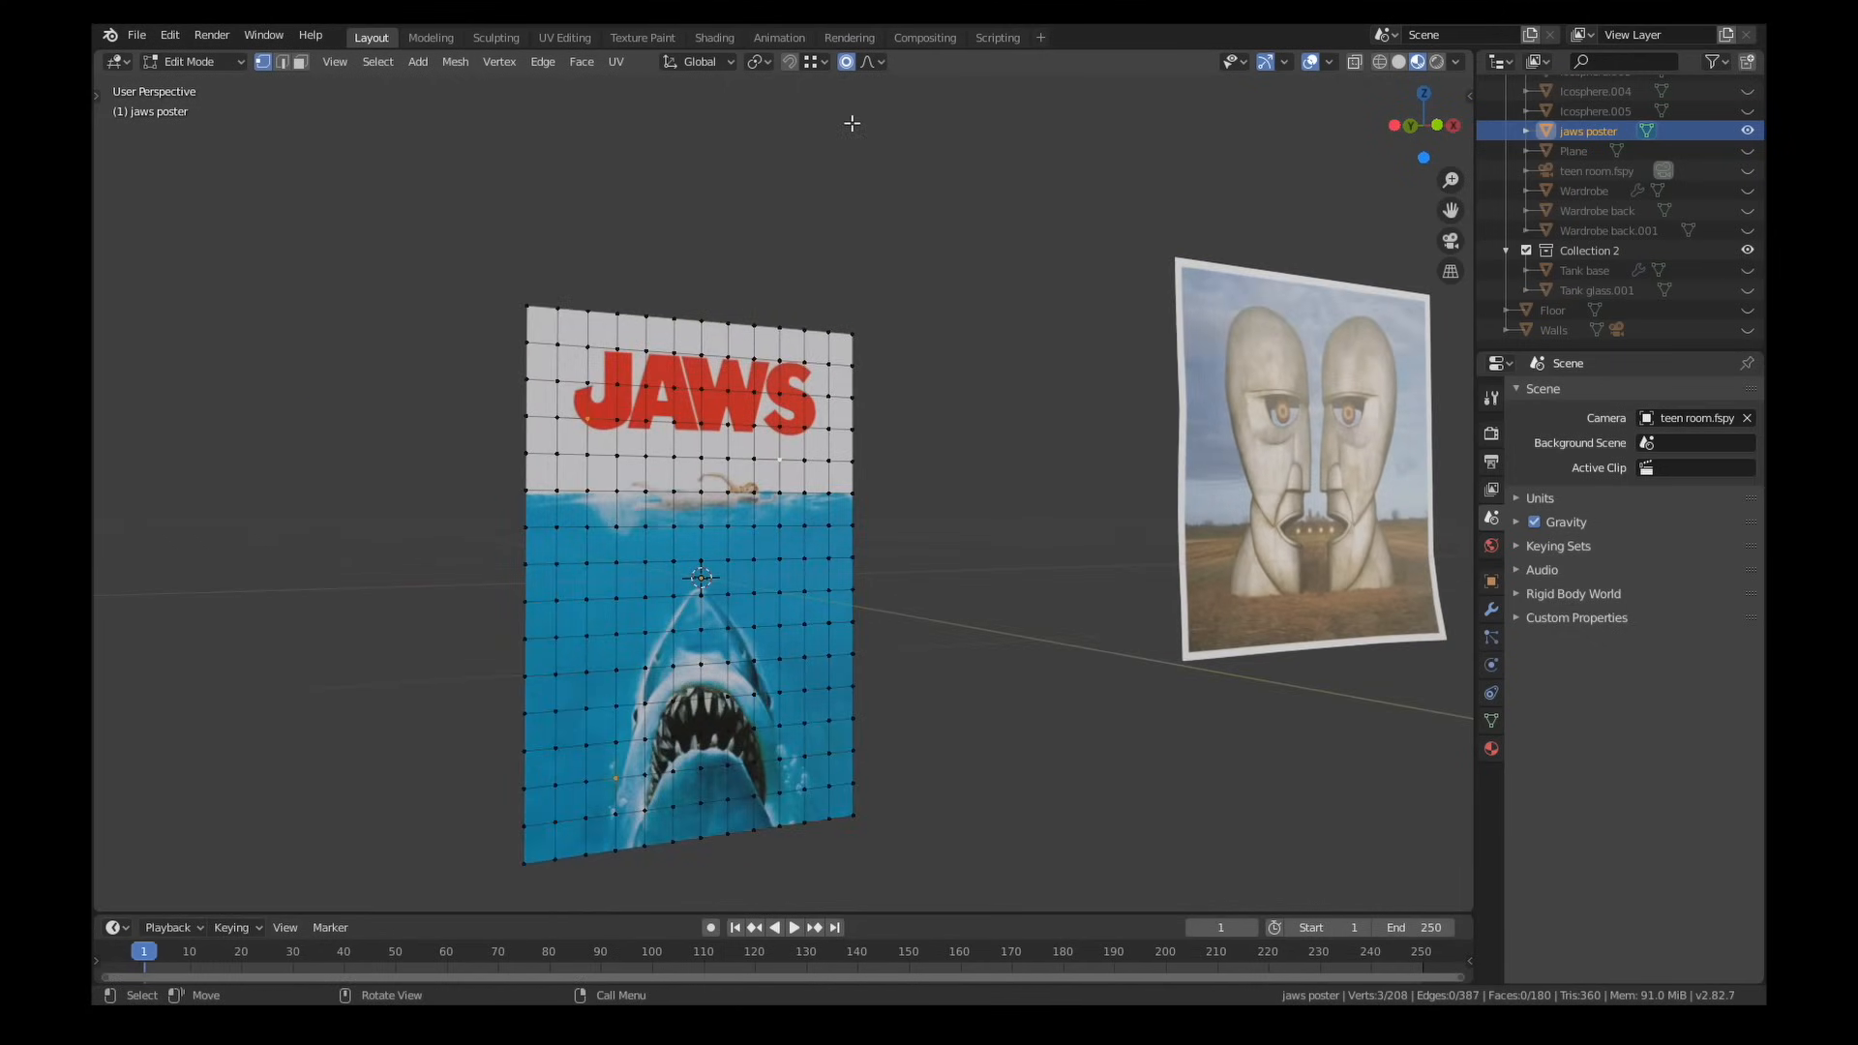
key("g")
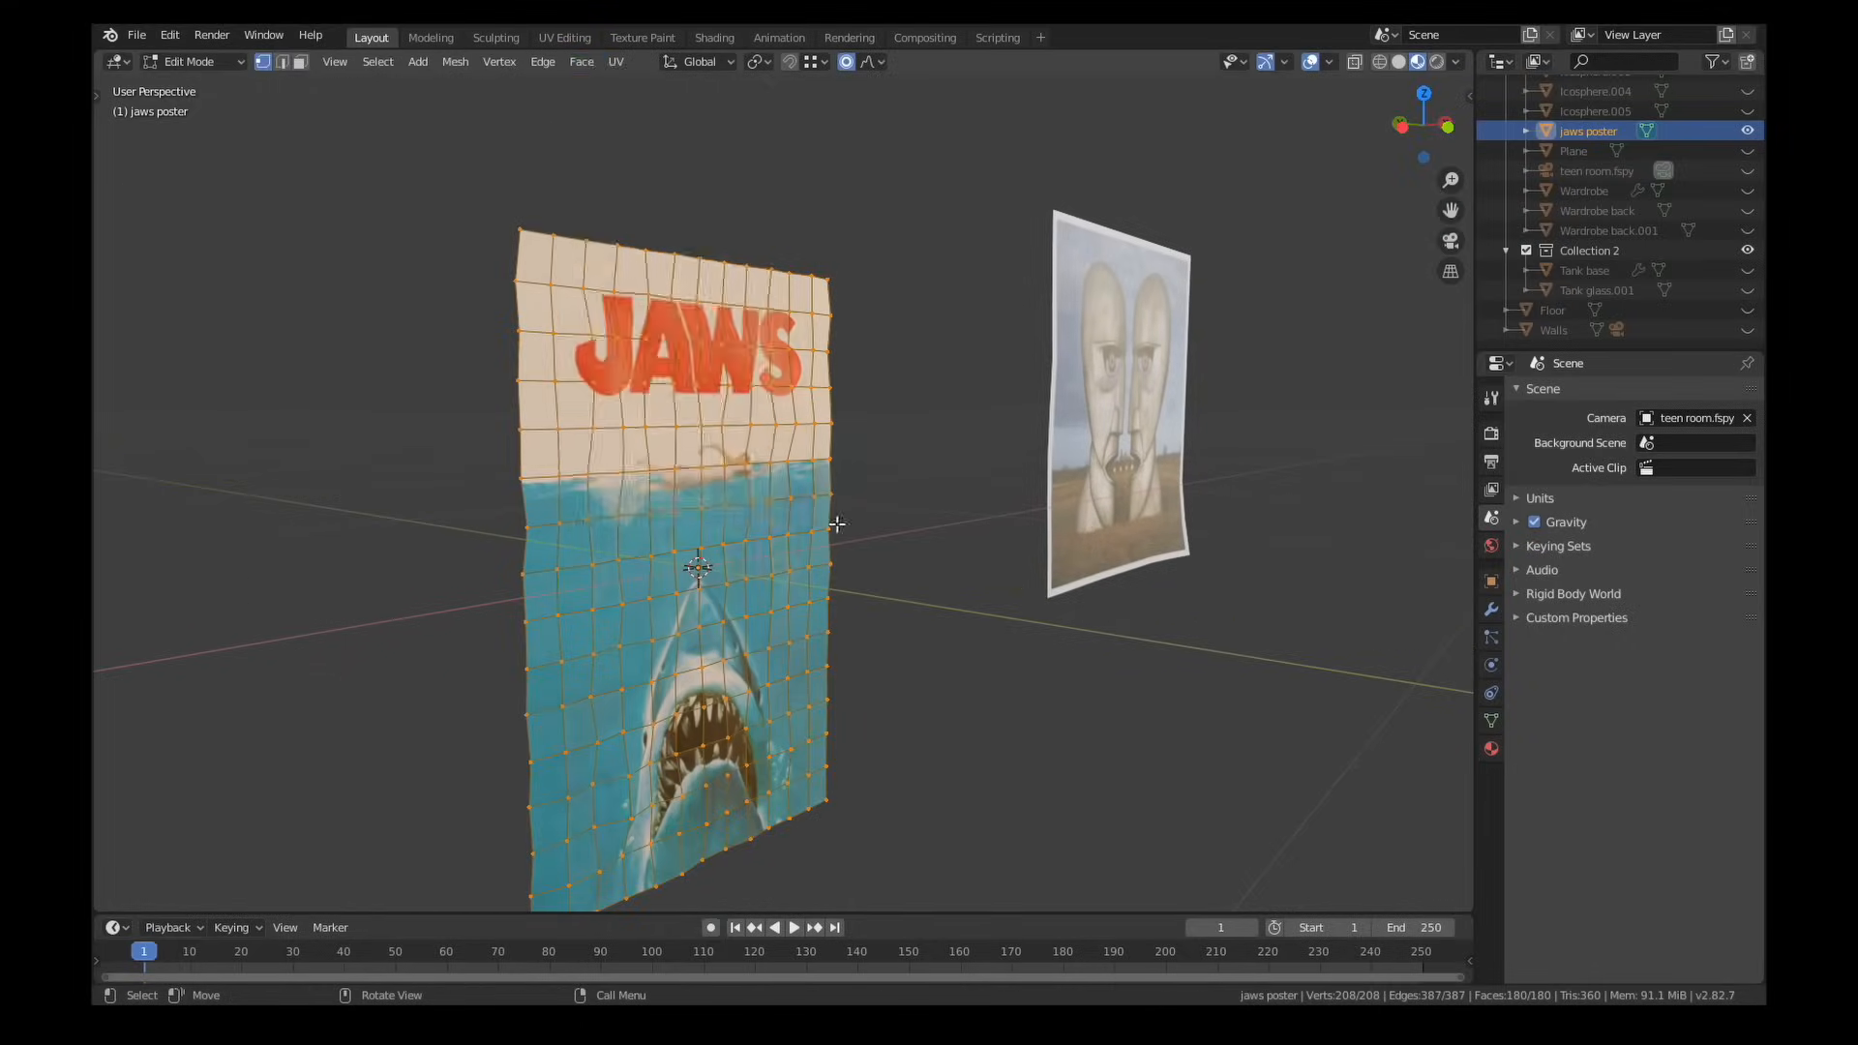
key("Tab")
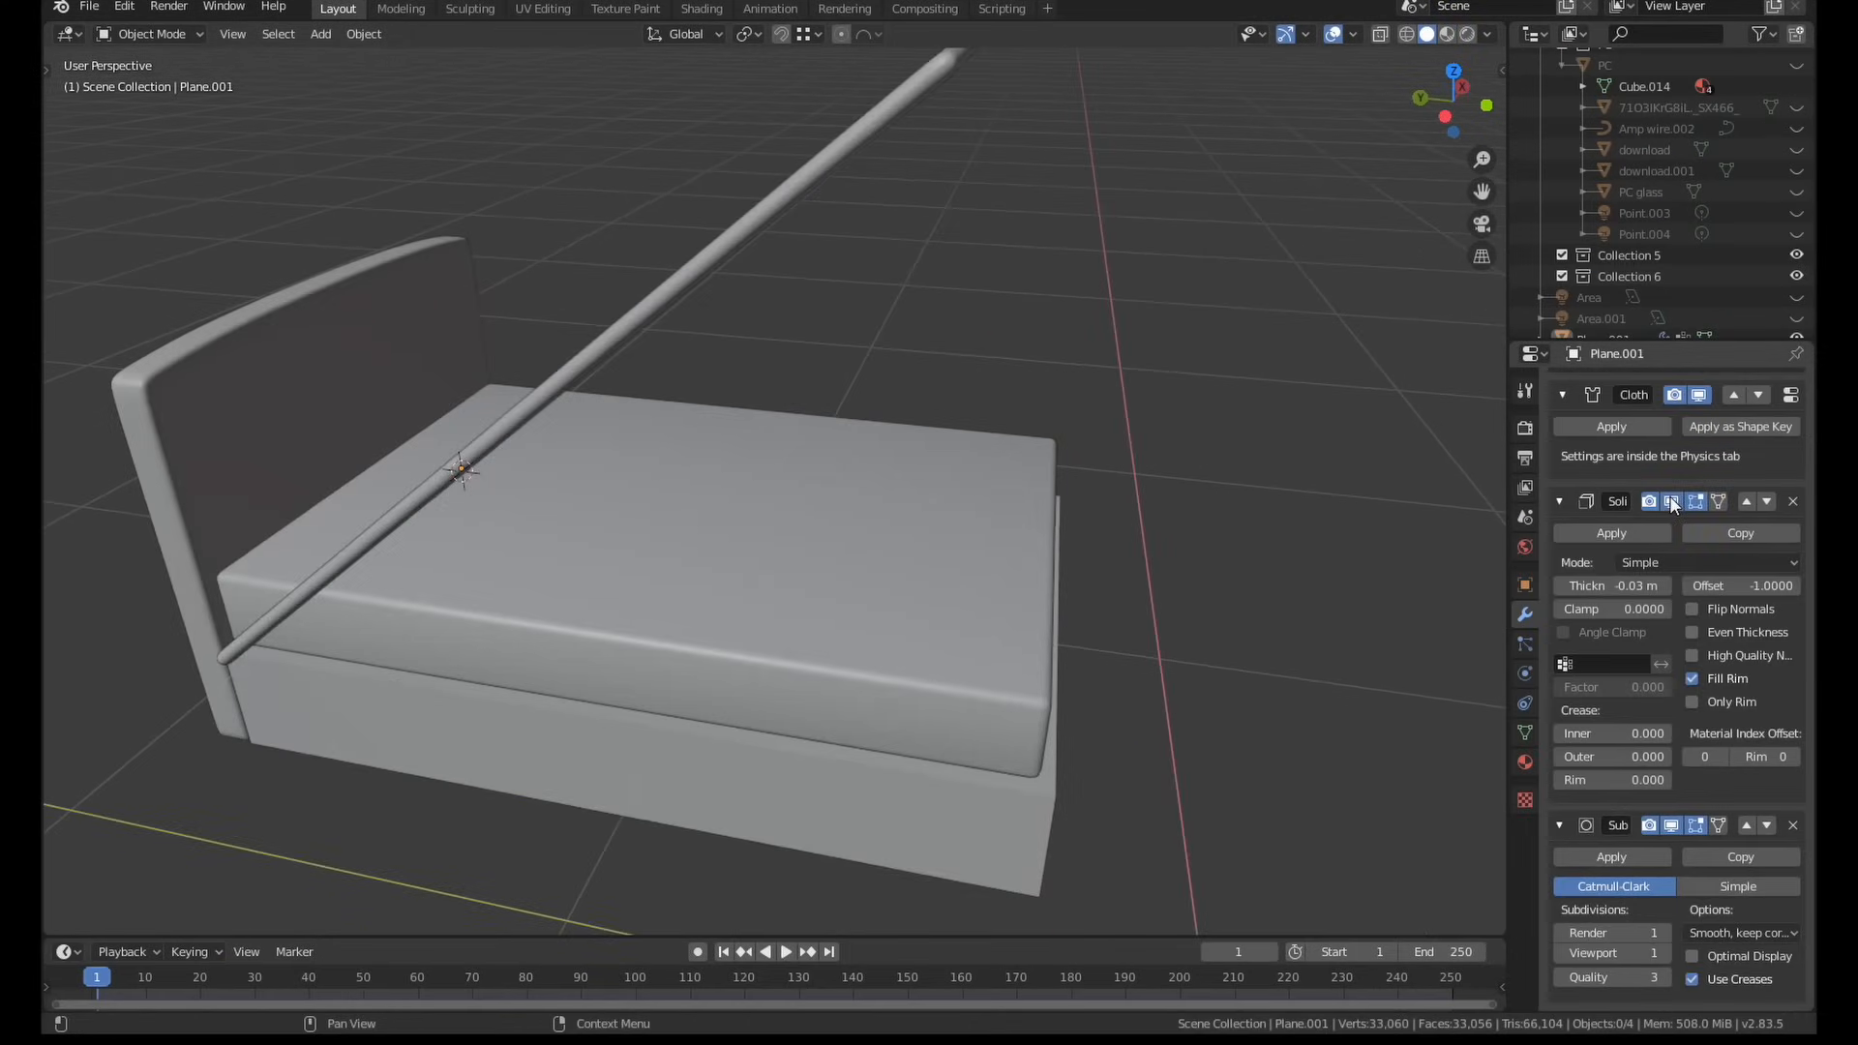
Toggle the cover's Solidify display and stop playback once the cloth has draped over the mattress
left_click(784, 952)
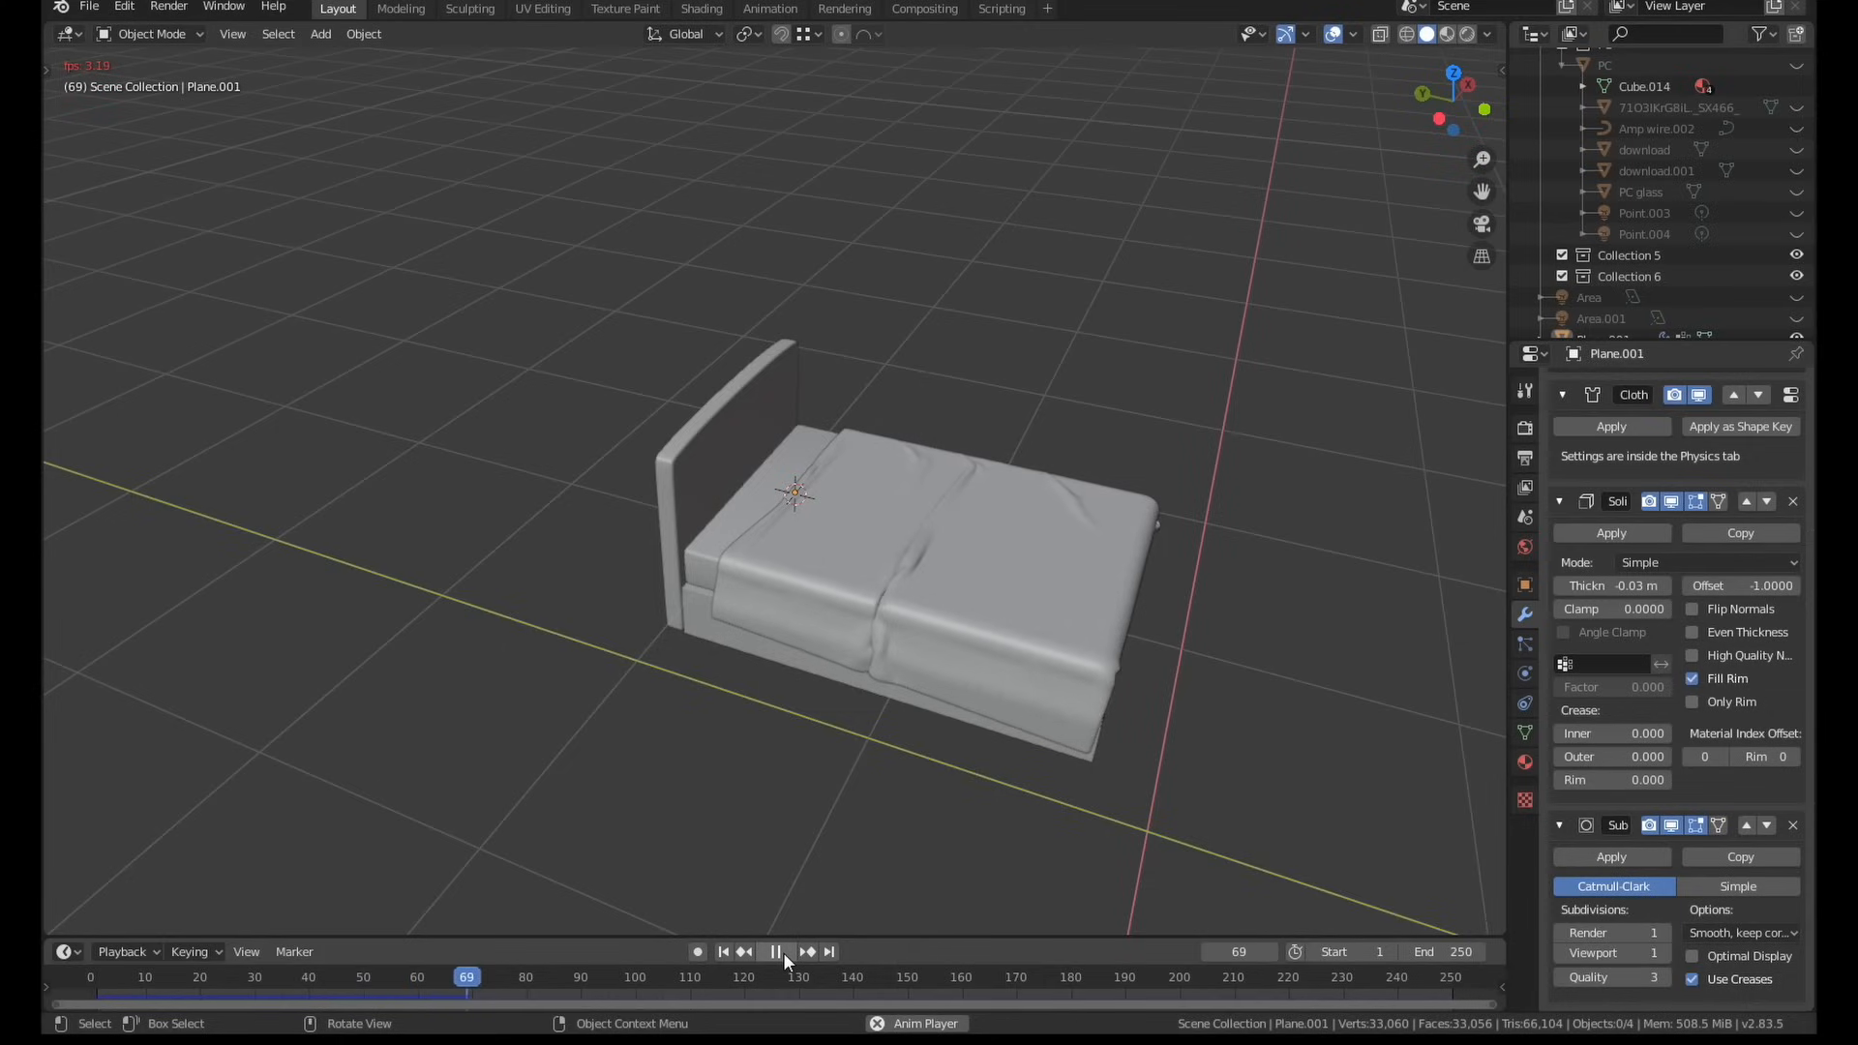
left_click(701, 7)
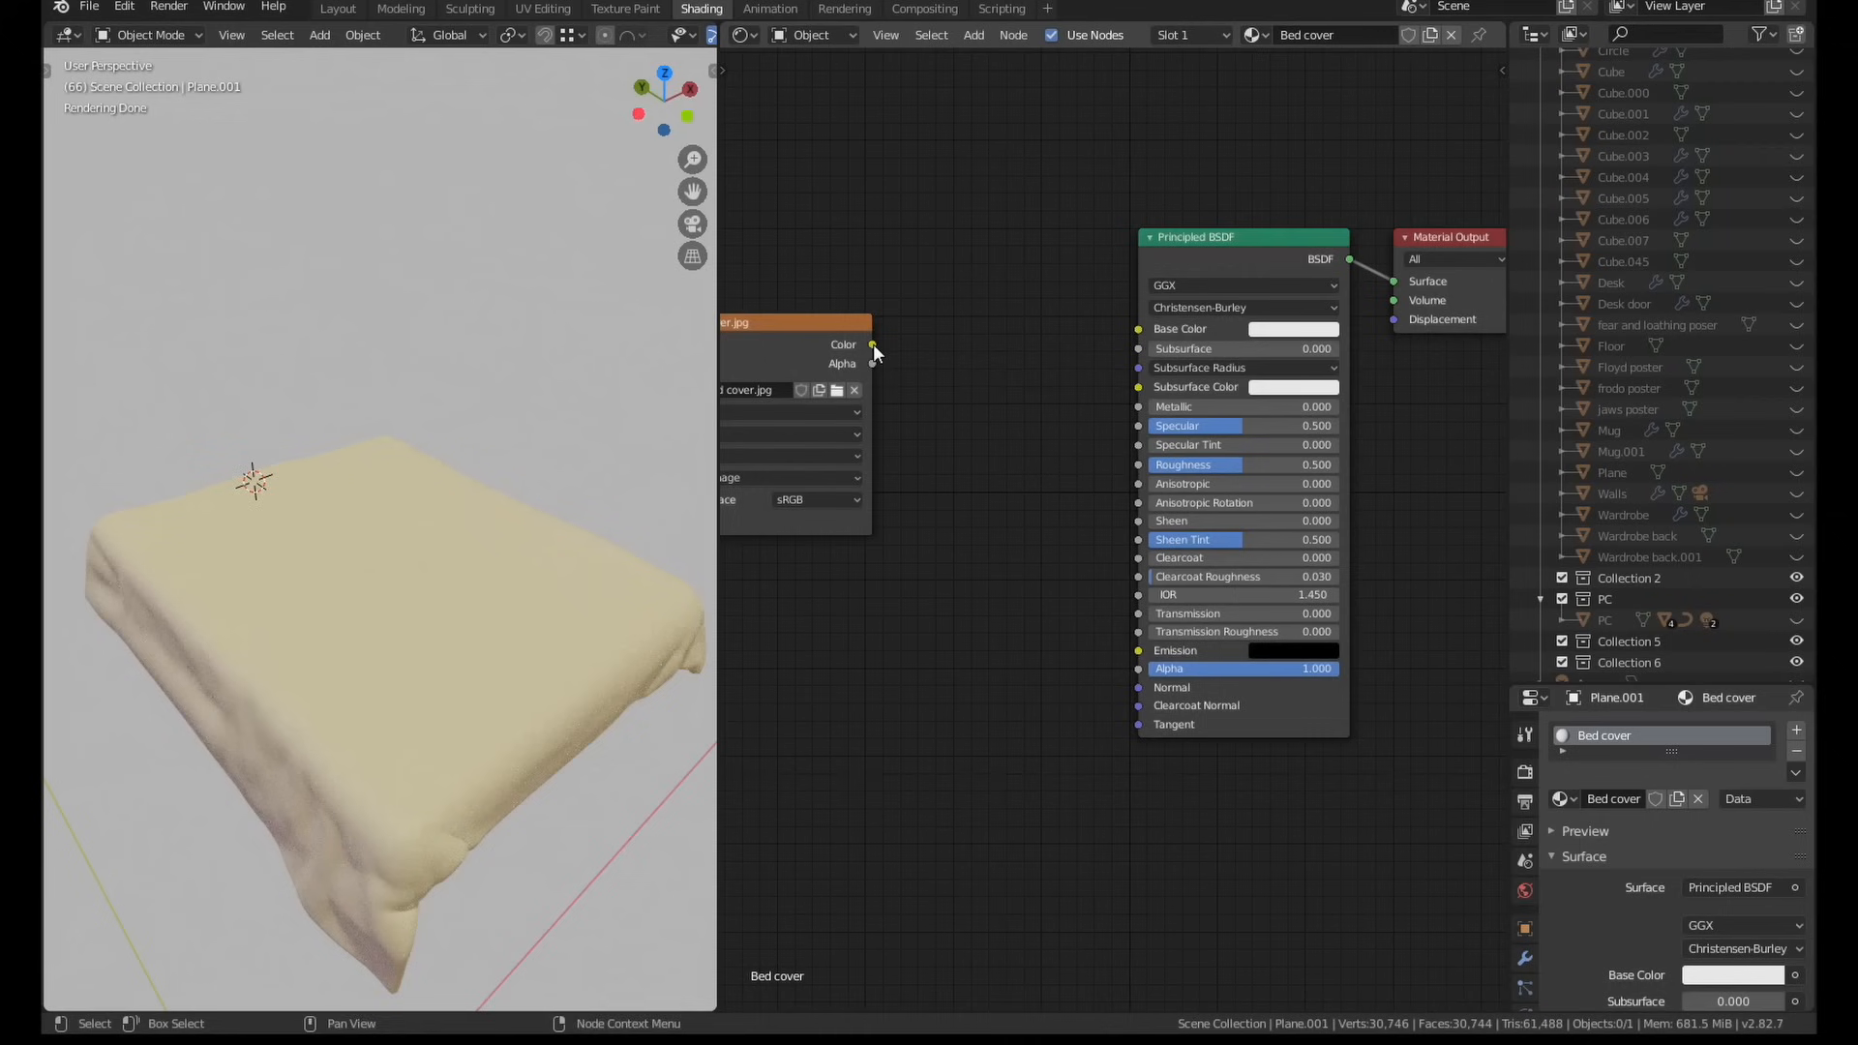
Wire the Bed cover image to Base Color and add blended wave-texture bump detail for a woven look
left_click_drag(873, 344, 1138, 329)
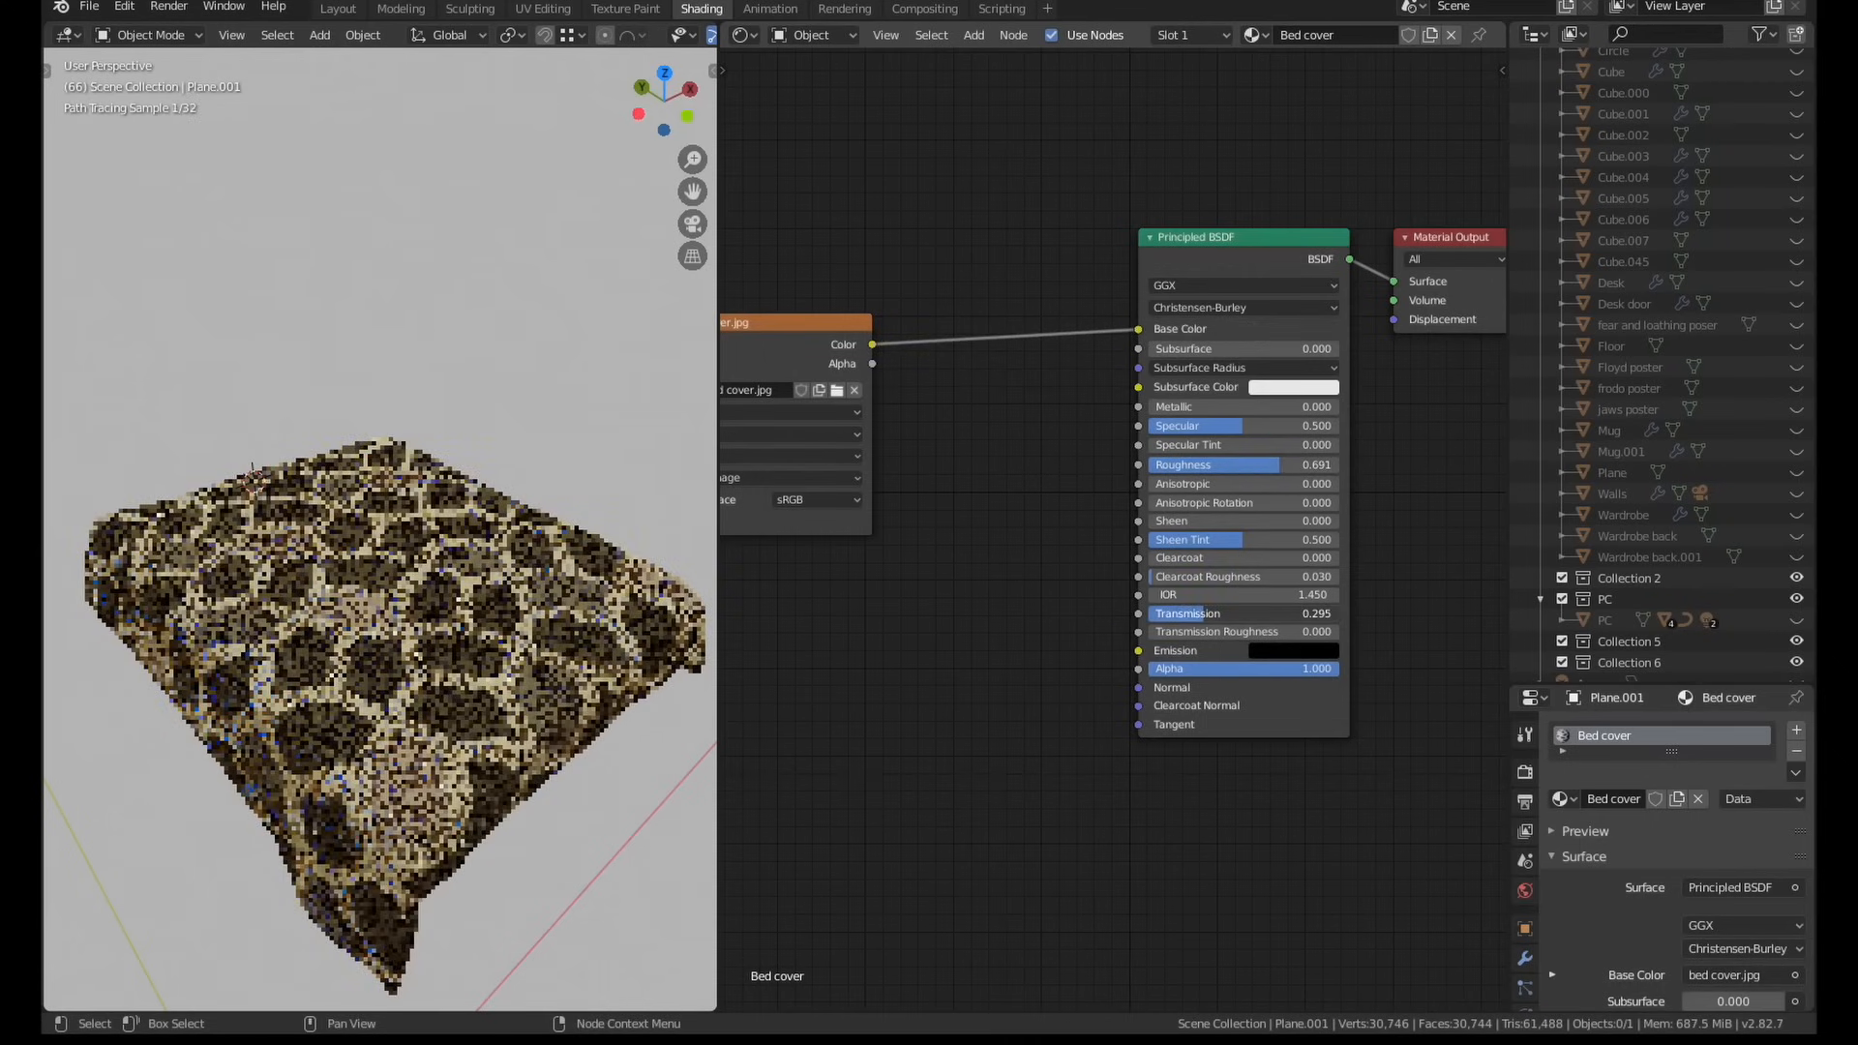
type("bum")
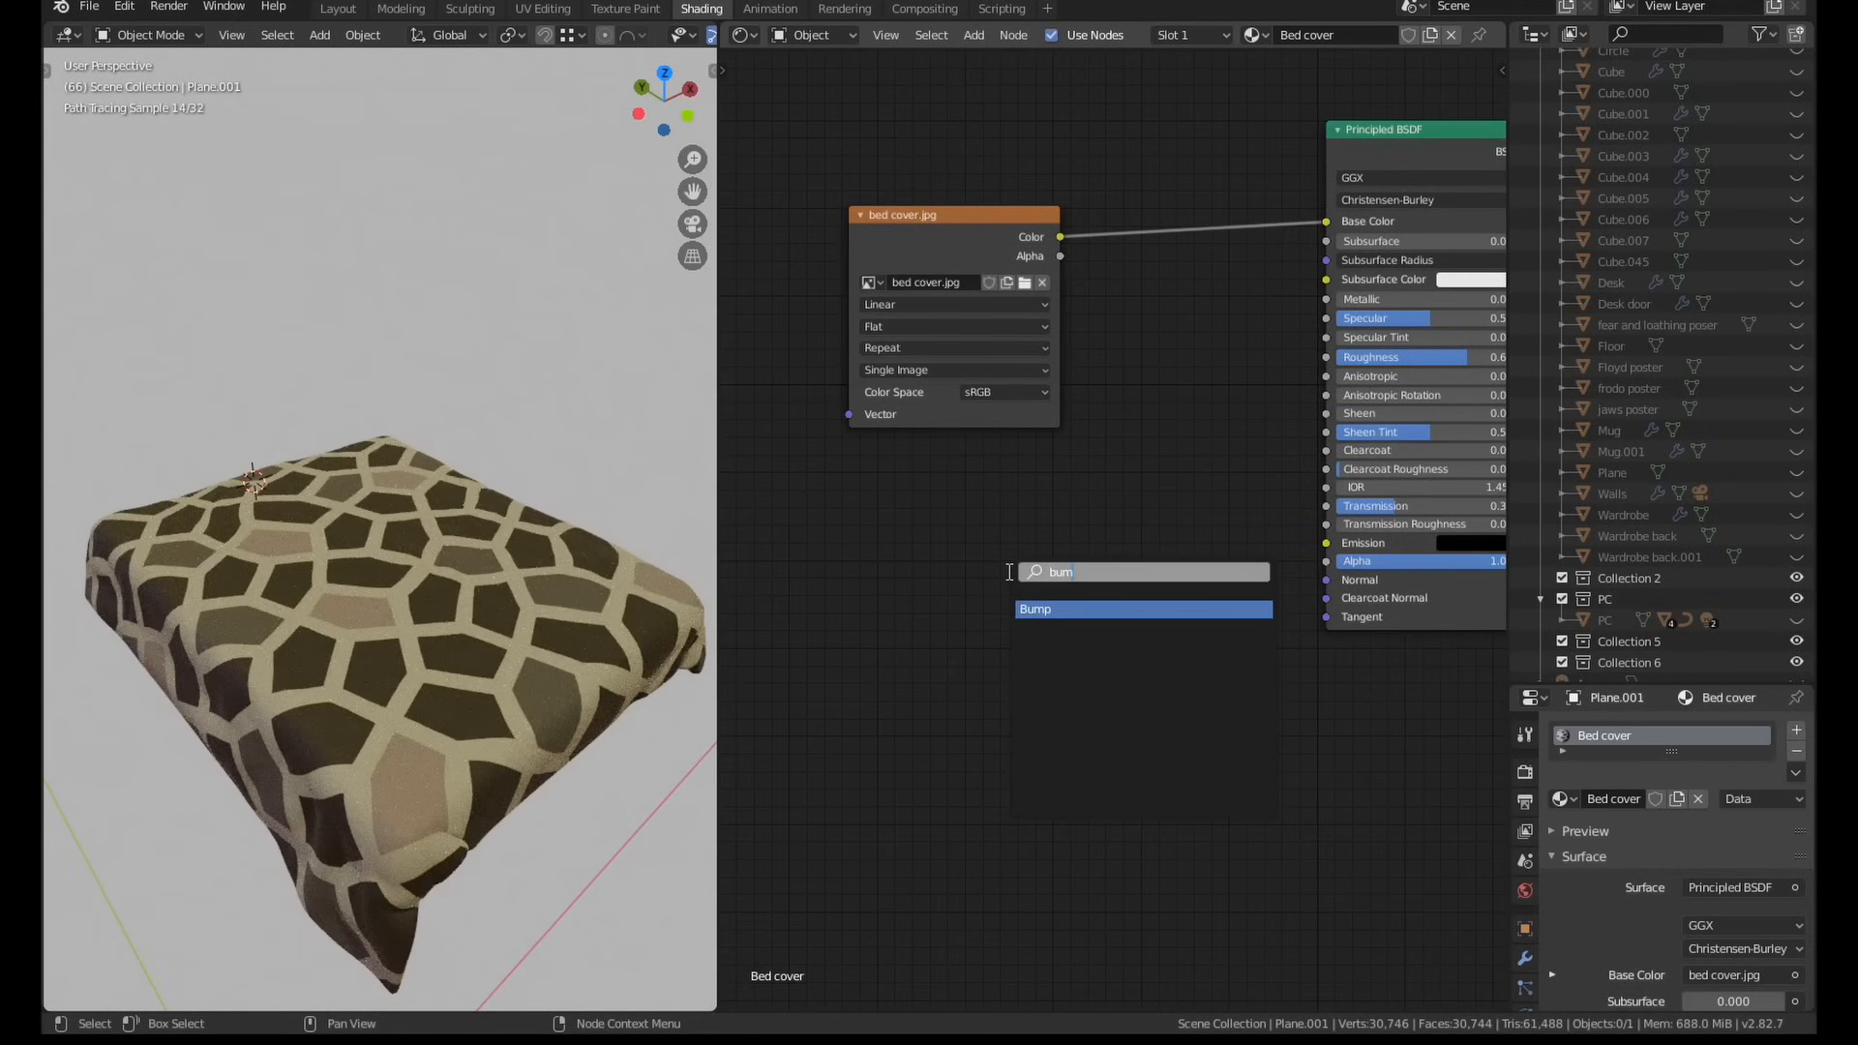
left_click(1033, 608)
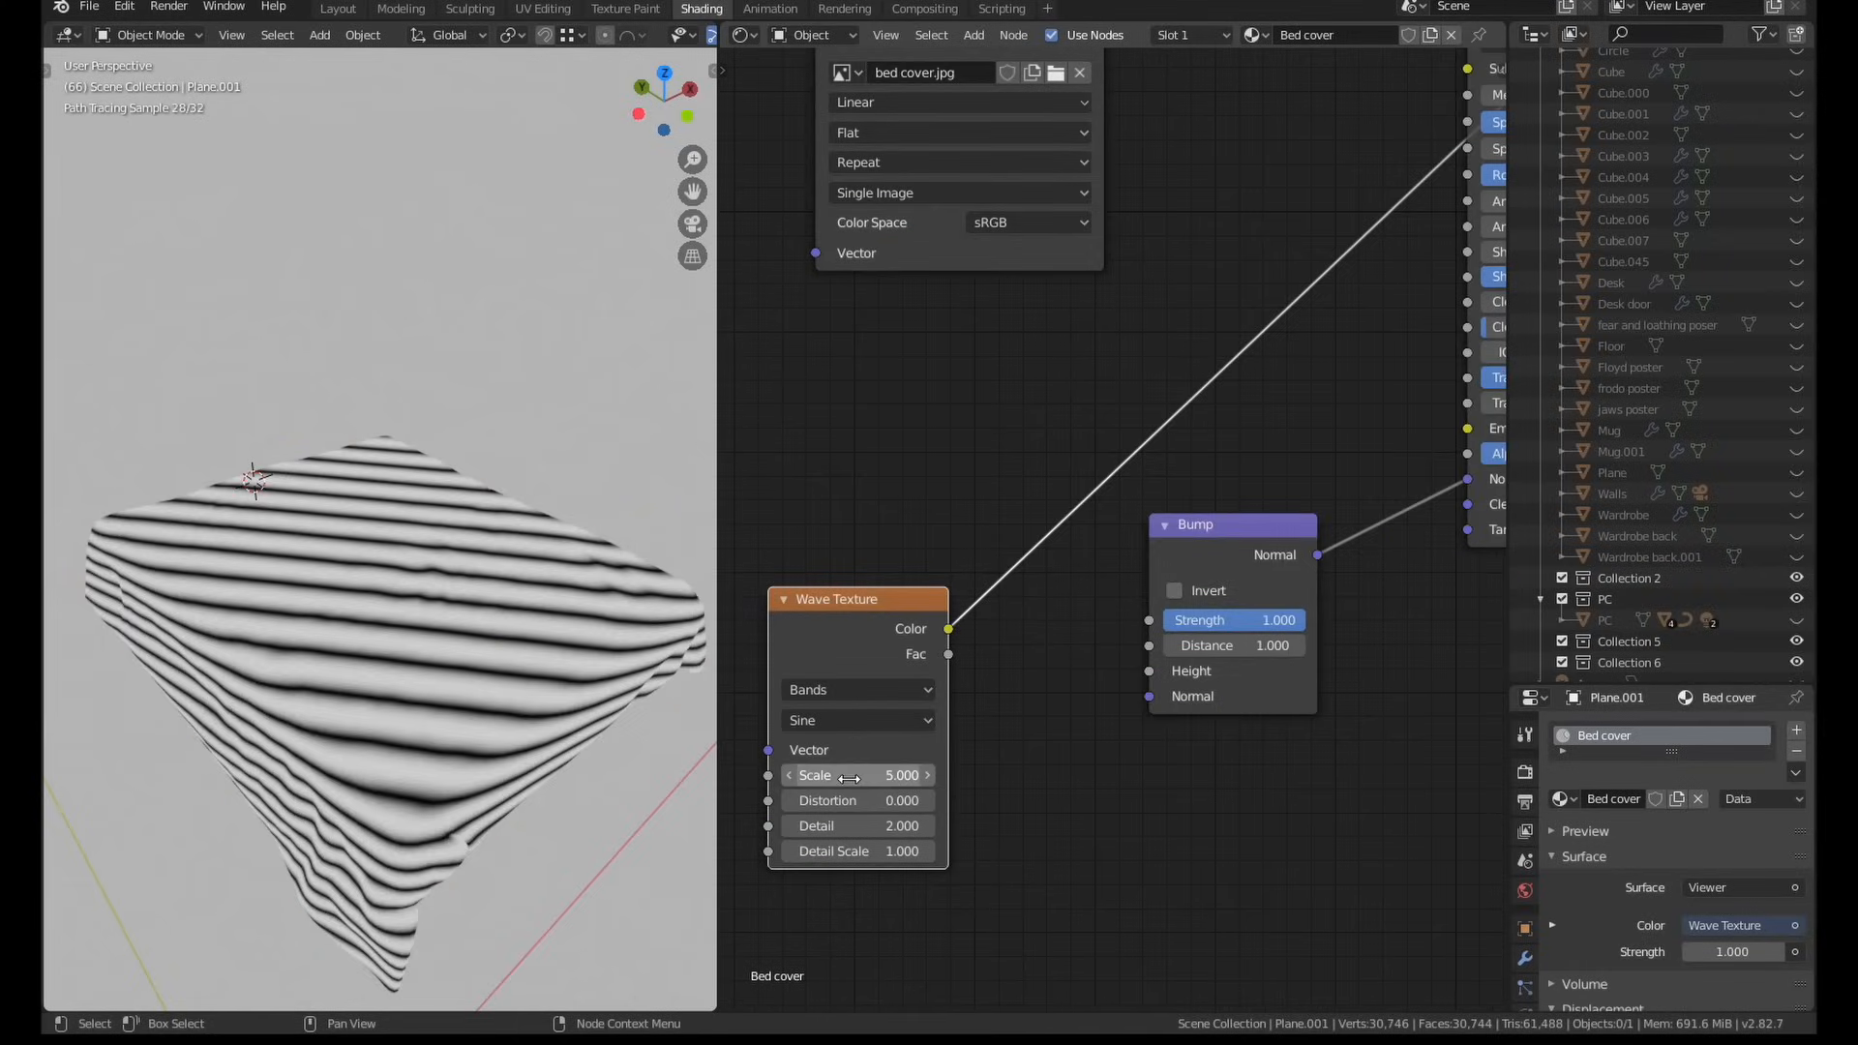
left_click_drag(831, 774, 865, 774)
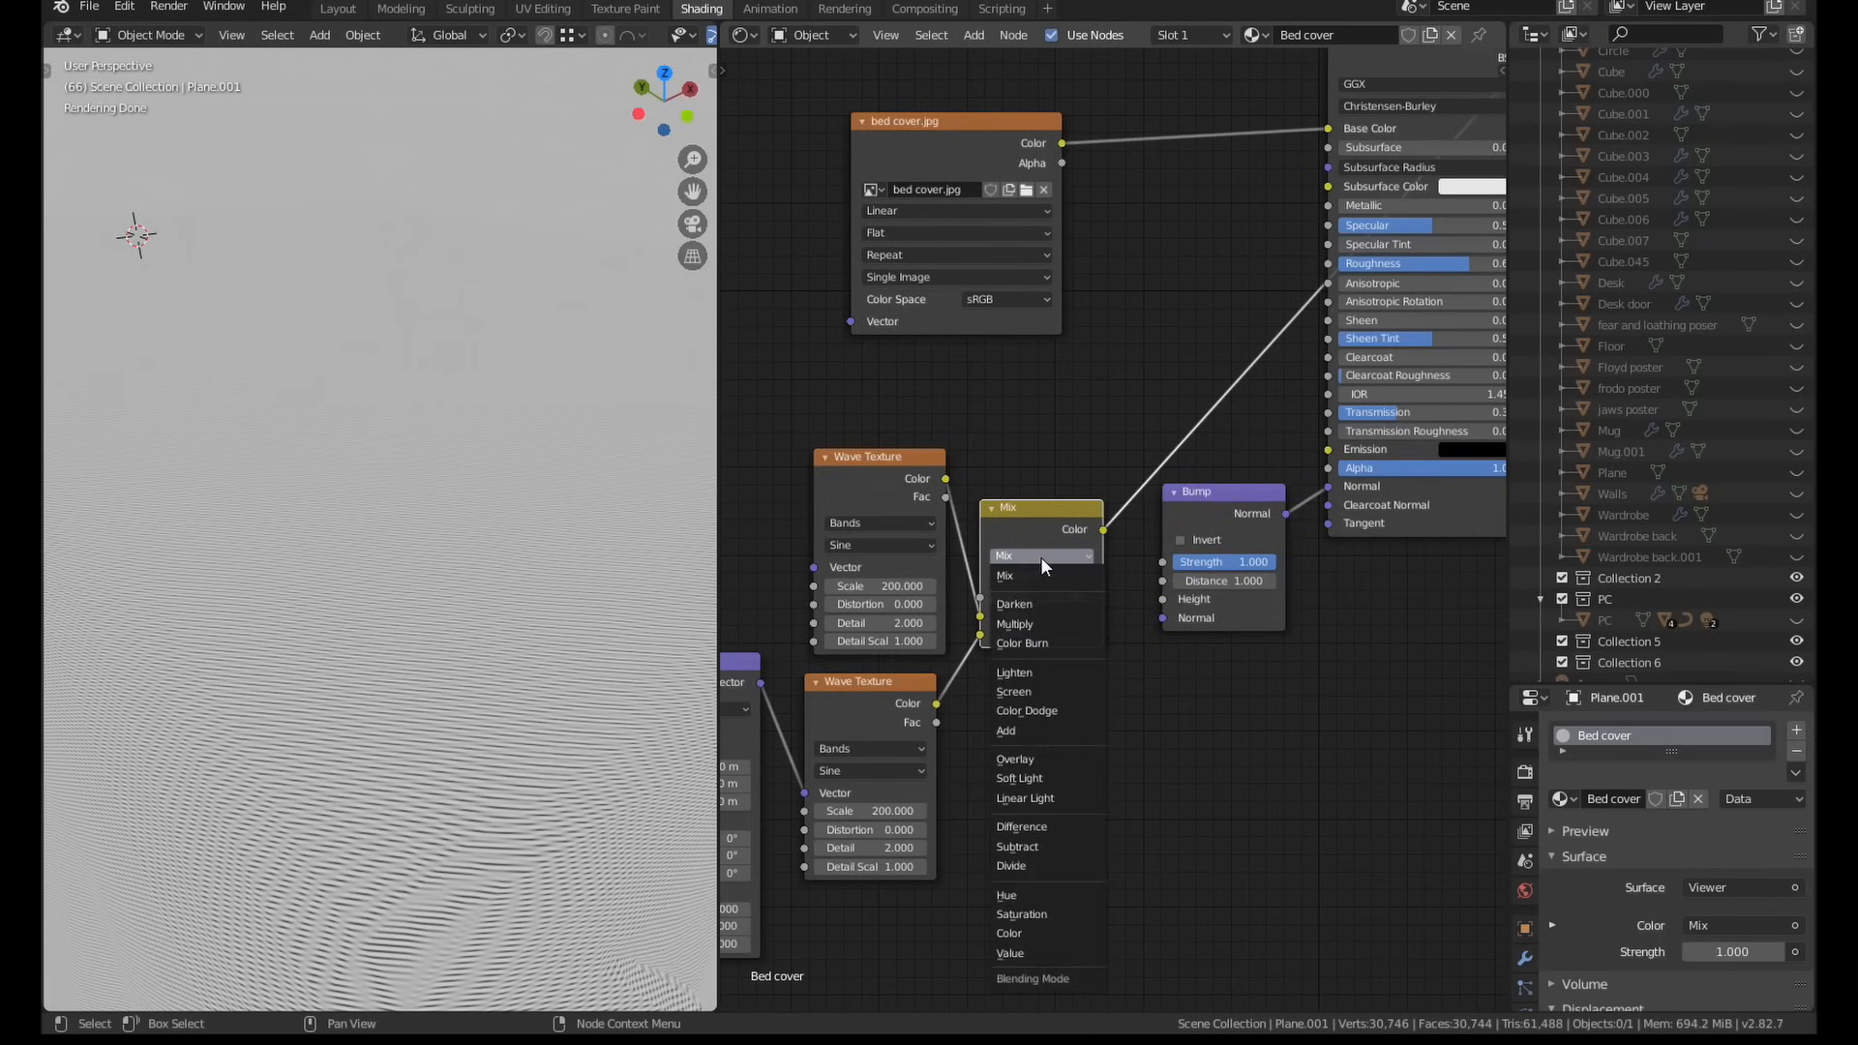
left_click(1012, 623)
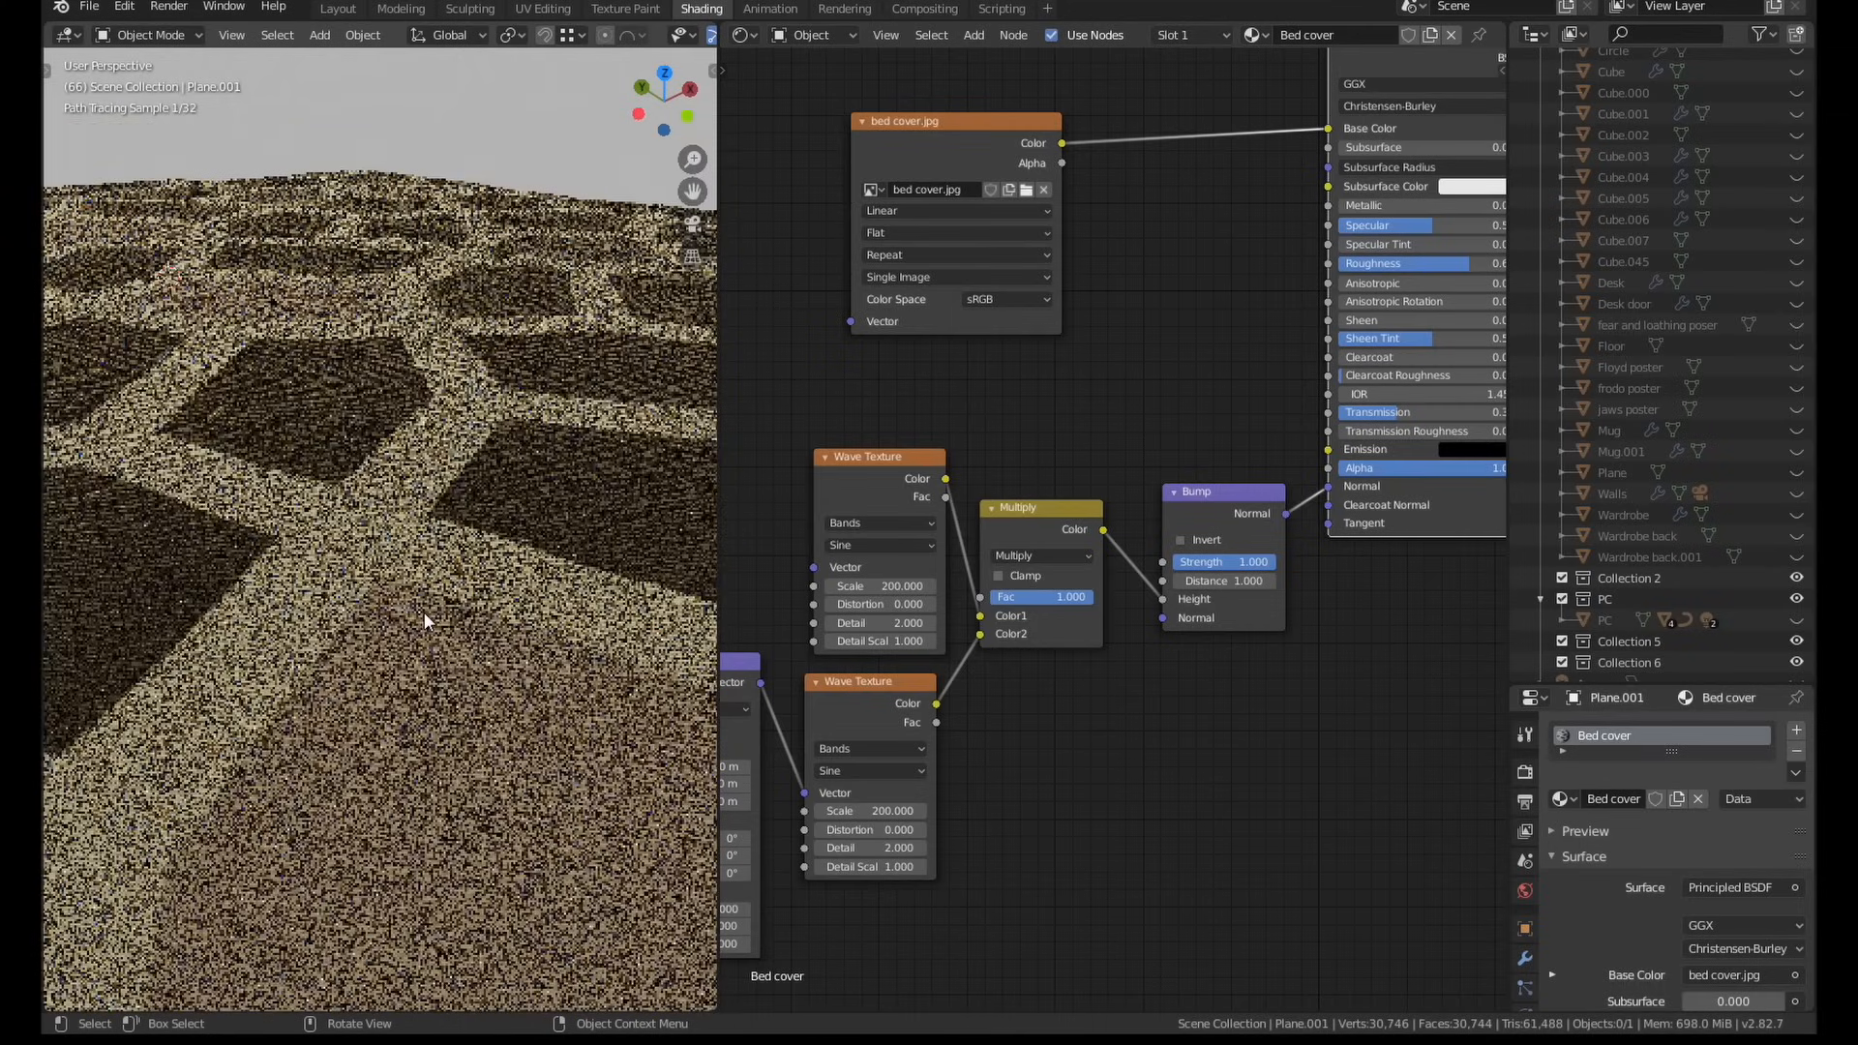
Return to the Layout workspace to duplicate the pillow beside the first
left_click(336, 8)
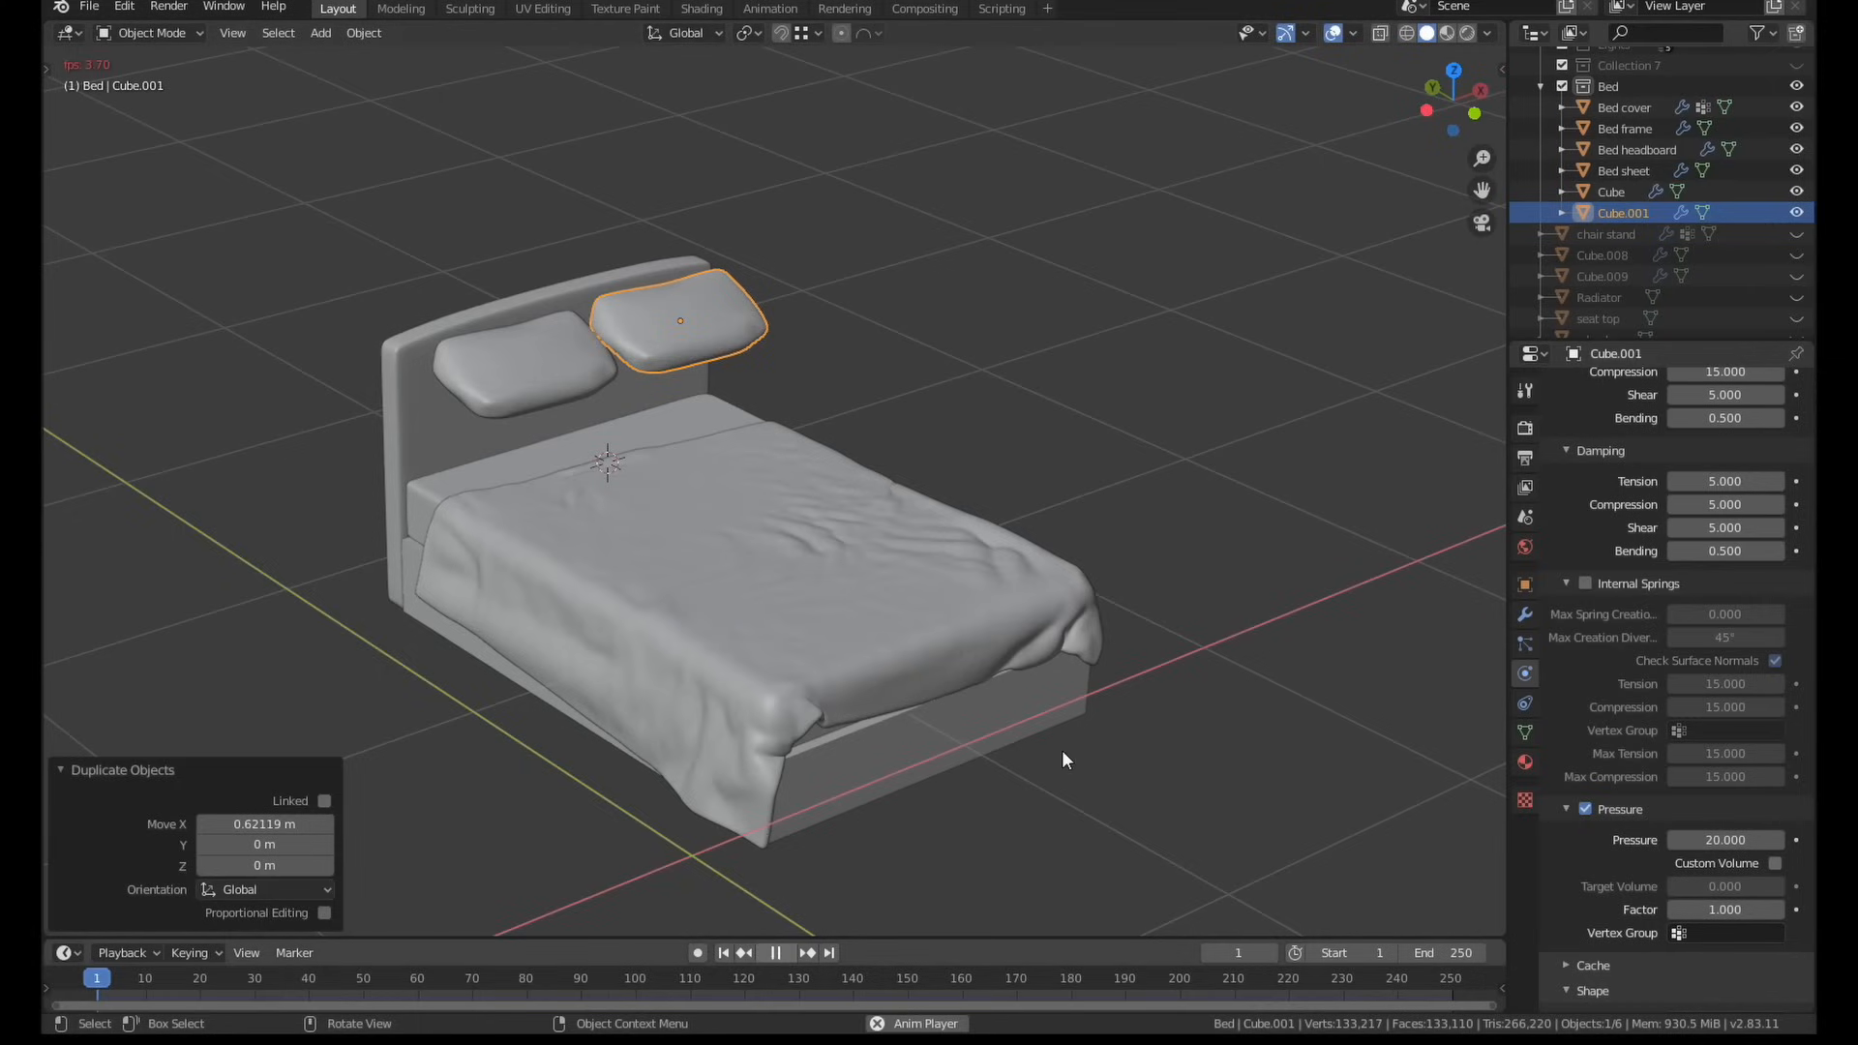
Run the timeline so the pillows puff up in the cloth simulation
left_click(805, 952)
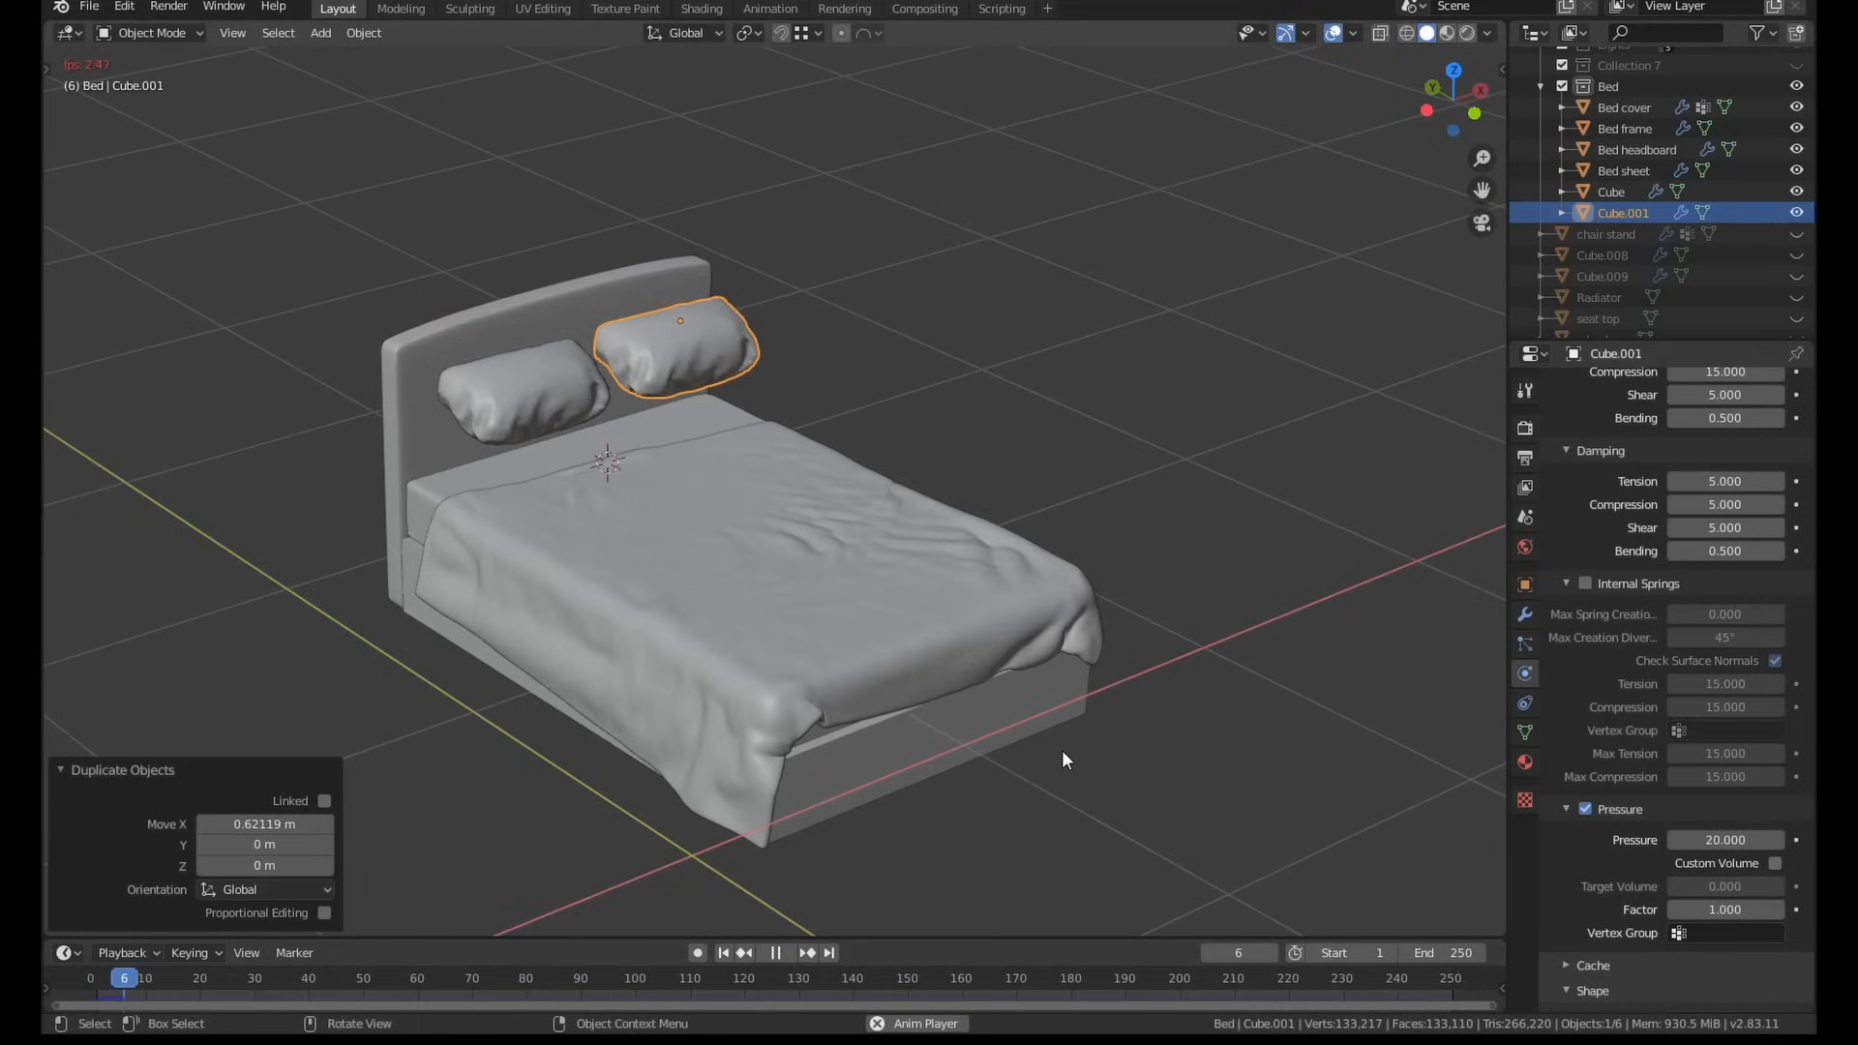
left_click(774, 952)
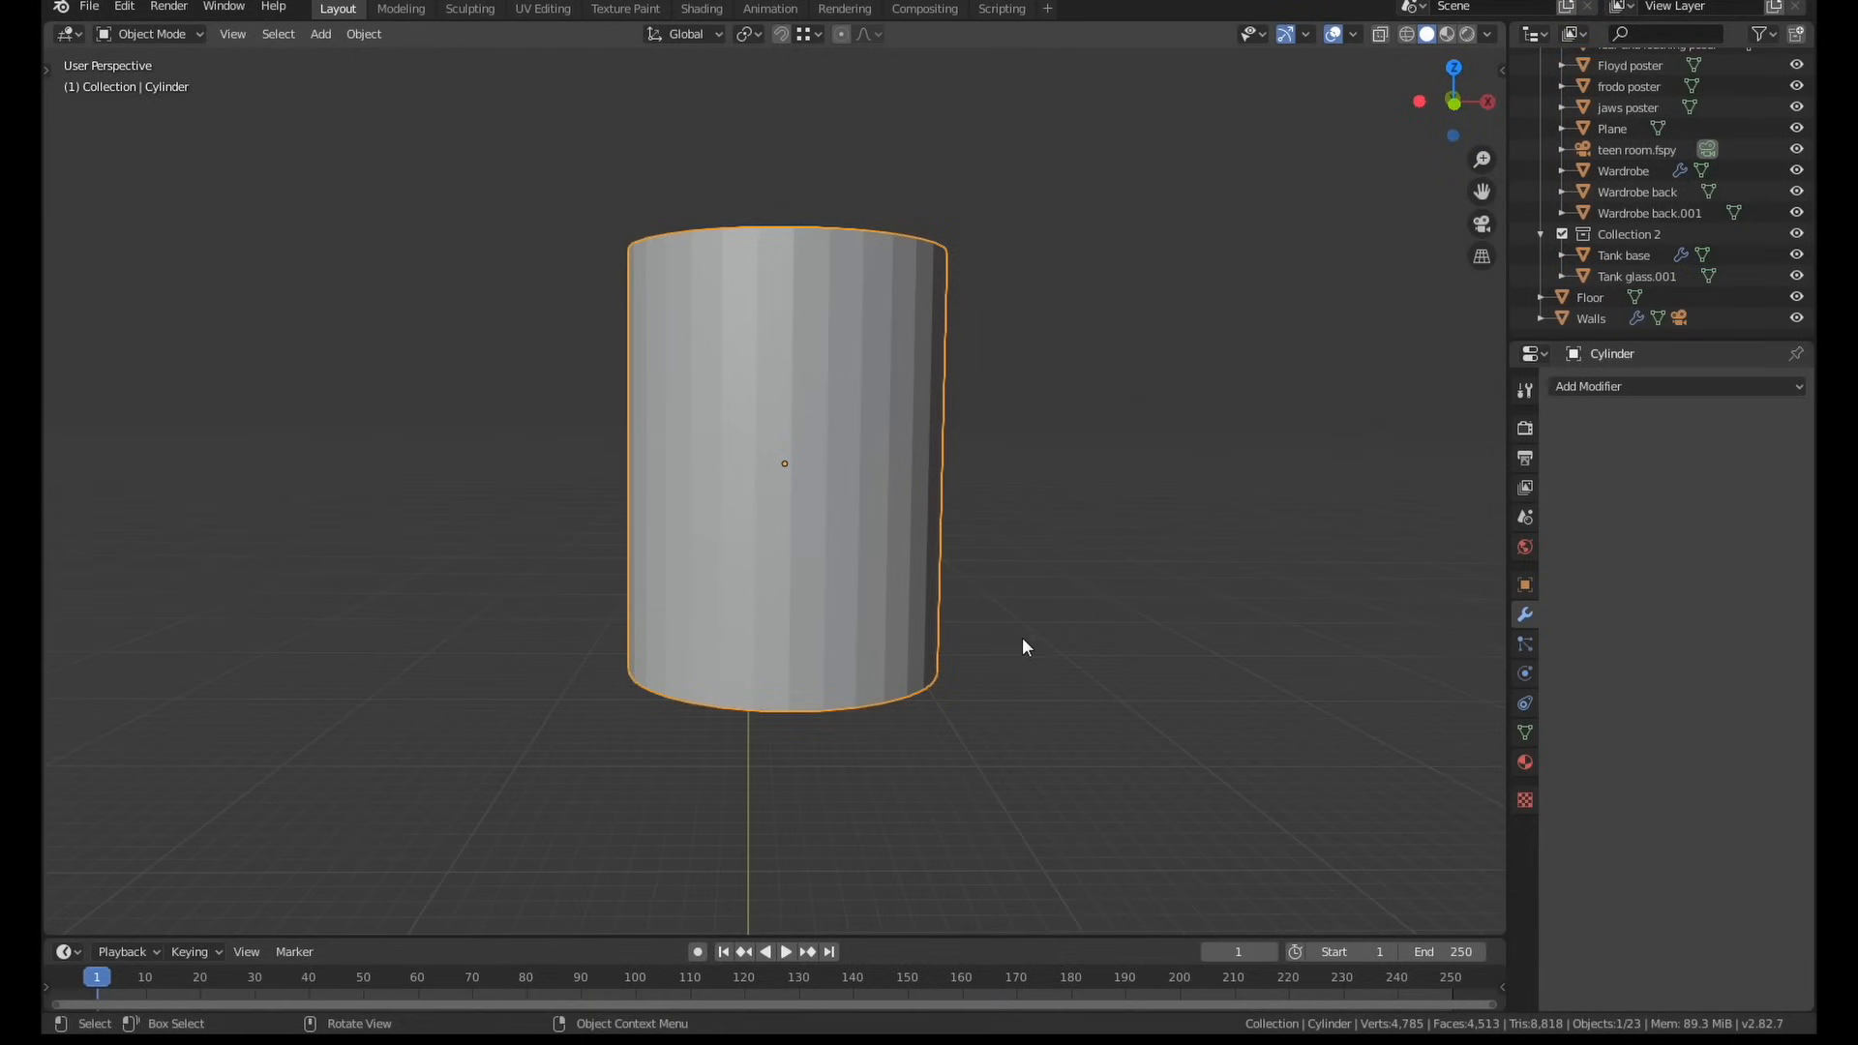
Scale the cylinder's bottom loop inward, add 12 horizontal loop cuts and mark those rings sharp
key("Tab")
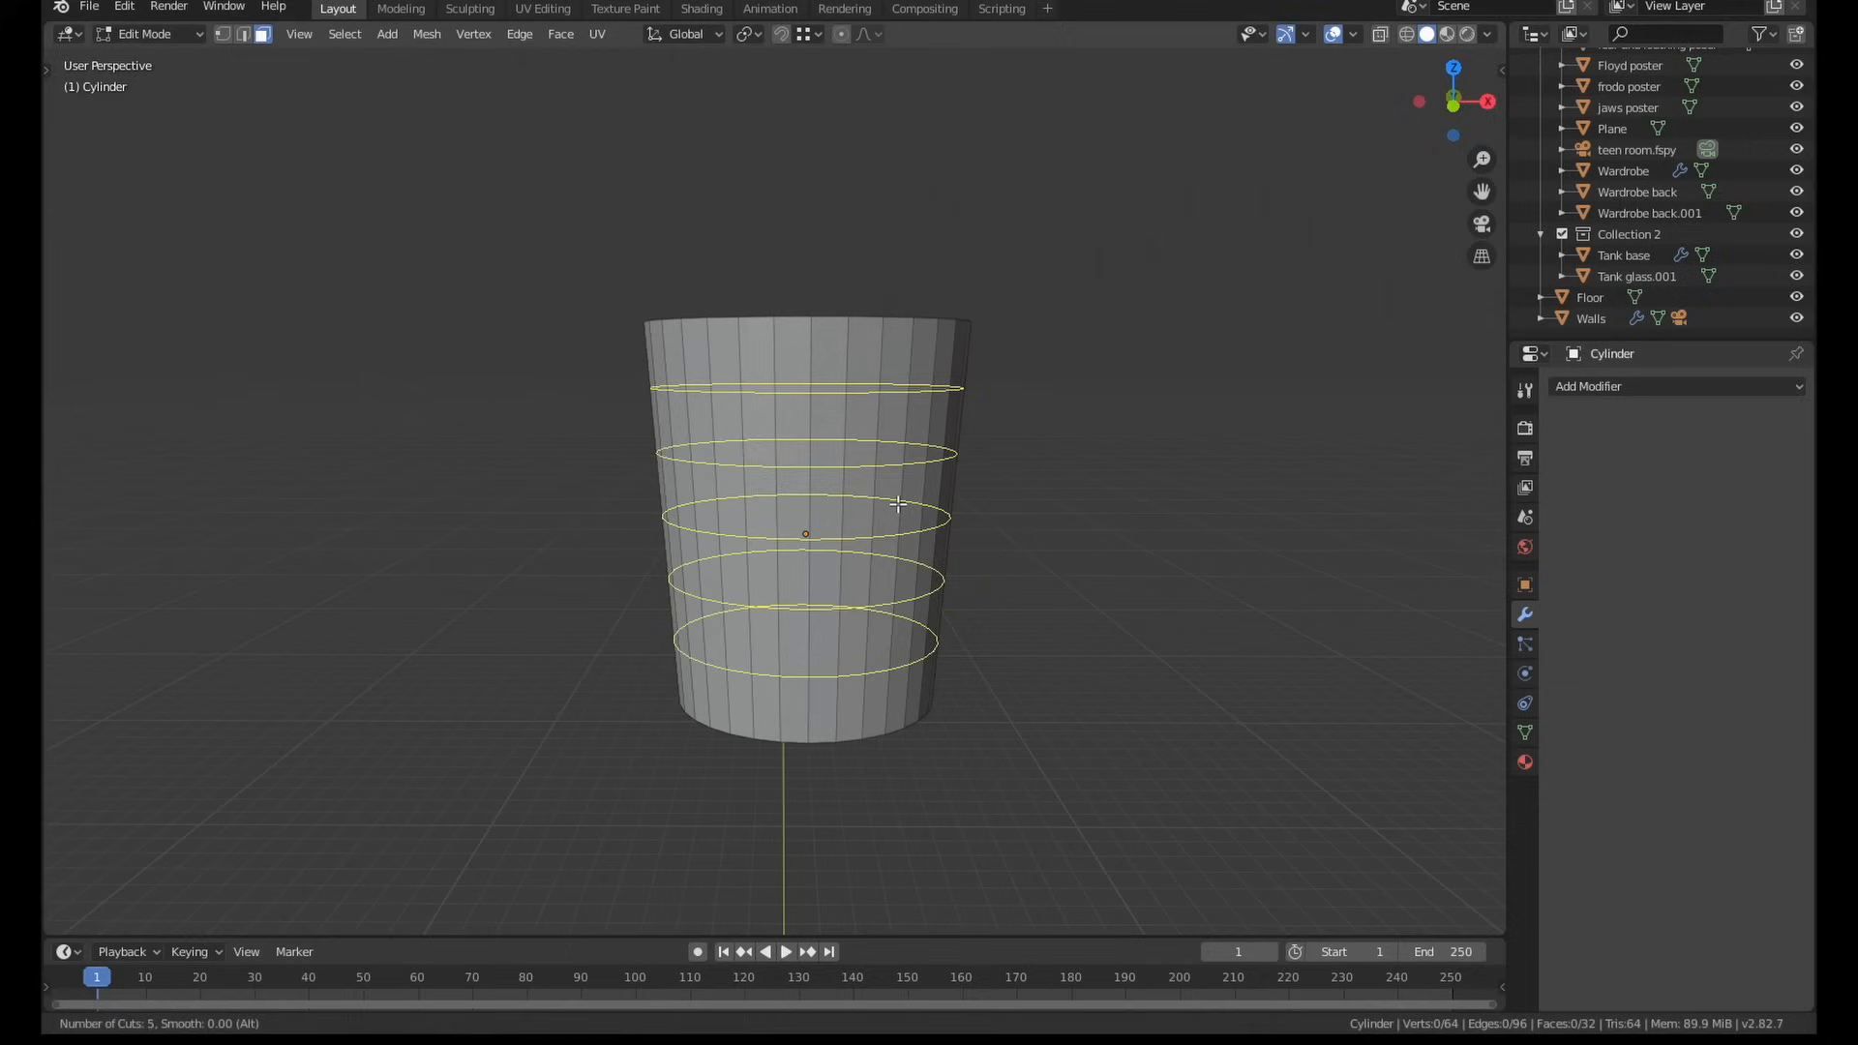
scroll("up", 3)
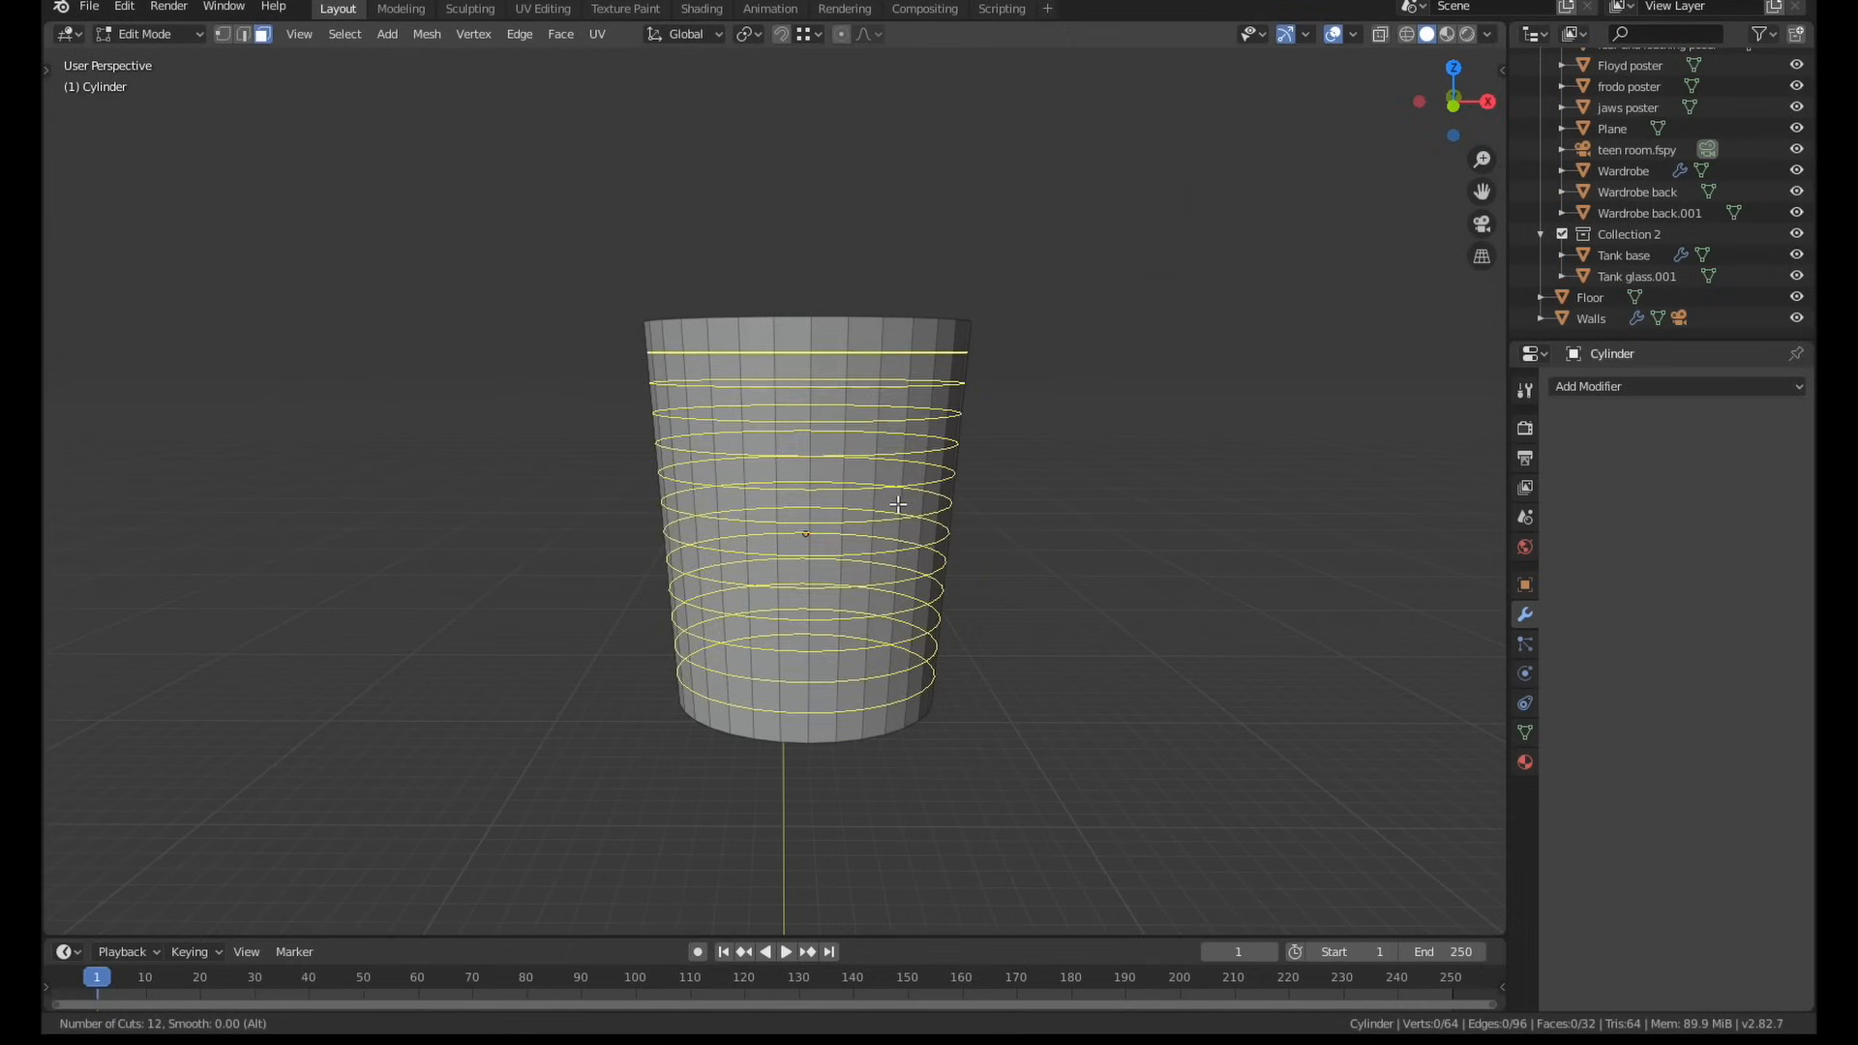
left_click(898, 505)
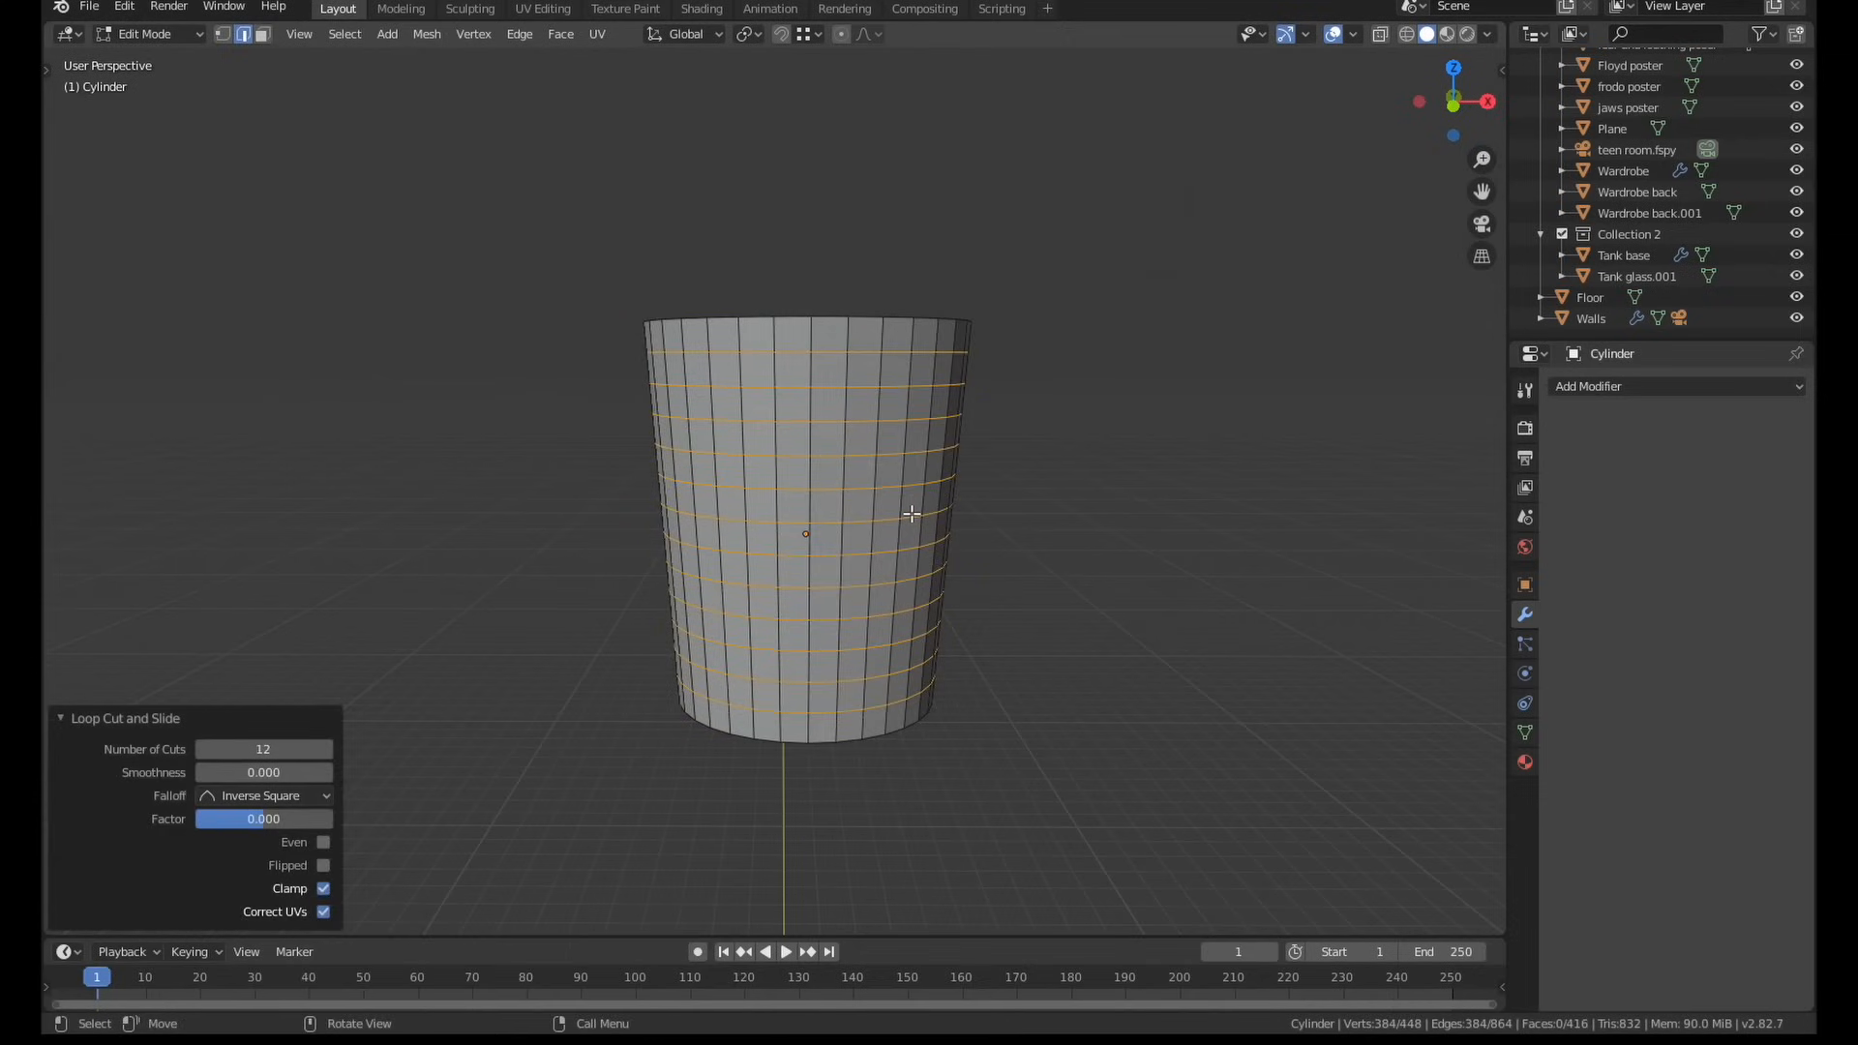
left_click(519, 33)
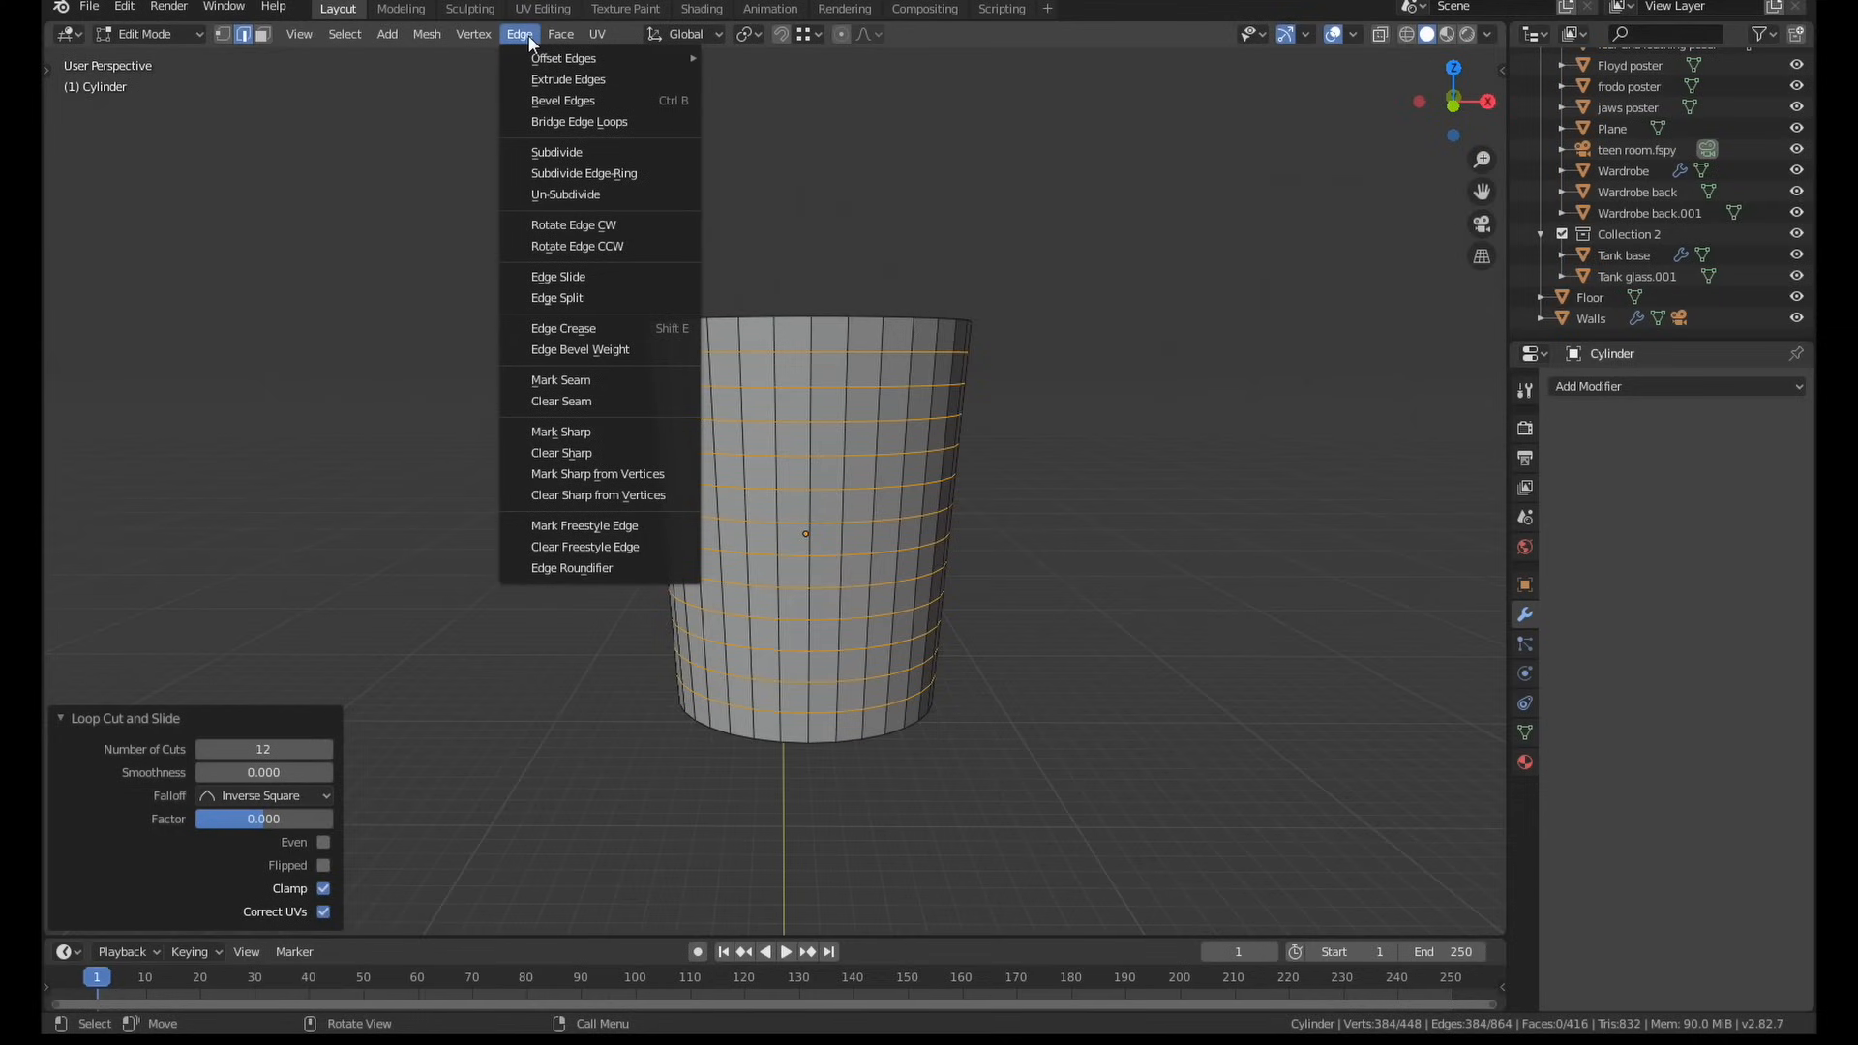
left_click(561, 429)
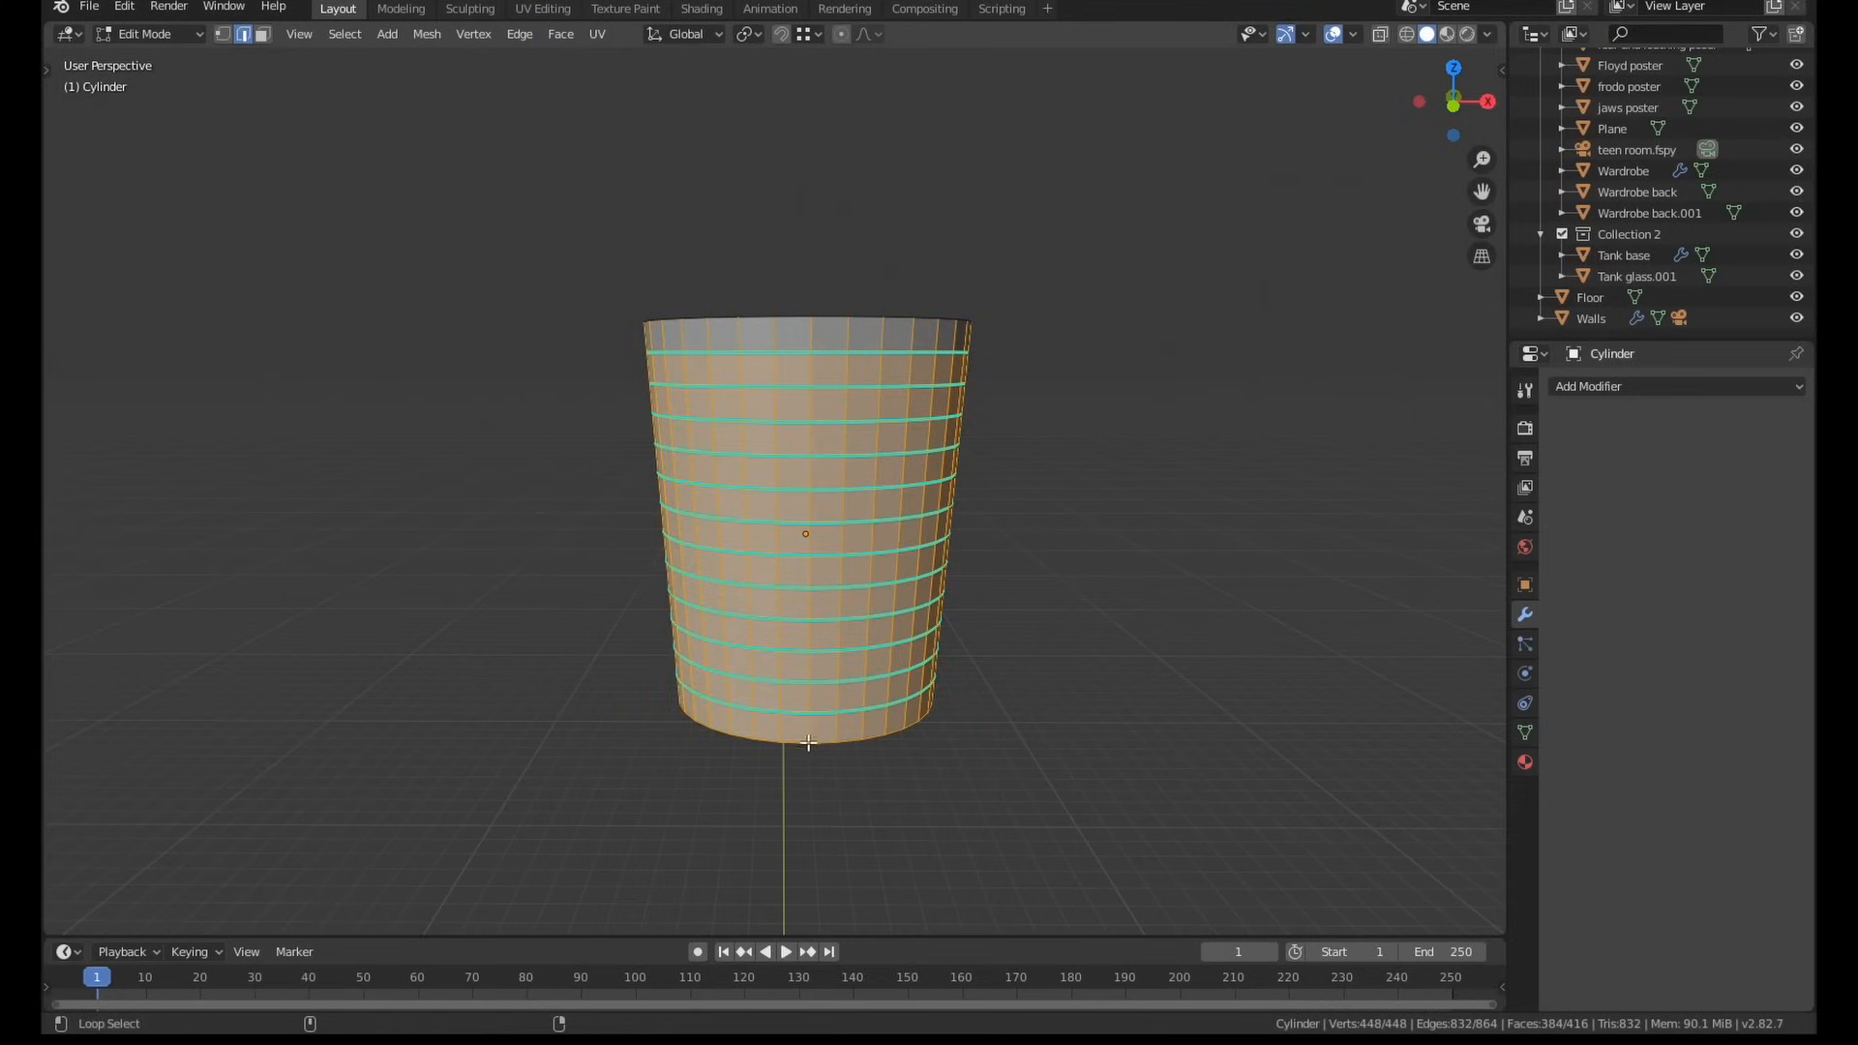
Mark vertical edges sharp, poke faces into diagonal crosses, then dissolve the sharp grid edges leaving a diamond lattice
left_click(519, 33)
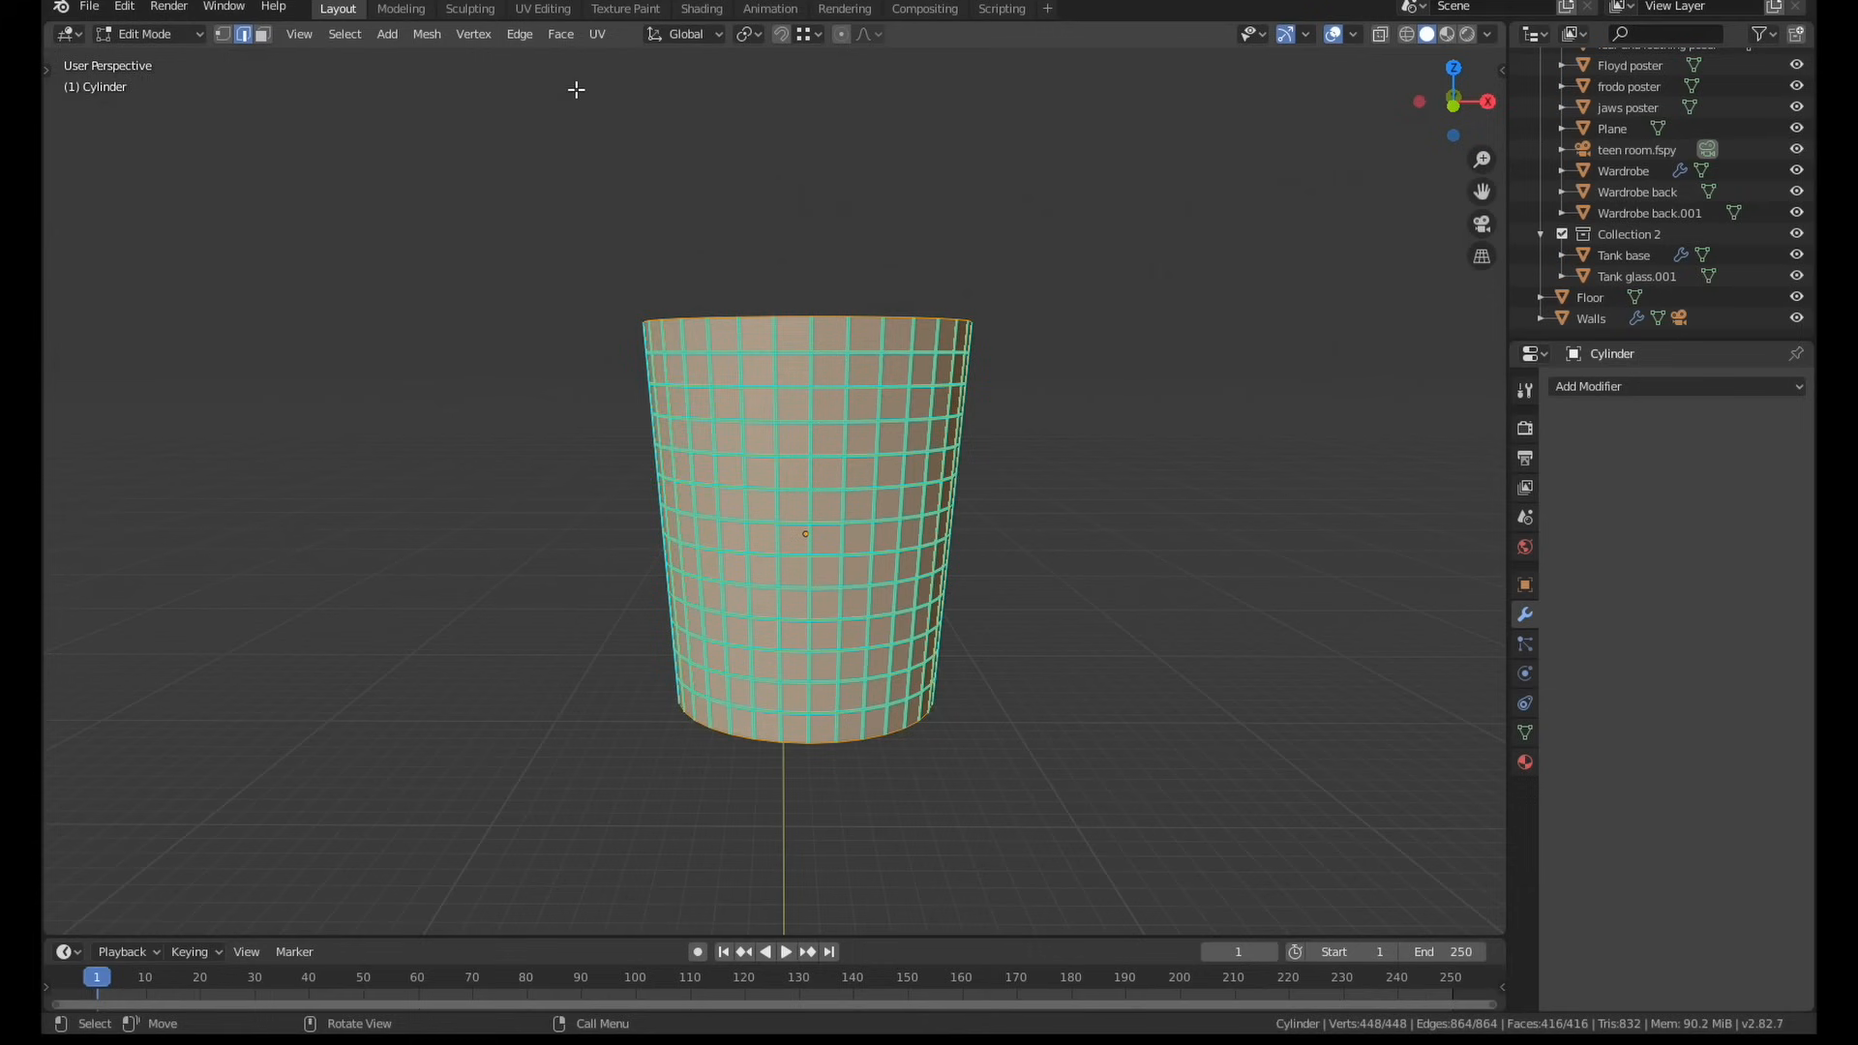
left_click(559, 33)
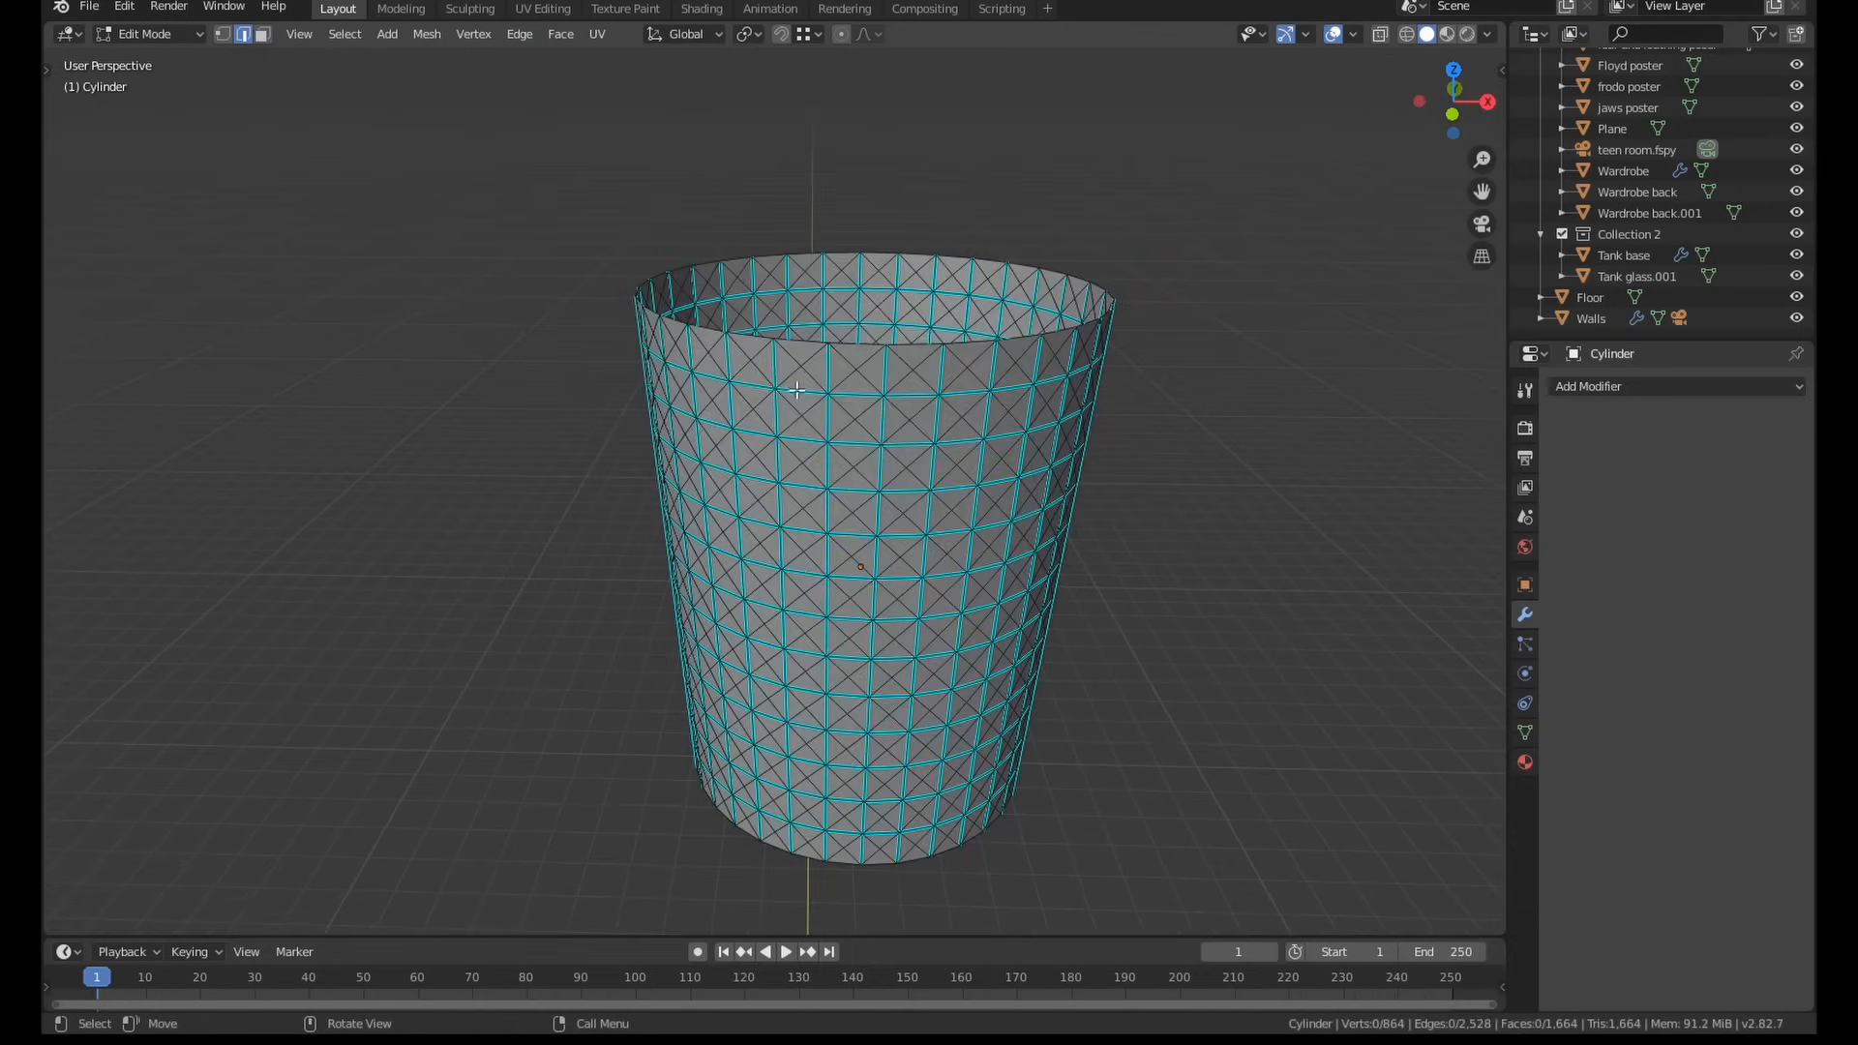
left_click(345, 33)
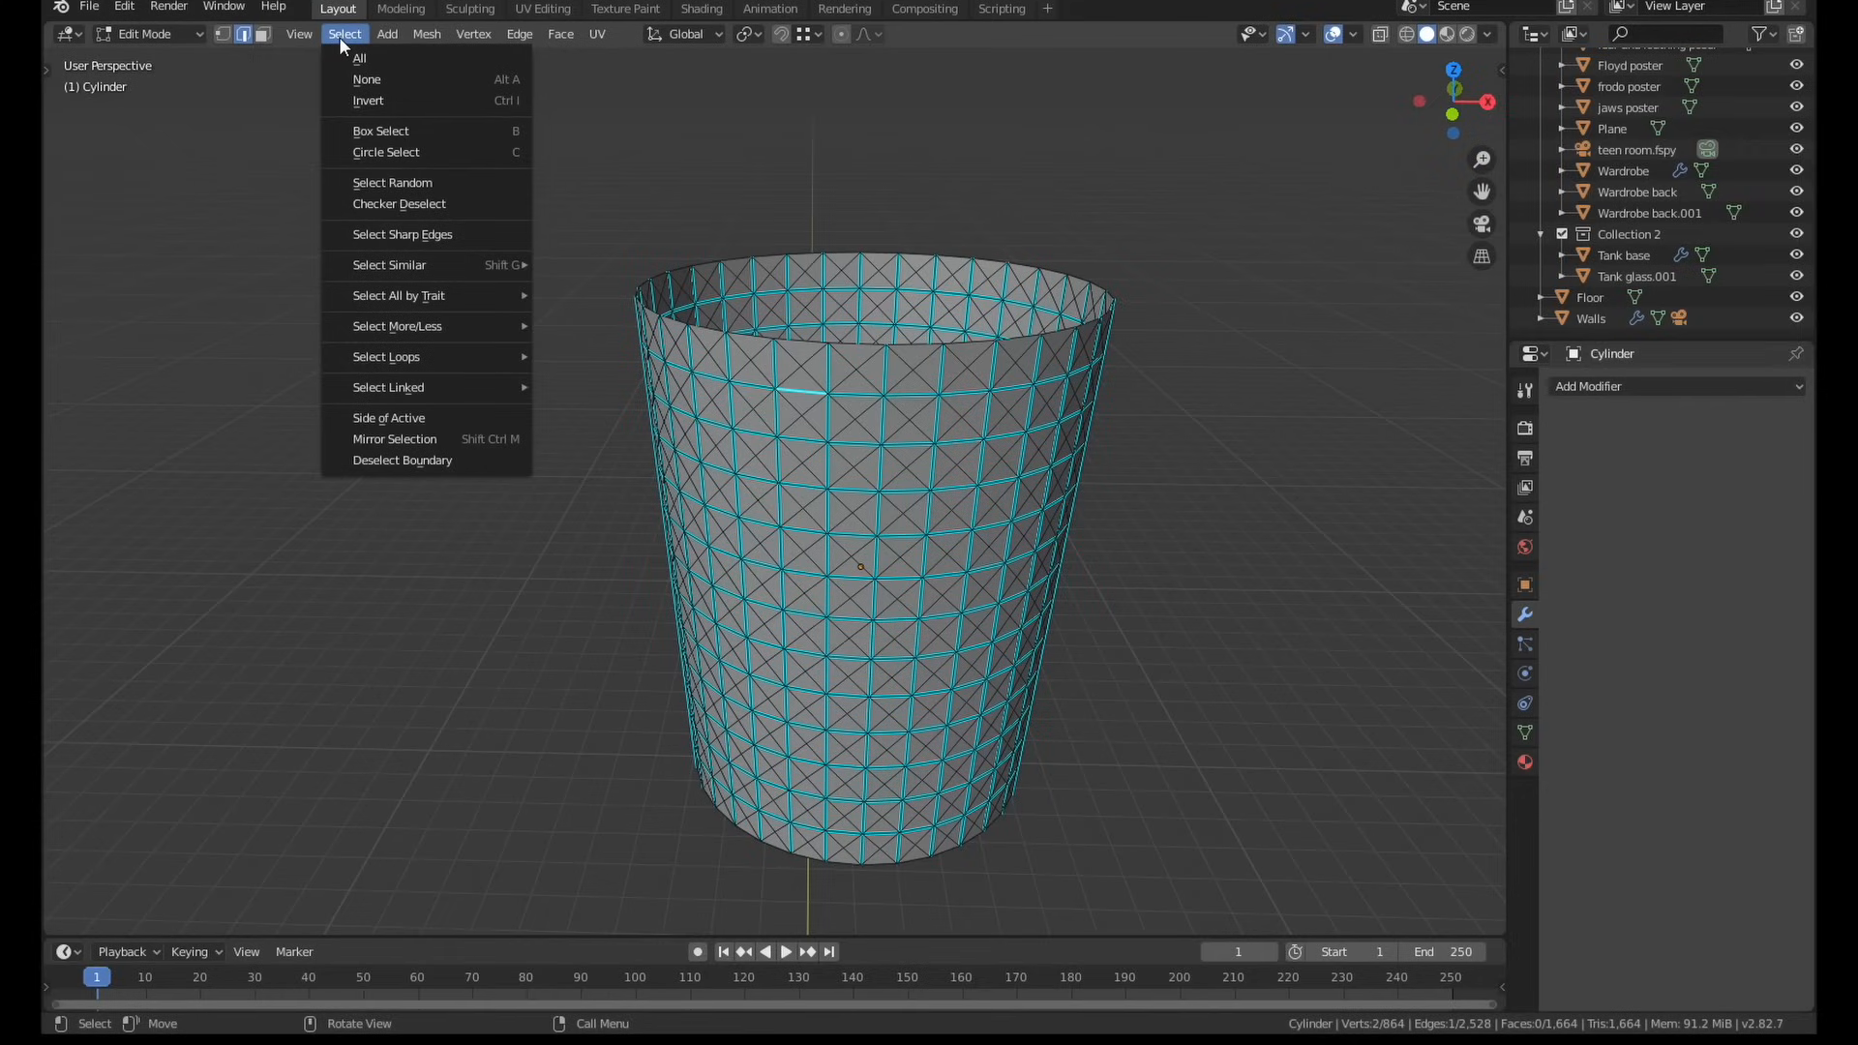
mouse_move(389, 265)
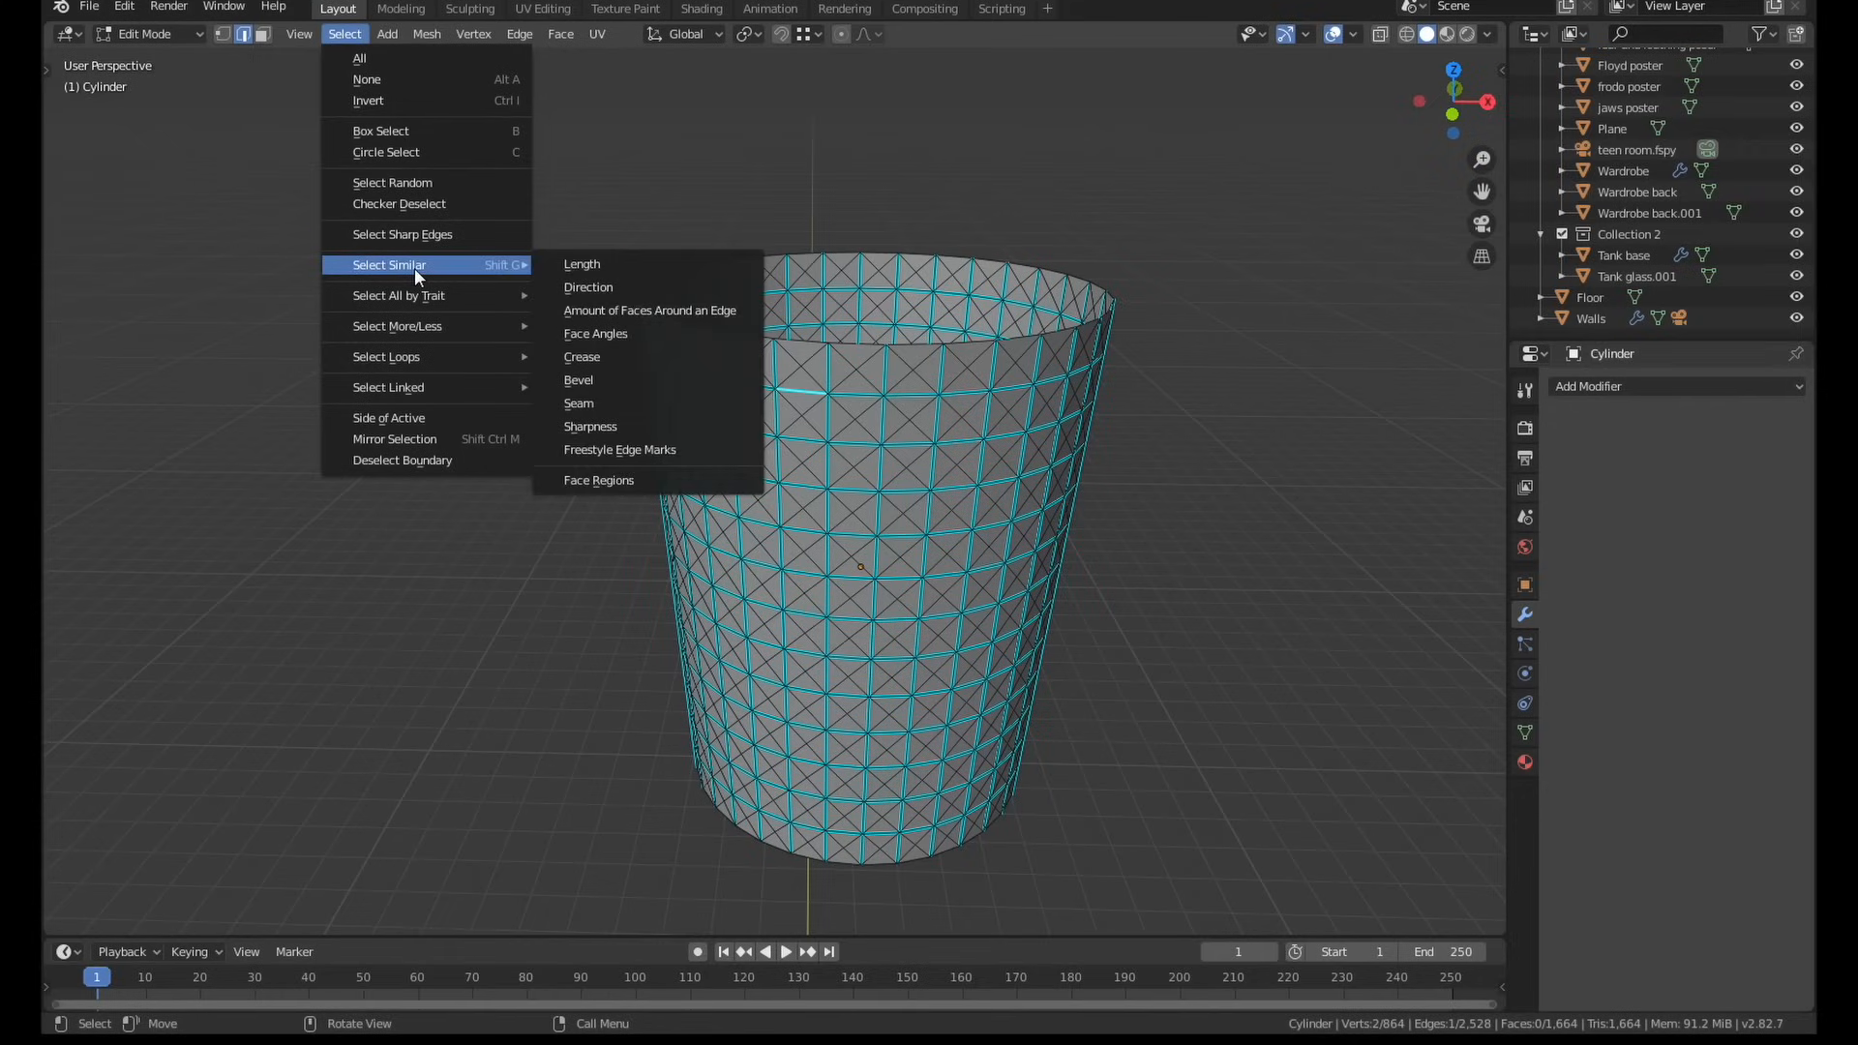
mouse_move(650, 310)
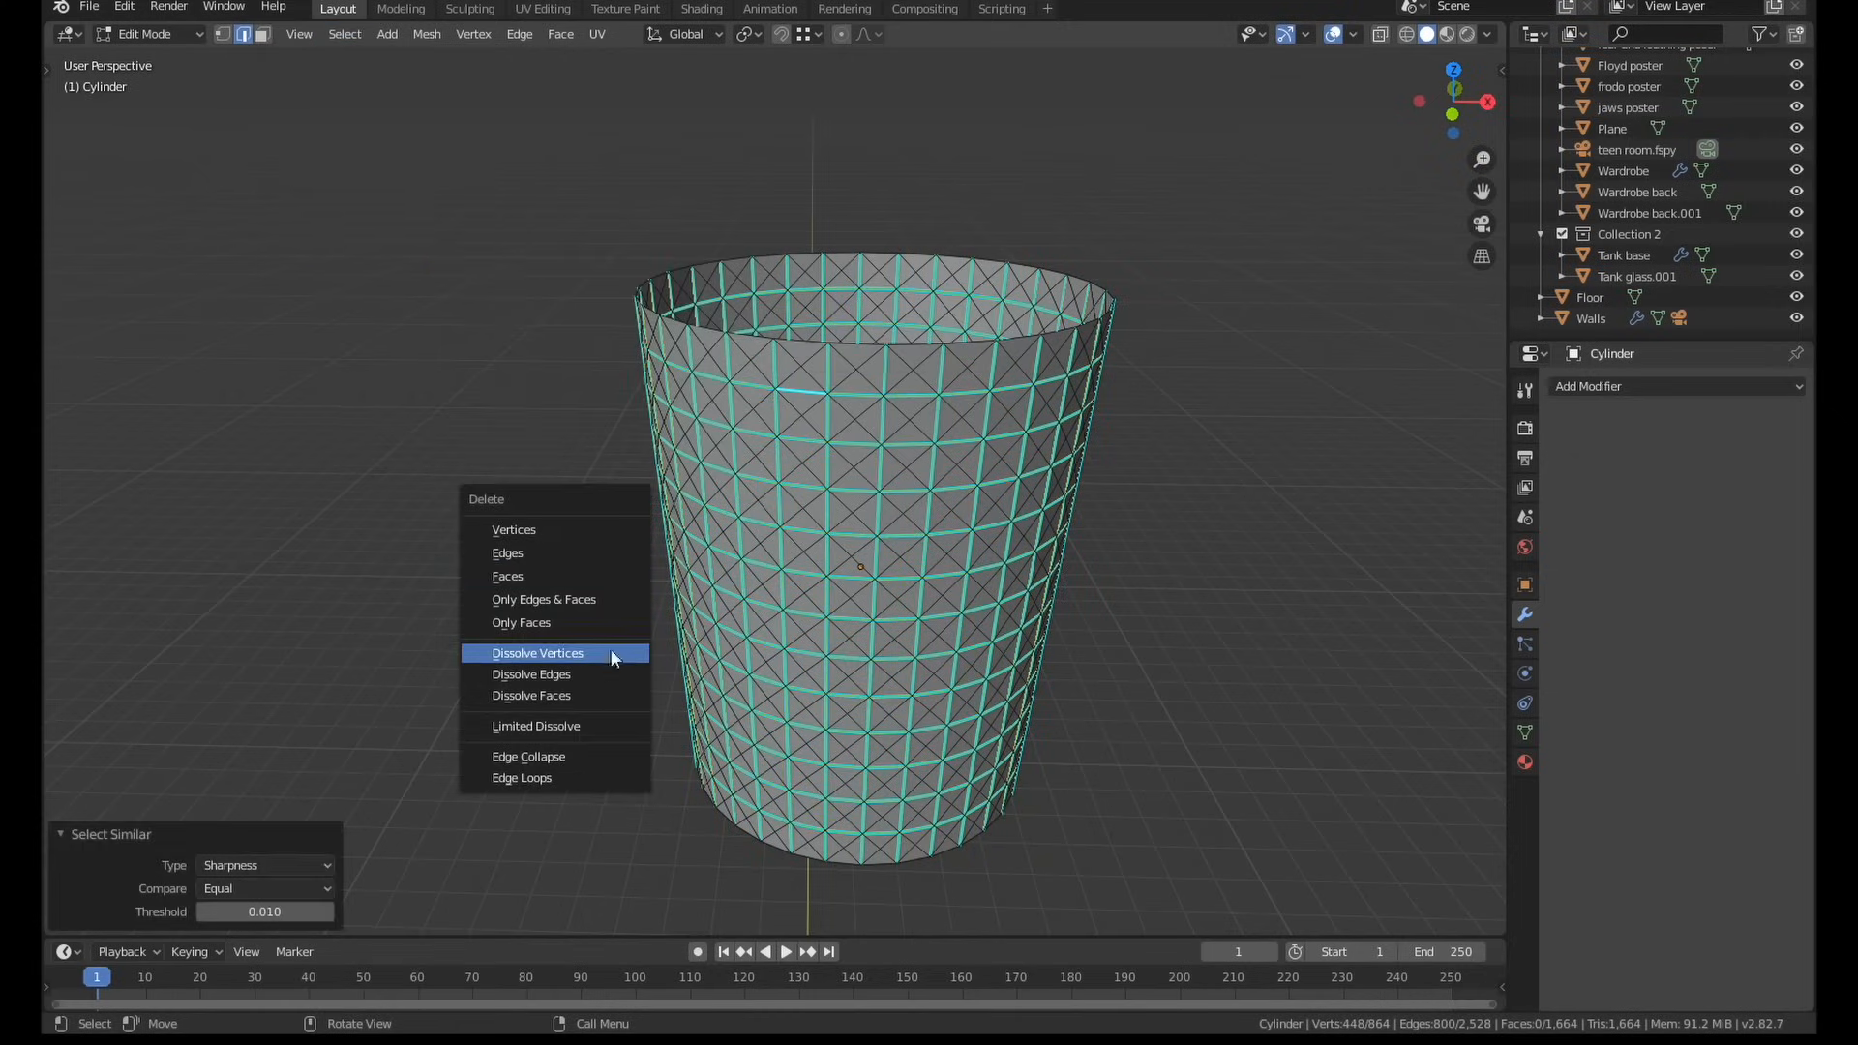
left_click(536, 652)
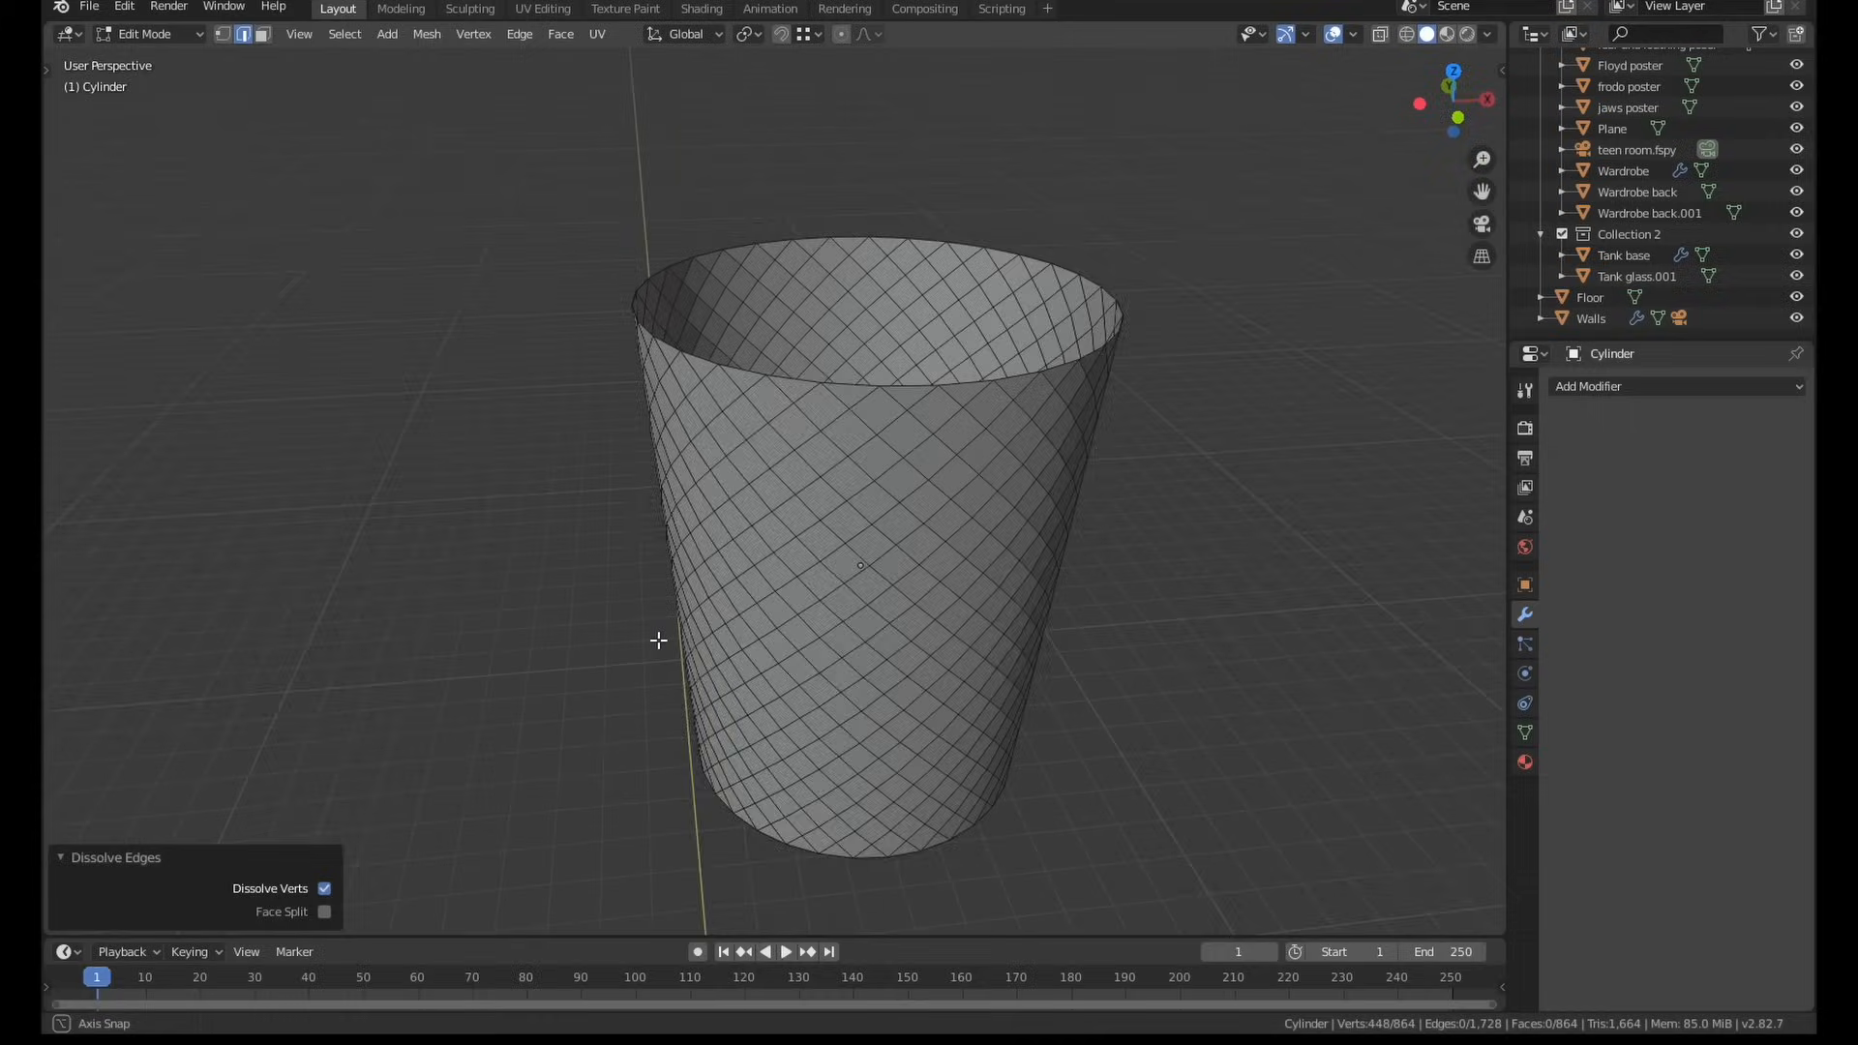
key("Tab")
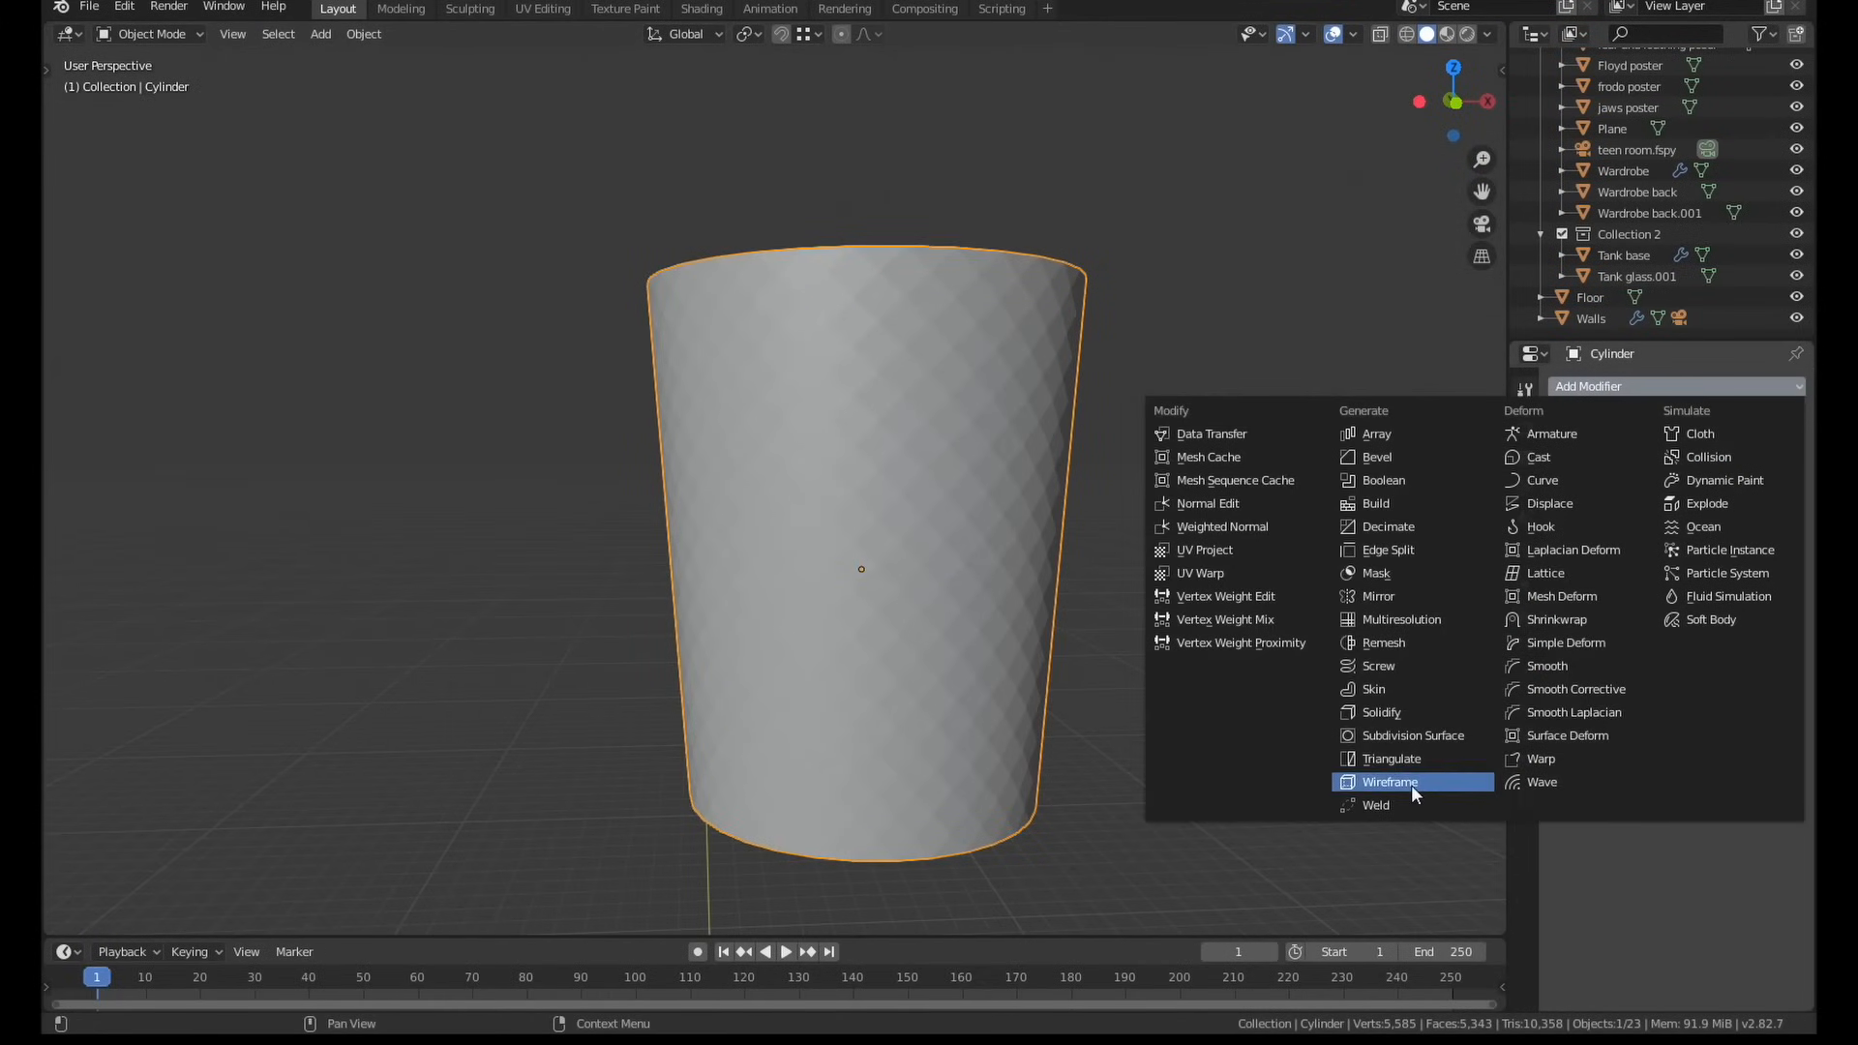
Add a Wireframe modifier so the bin's diamond lattice becomes open wire strands
left_click(1390, 780)
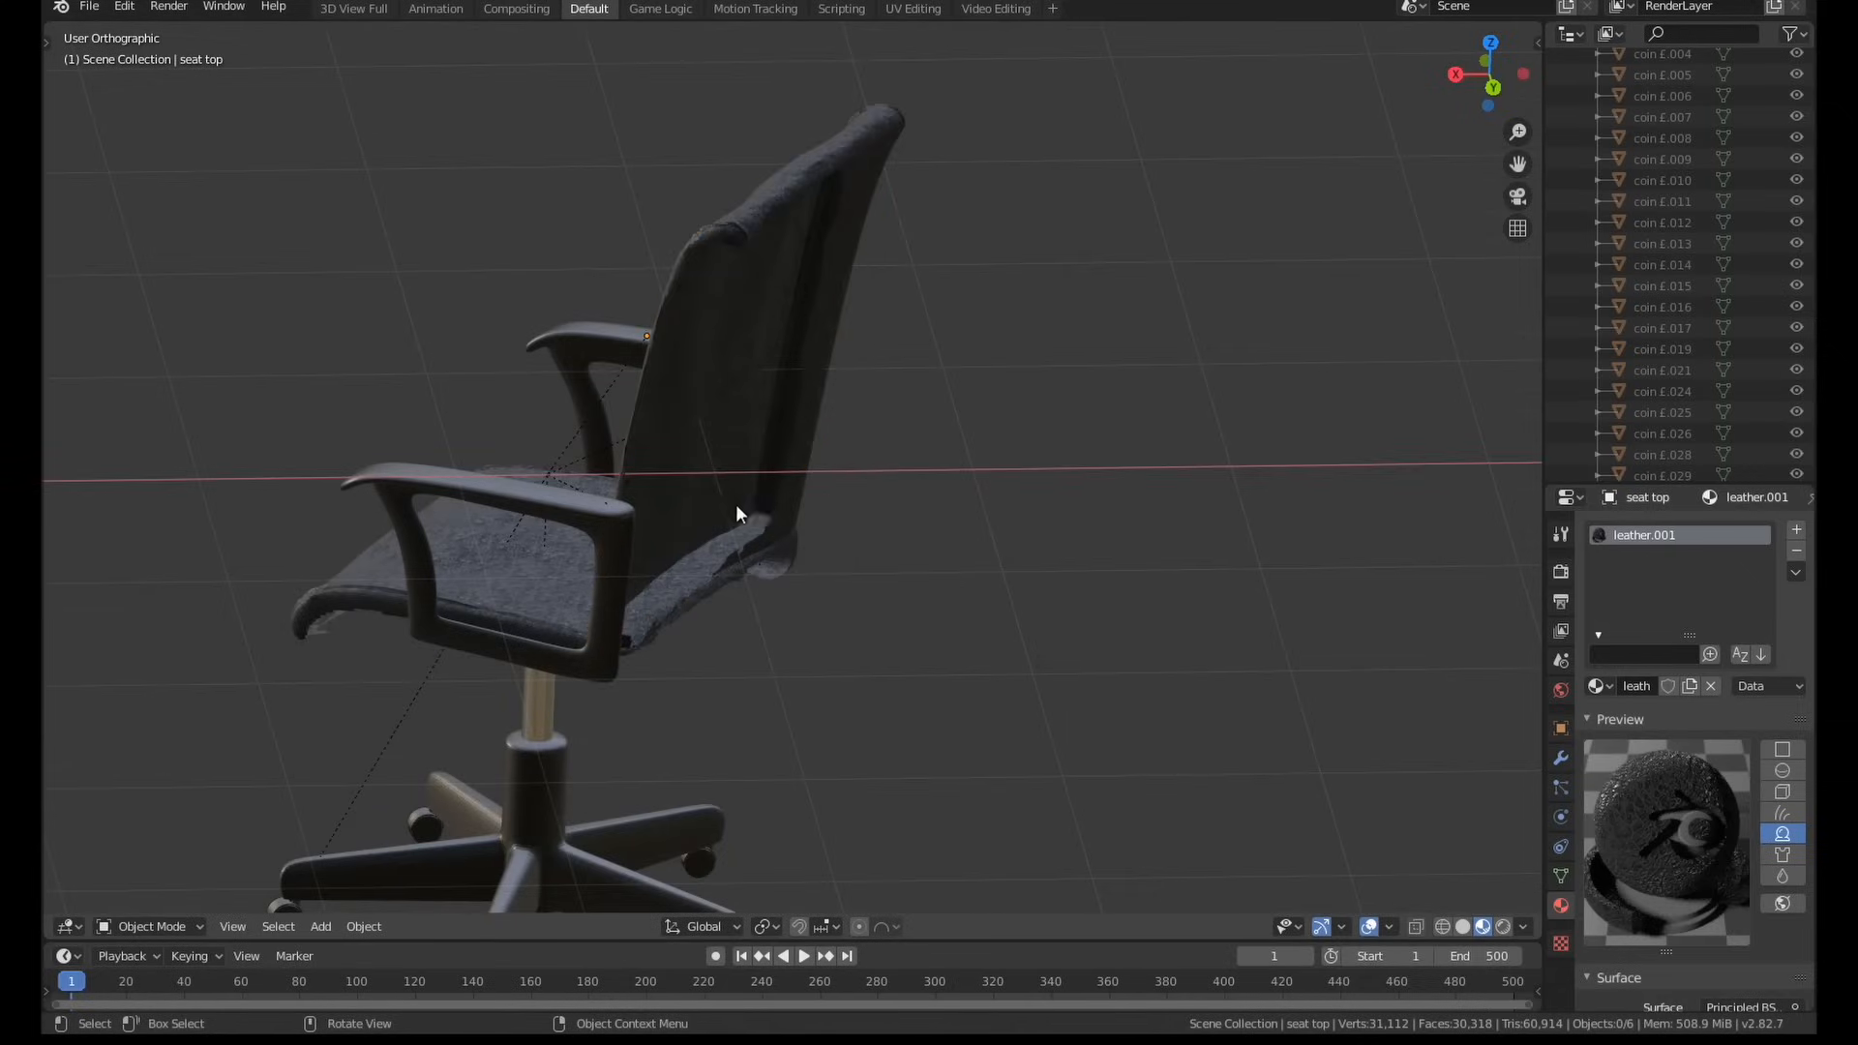
mouse_move(736, 531)
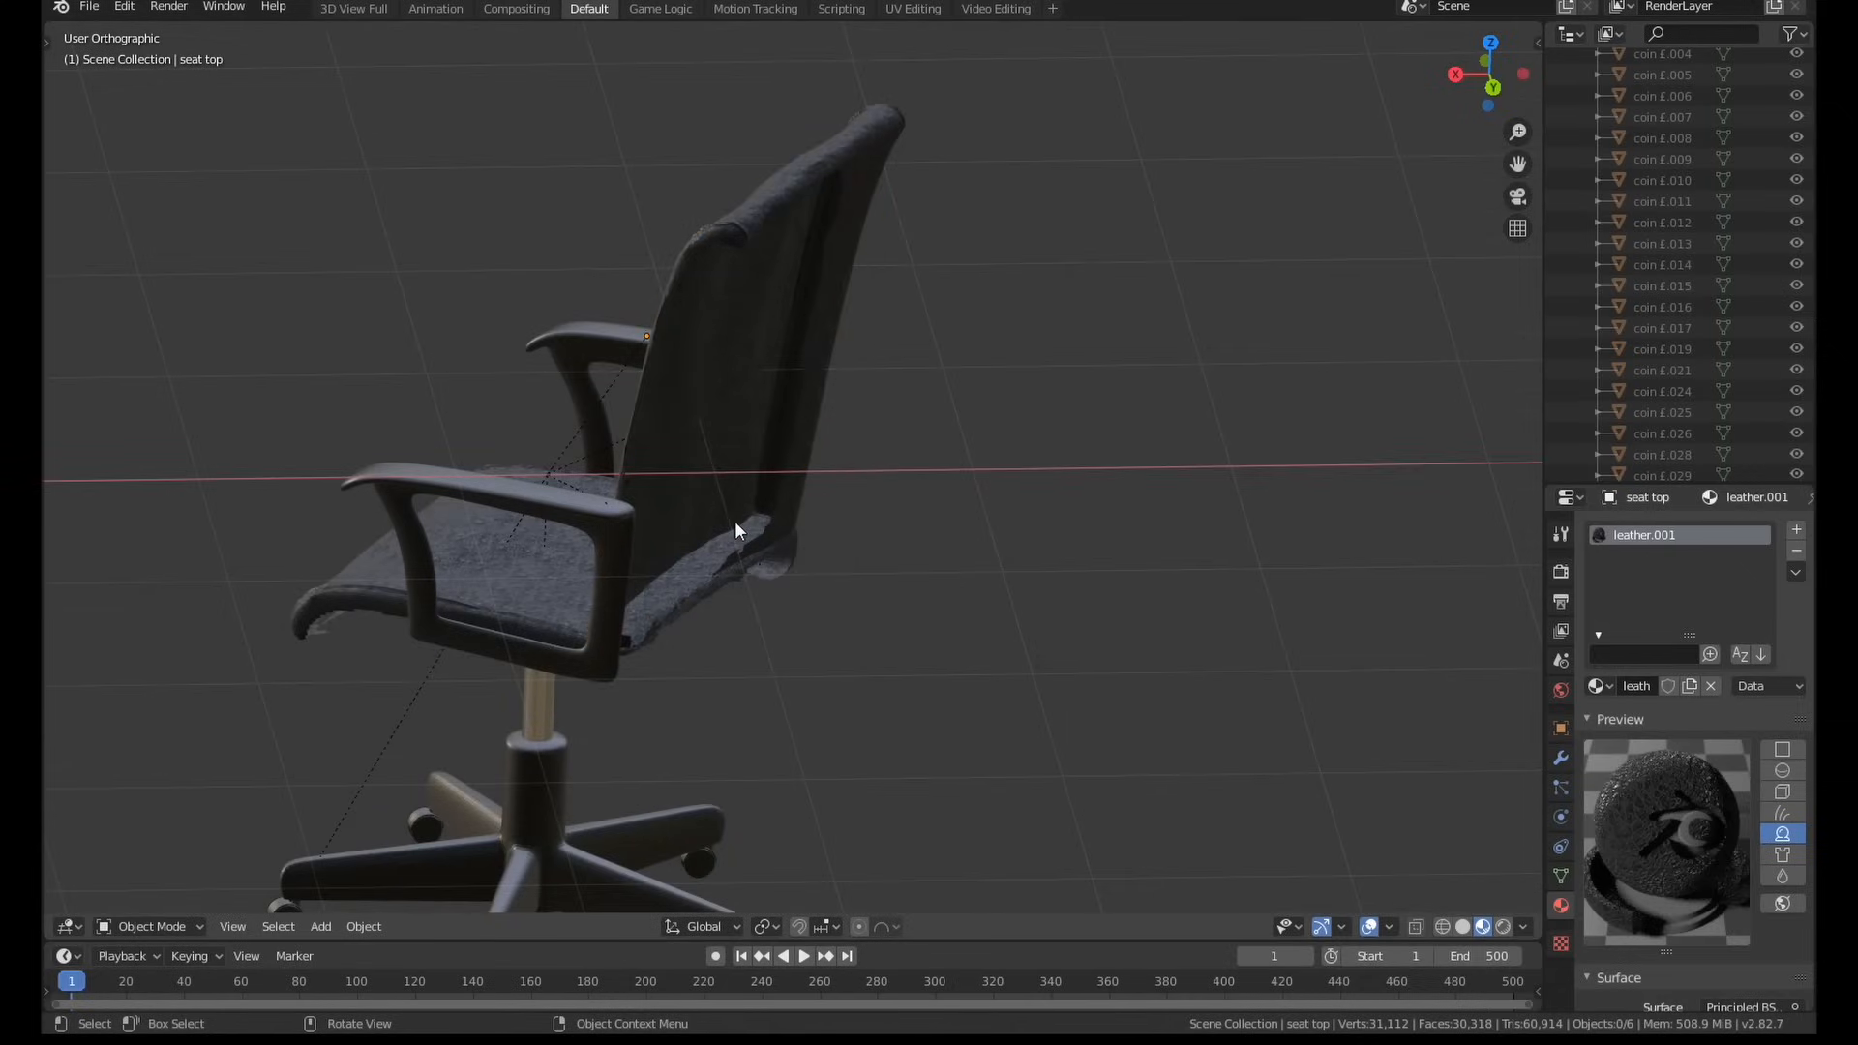
left_click_drag(736, 530, 504, 554)
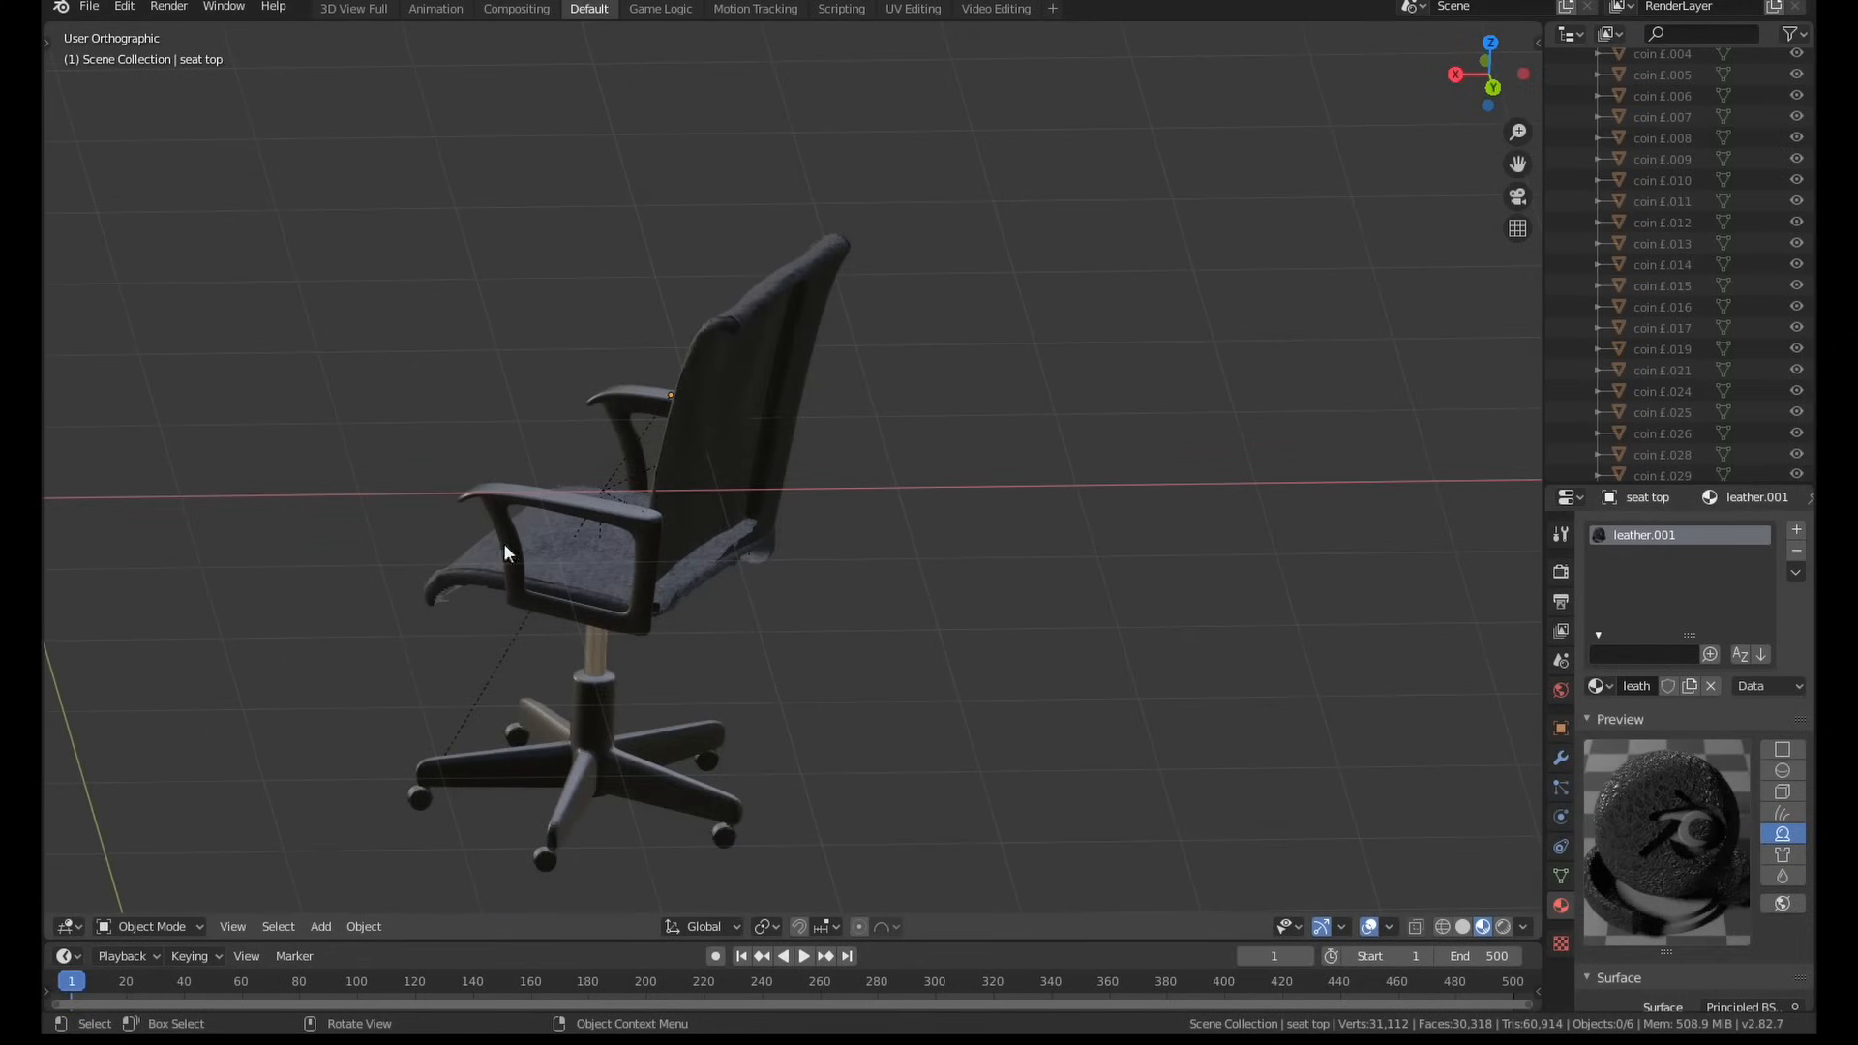
left_click_drag(503, 554, 536, 617)
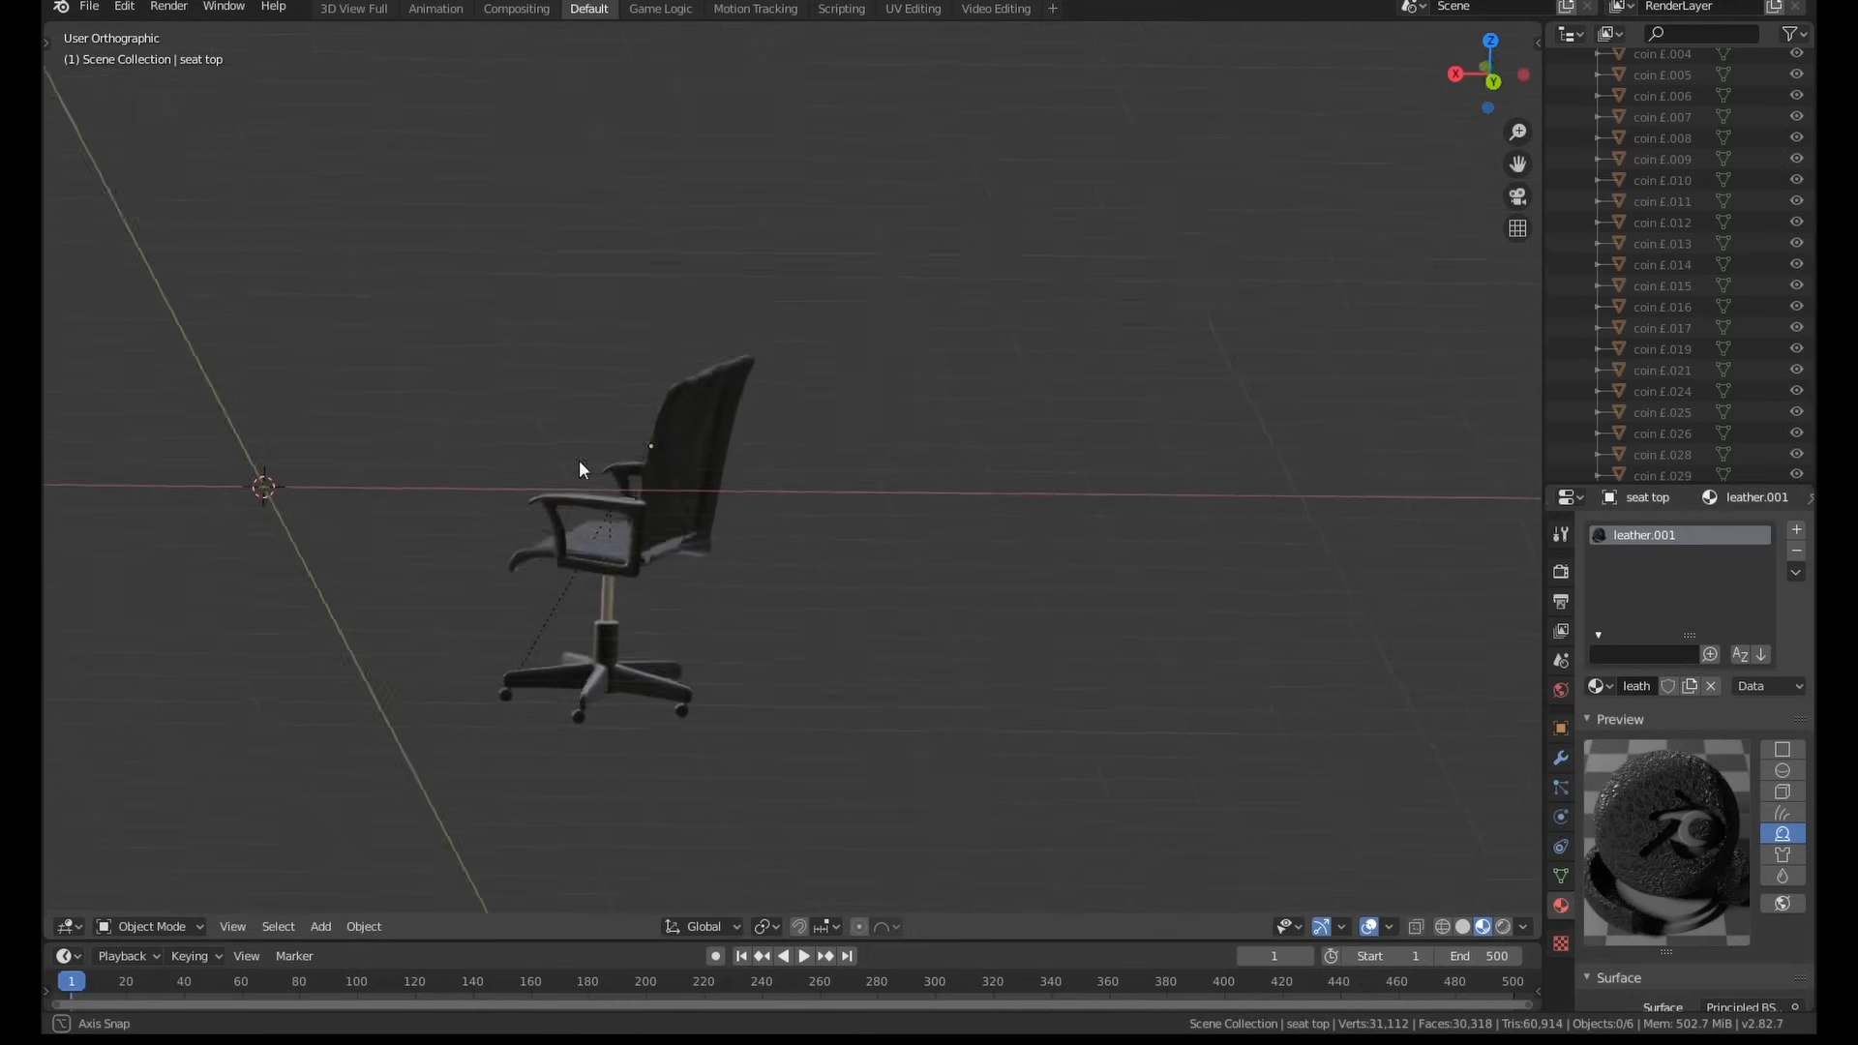
left_click_drag(581, 469, 627, 592)
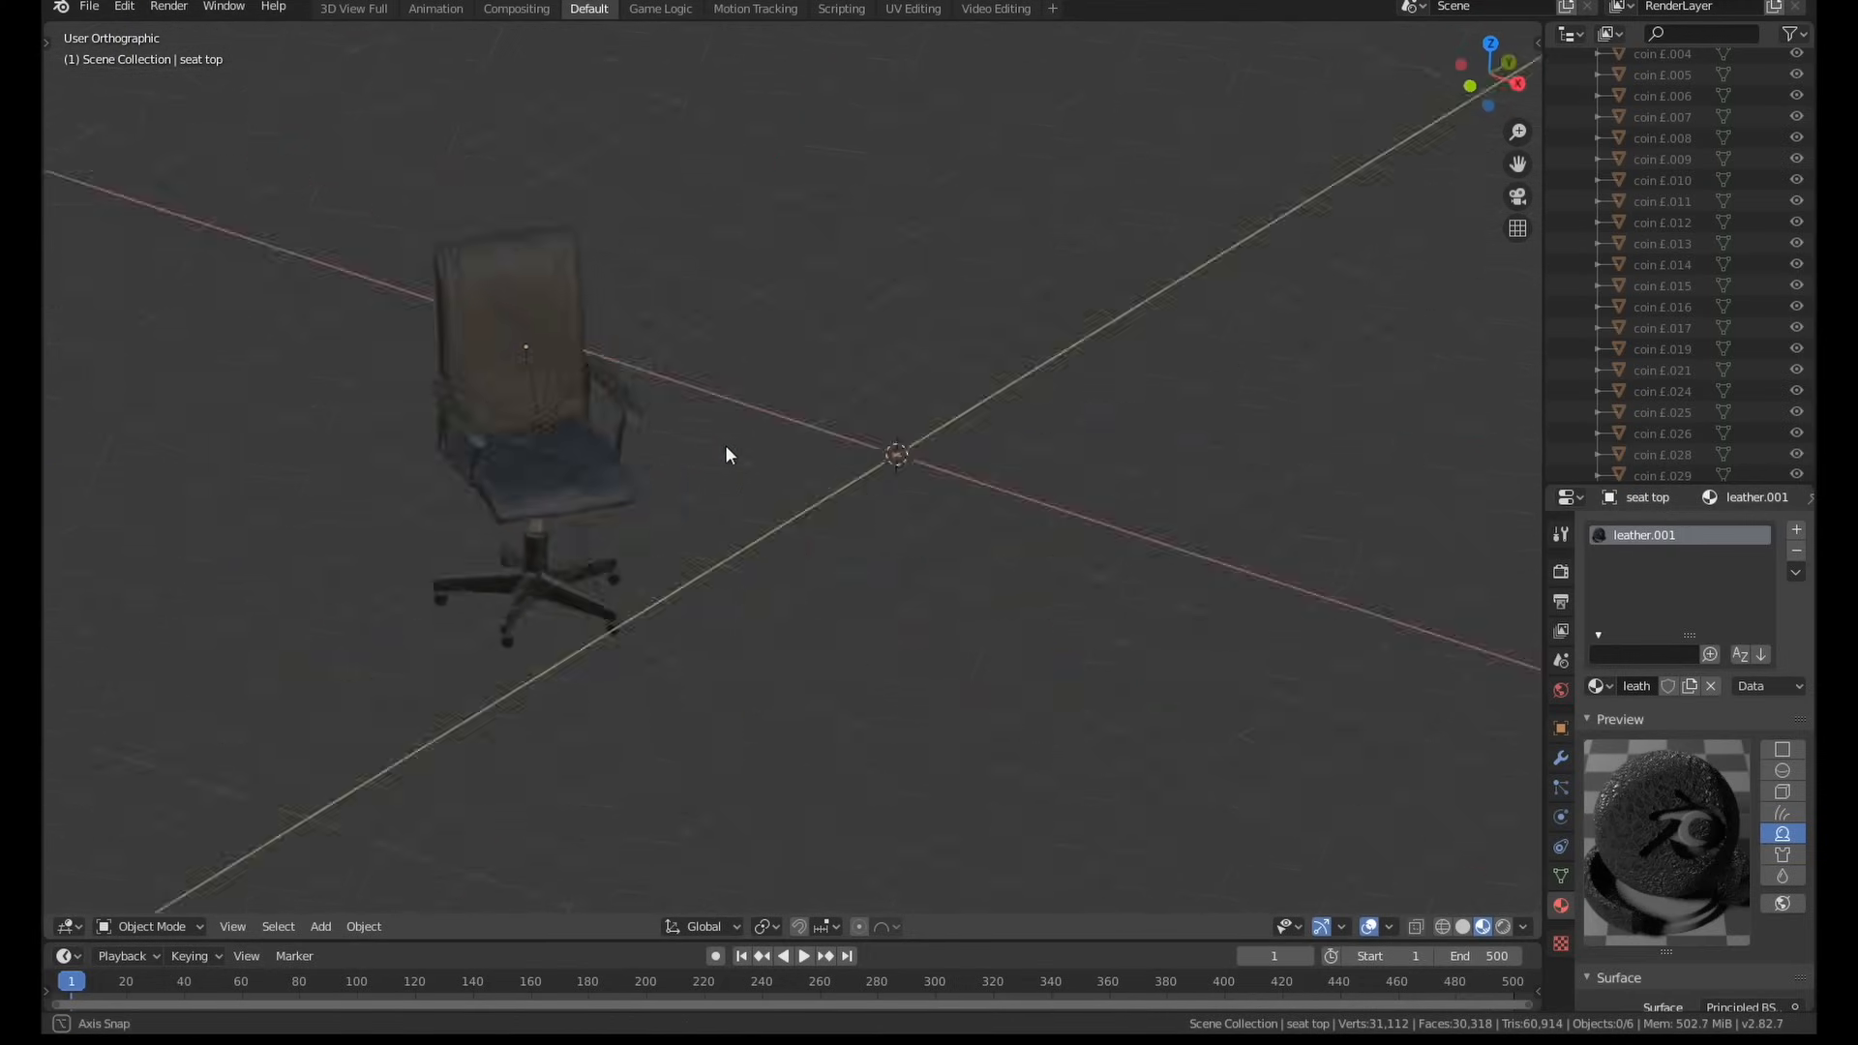
left_click_drag(726, 455, 581, 562)
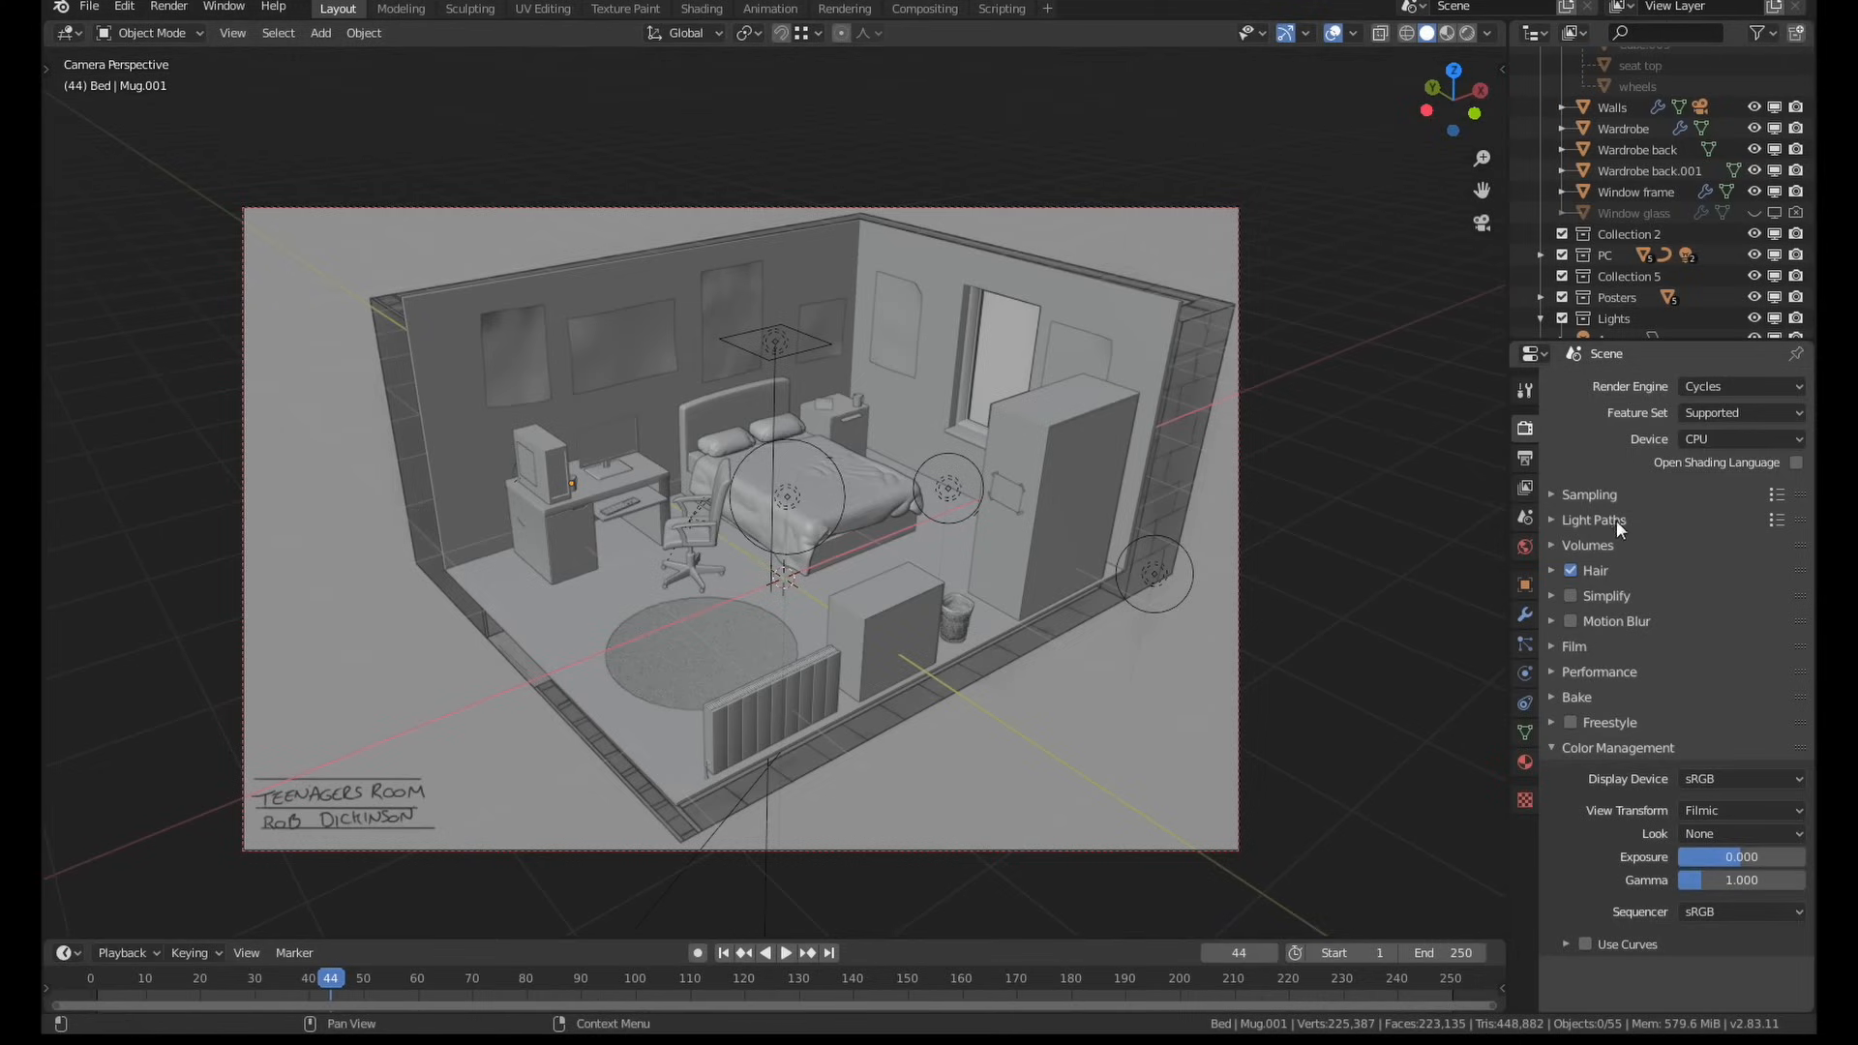
mouse_move(1580, 501)
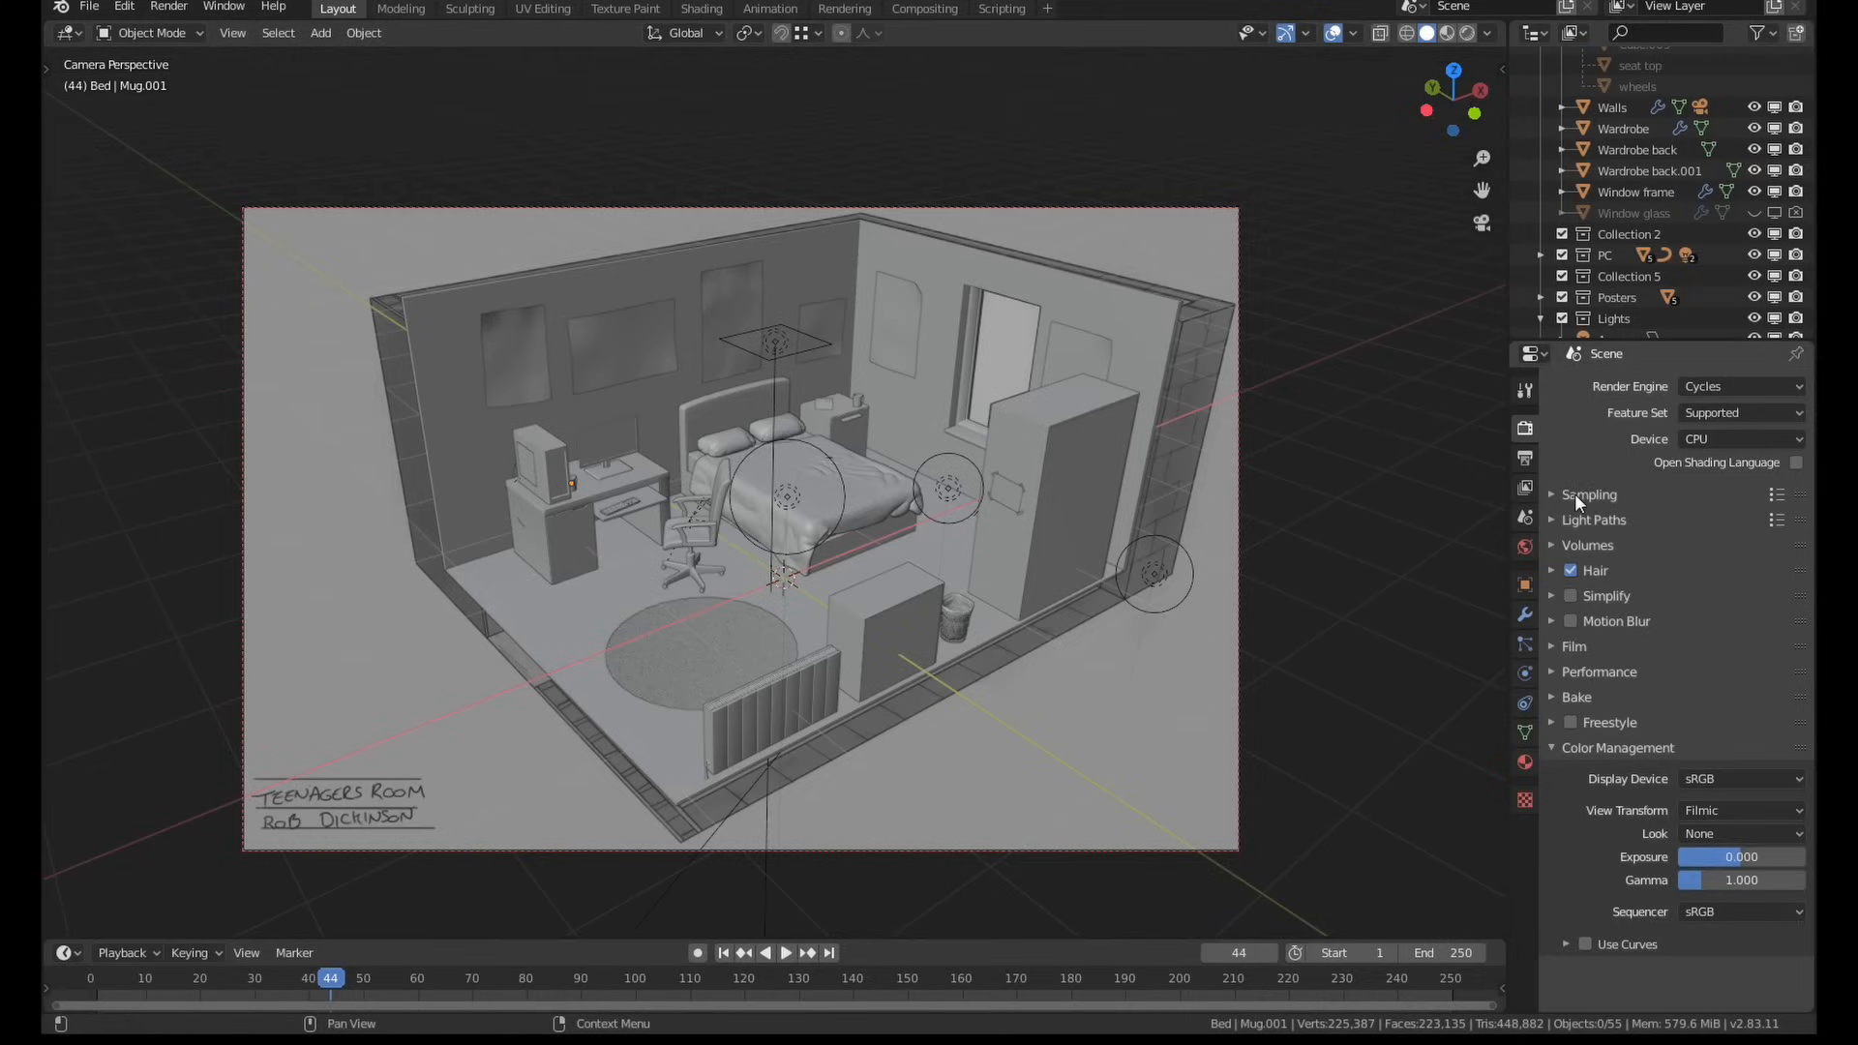
Enable Adaptive Sampling under Cycles Sampling at 600 samples and expand its Advanced options
left_click(1587, 493)
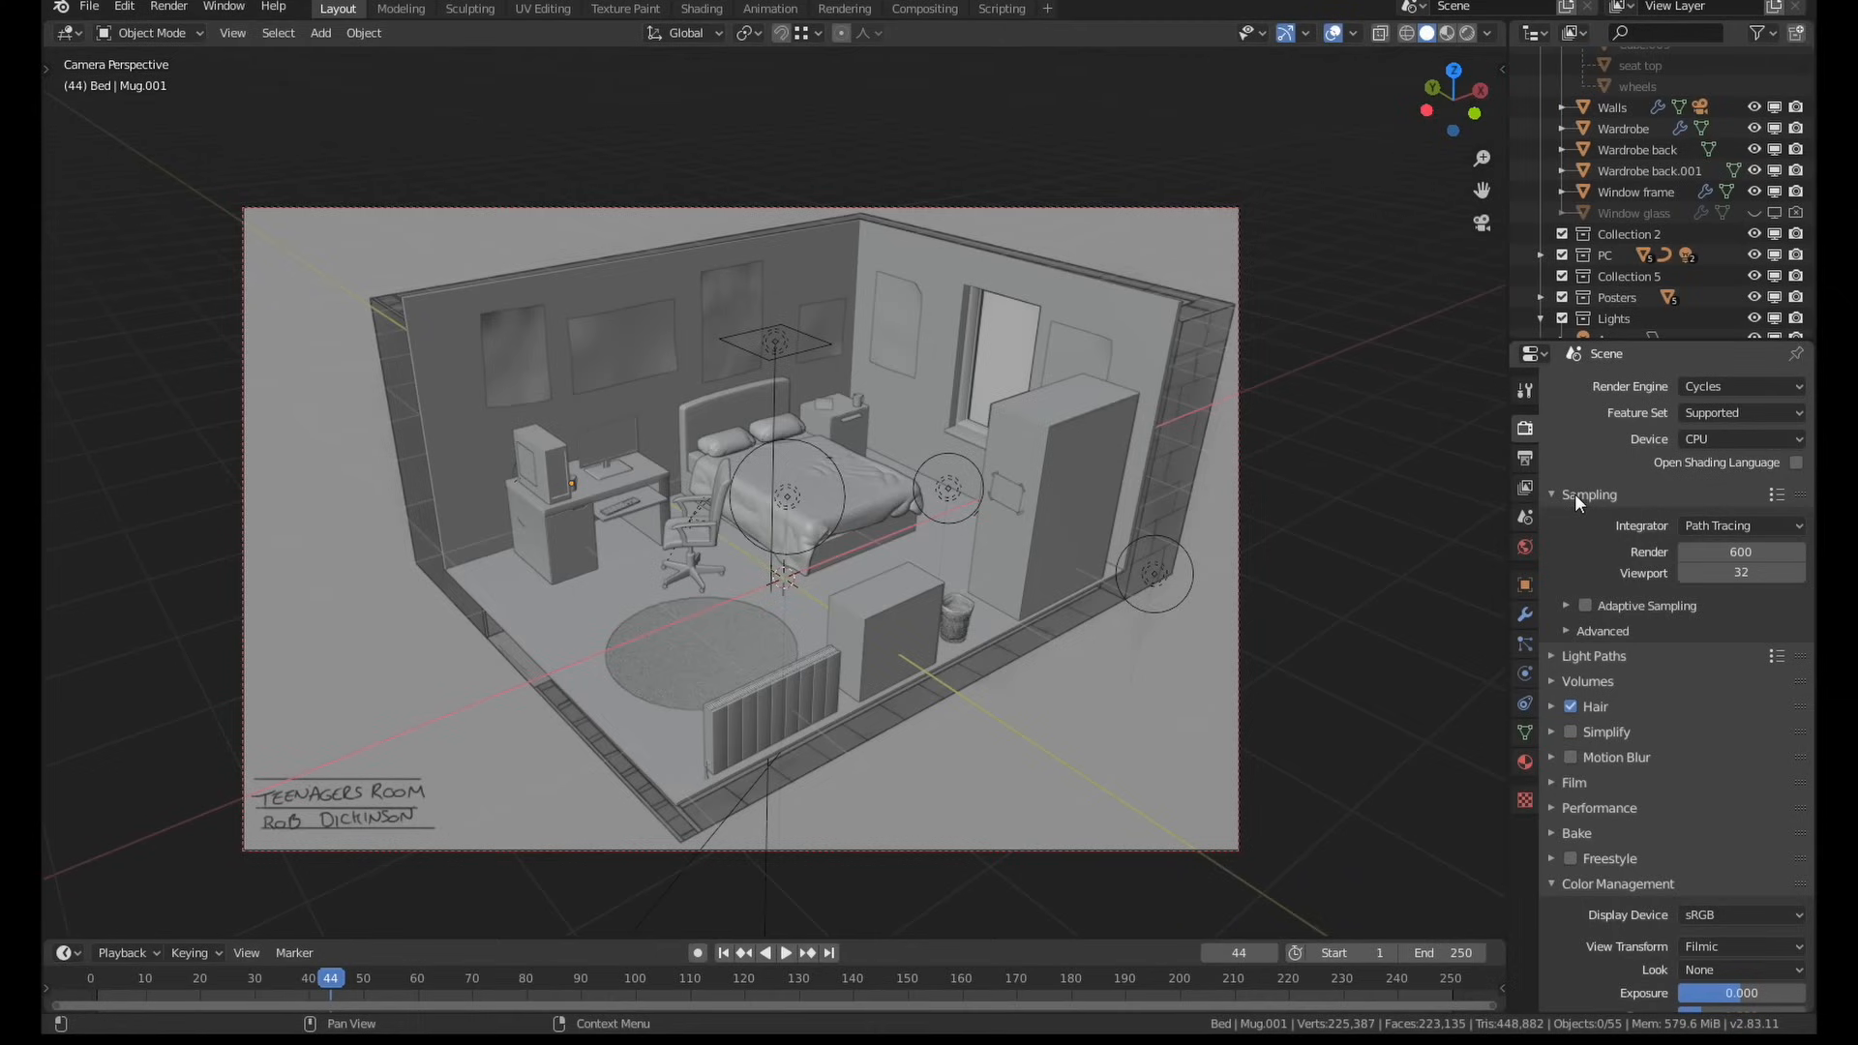
mouse_move(1578, 527)
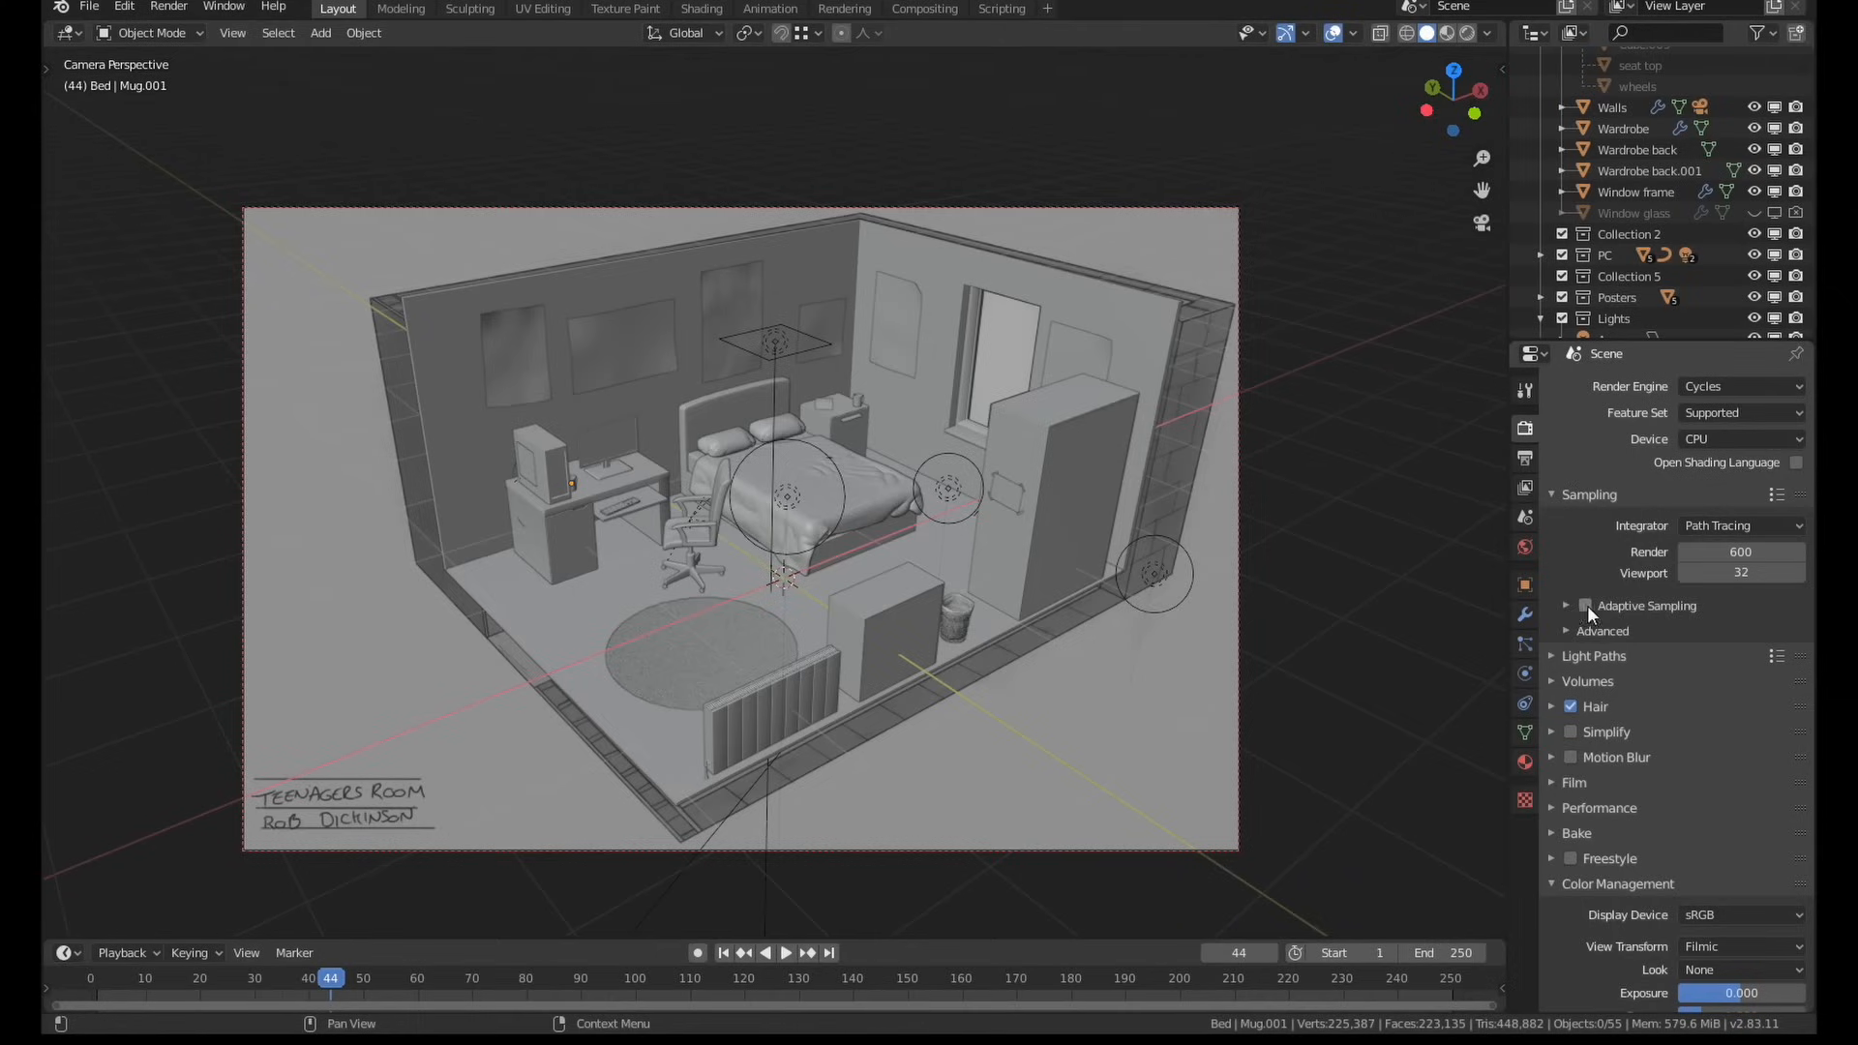
left_click(1585, 606)
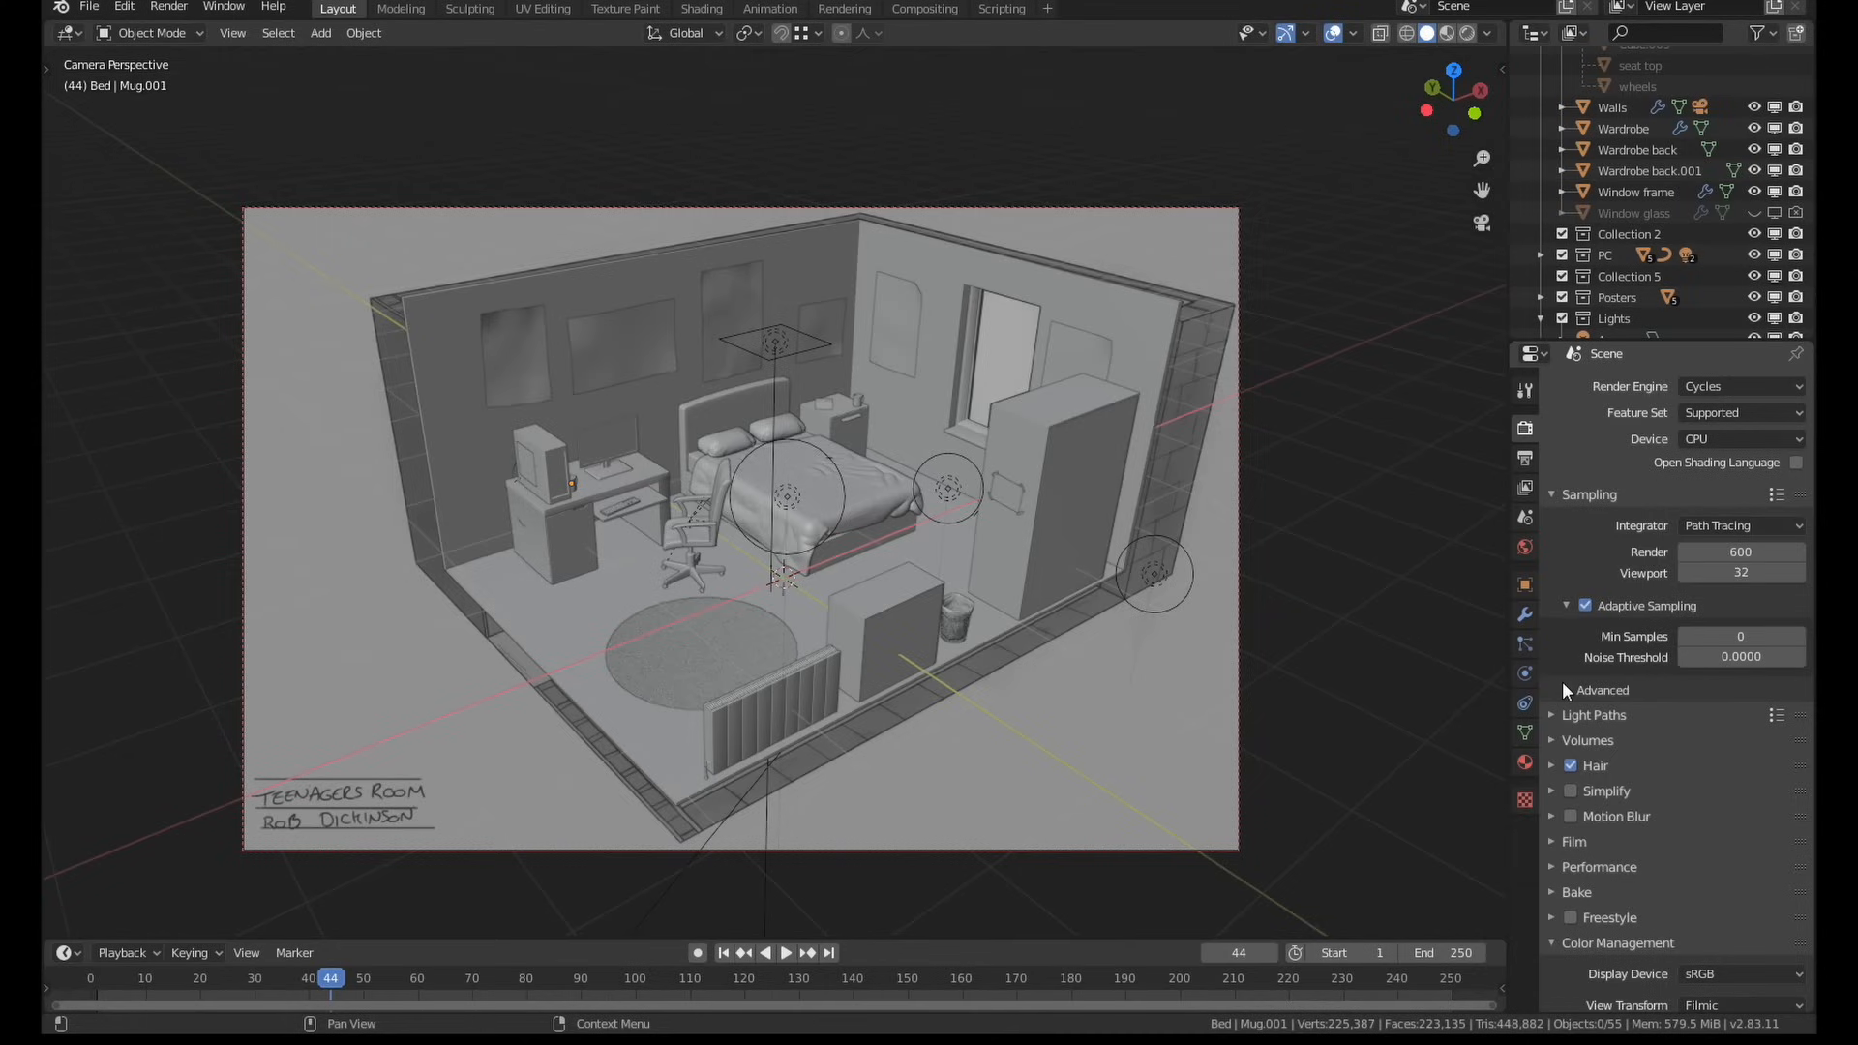
left_click(1568, 689)
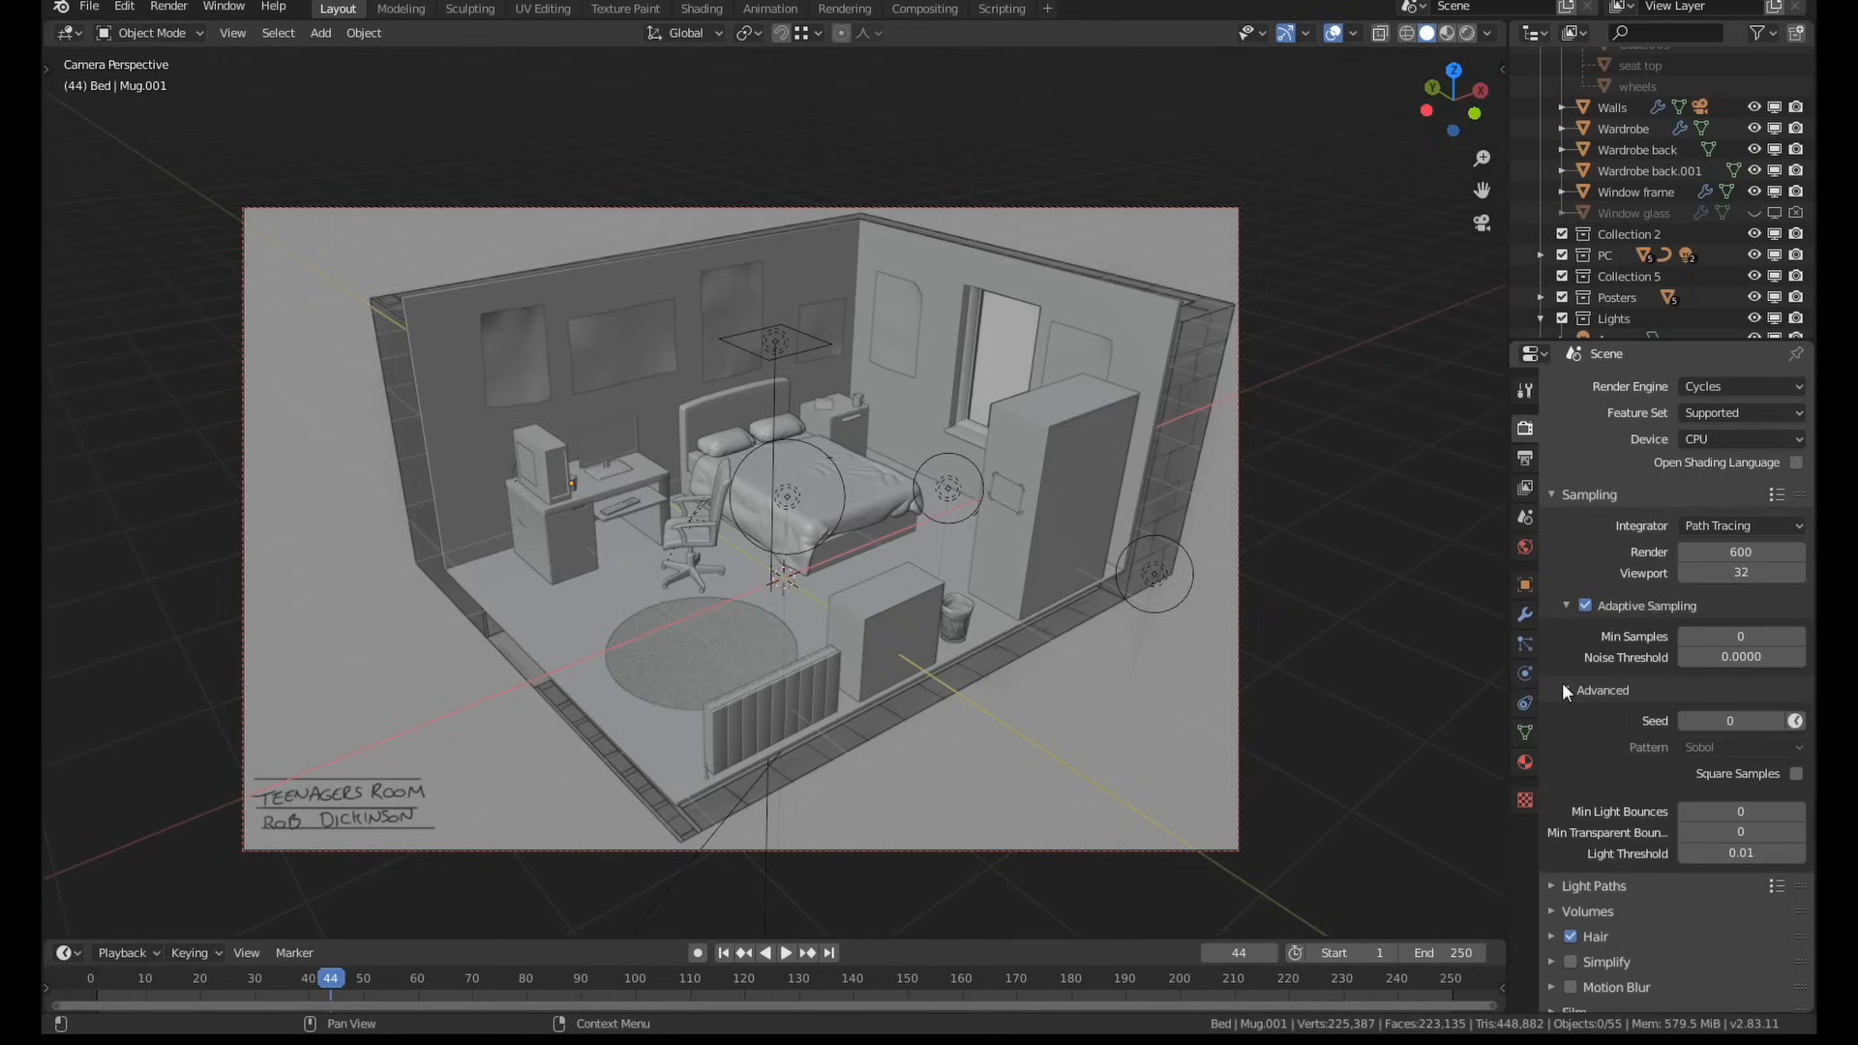
mouse_move(1556, 658)
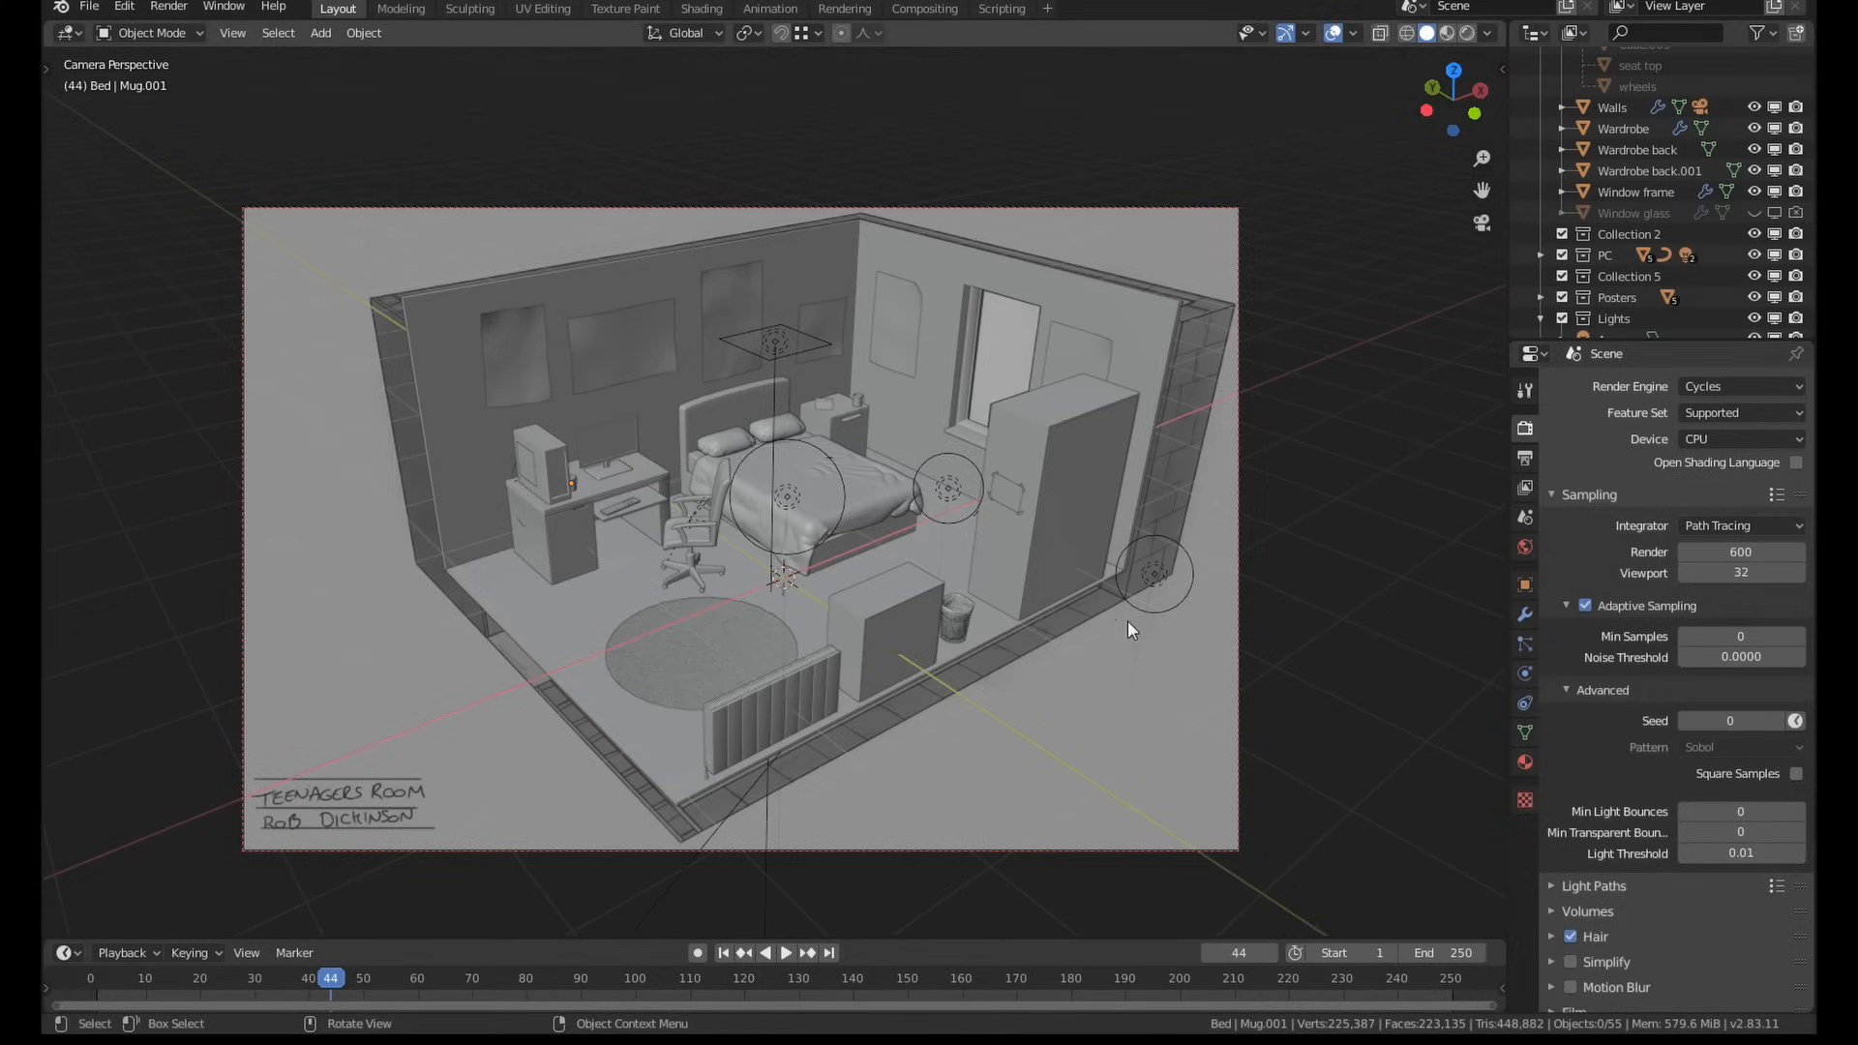
mouse_move(1289, 628)
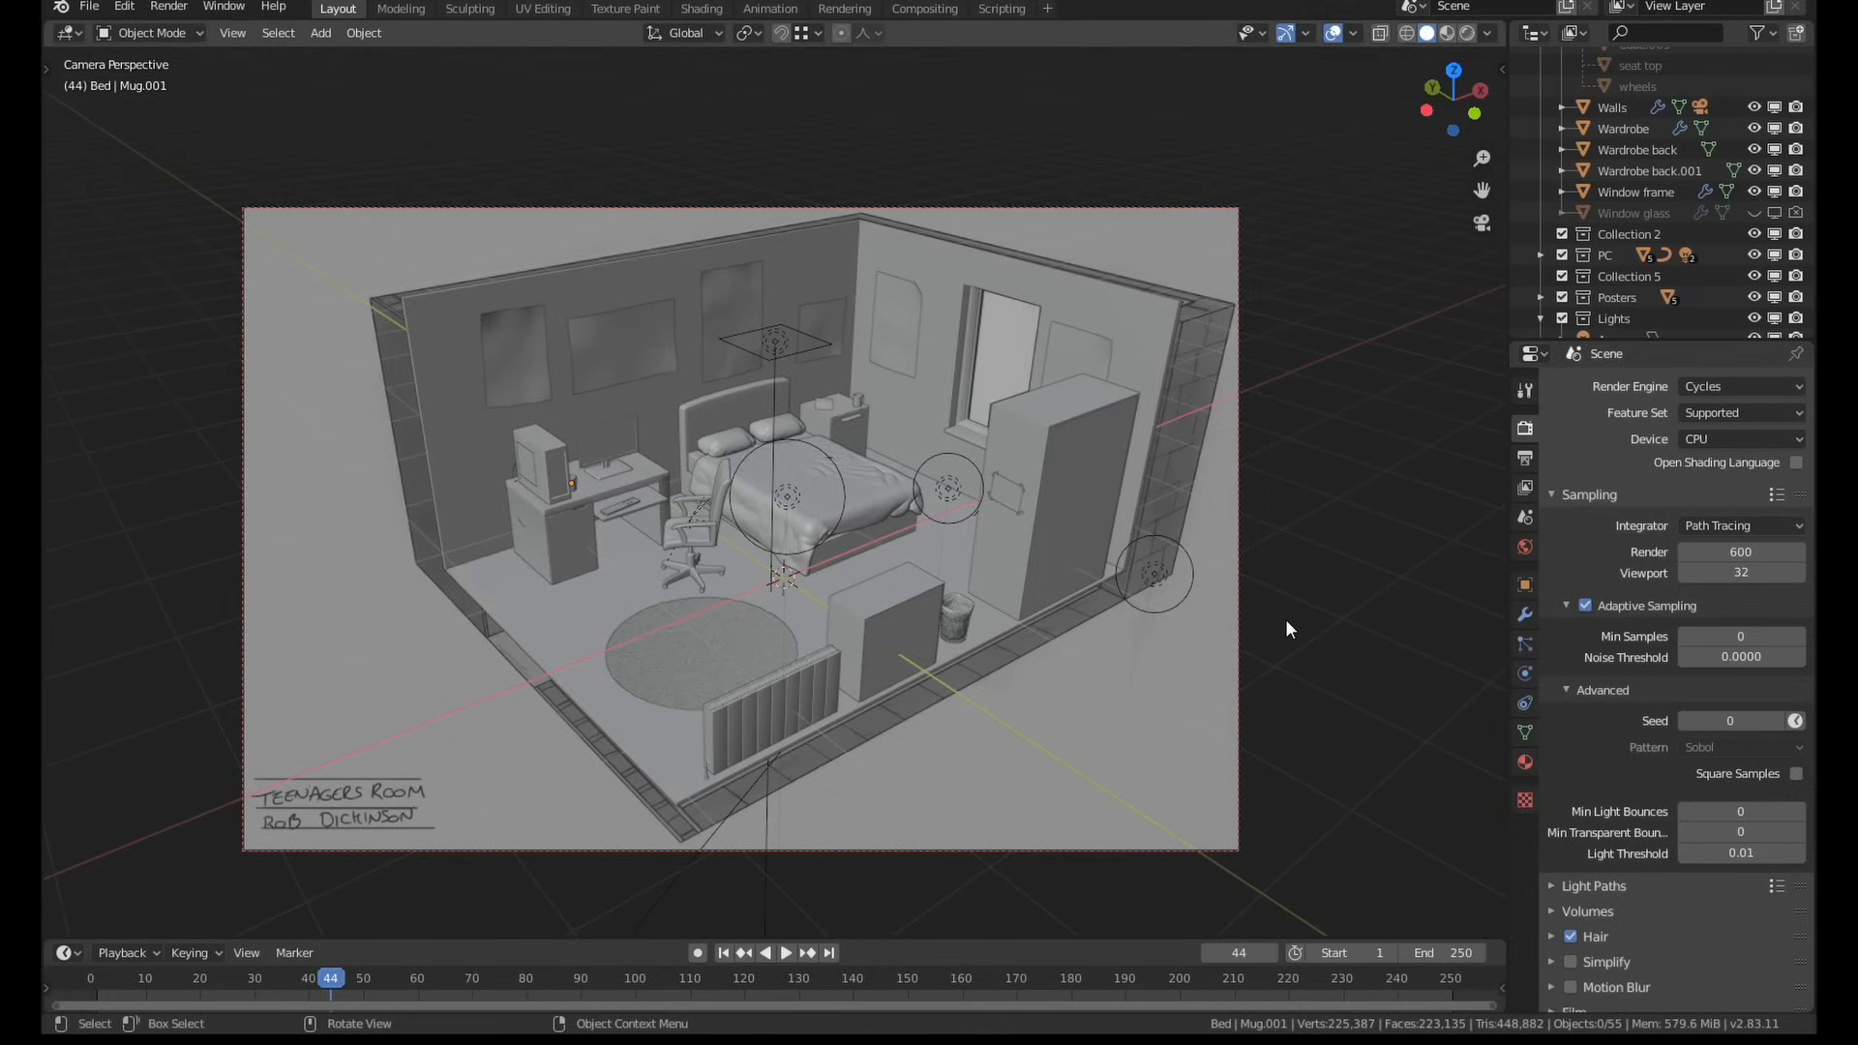